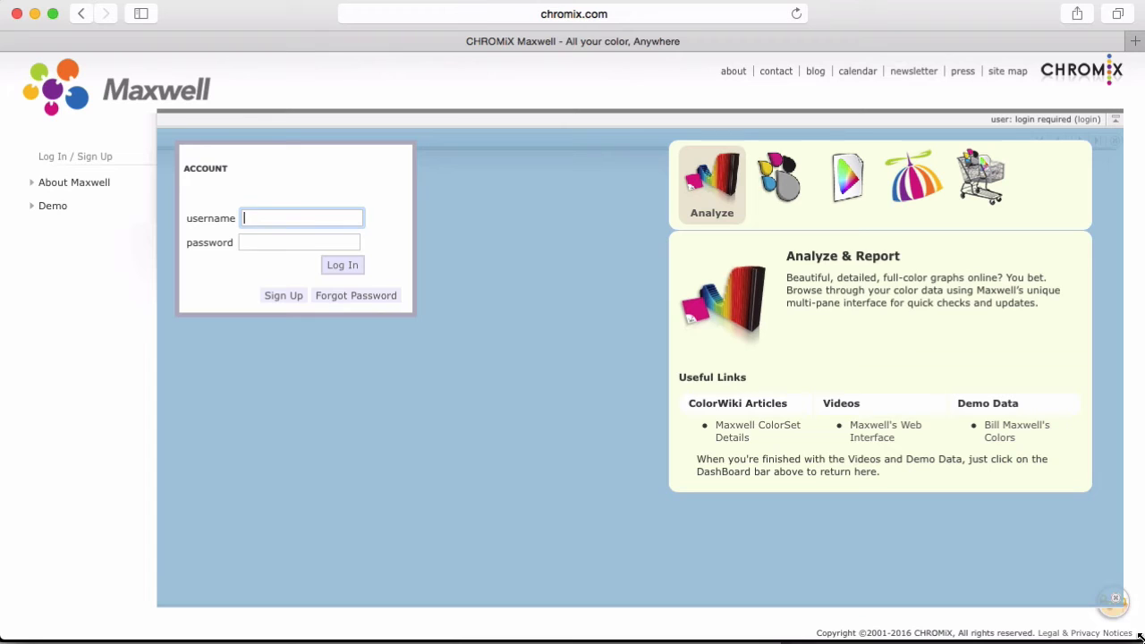
- Go to mxwell.com and bring up the account login form
text(mxwell.com)
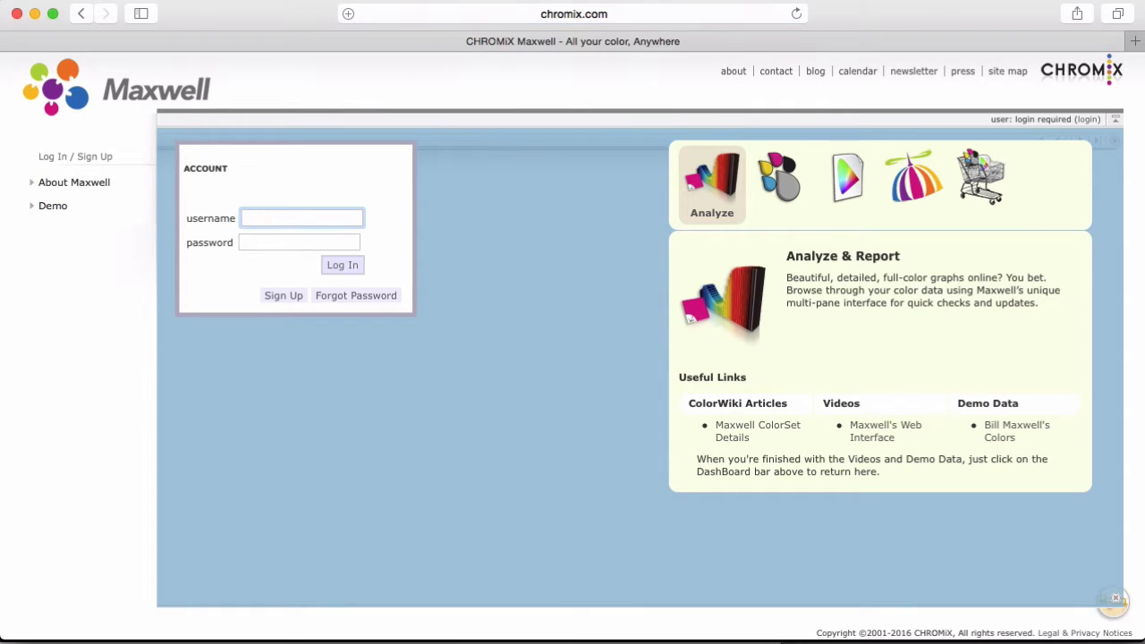
mouse_move(621, 35)
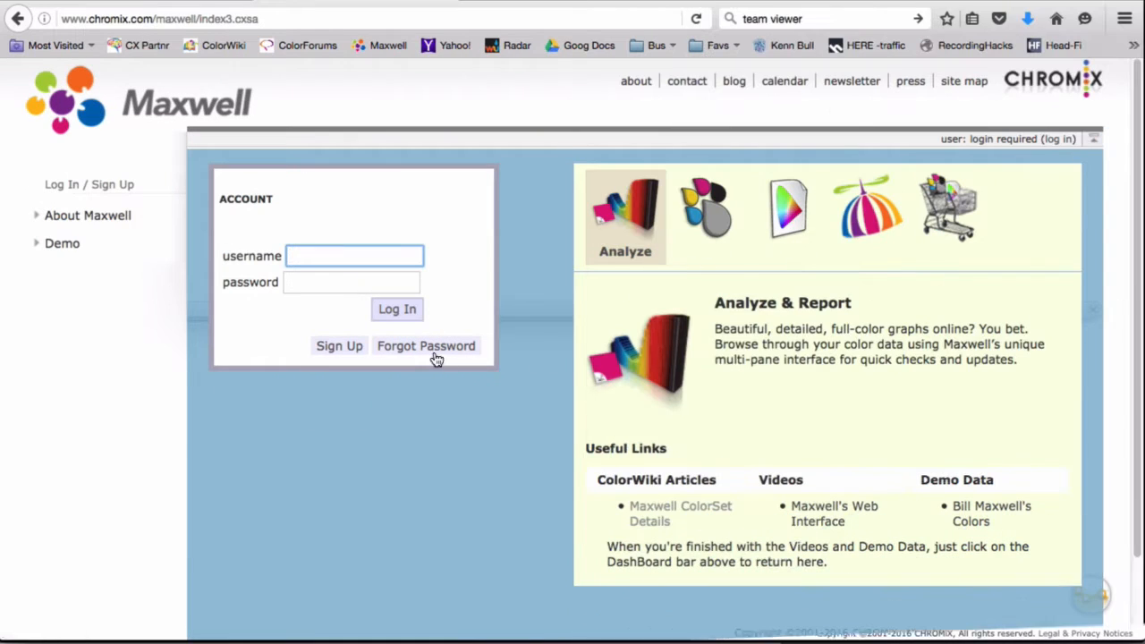
click(425, 345)
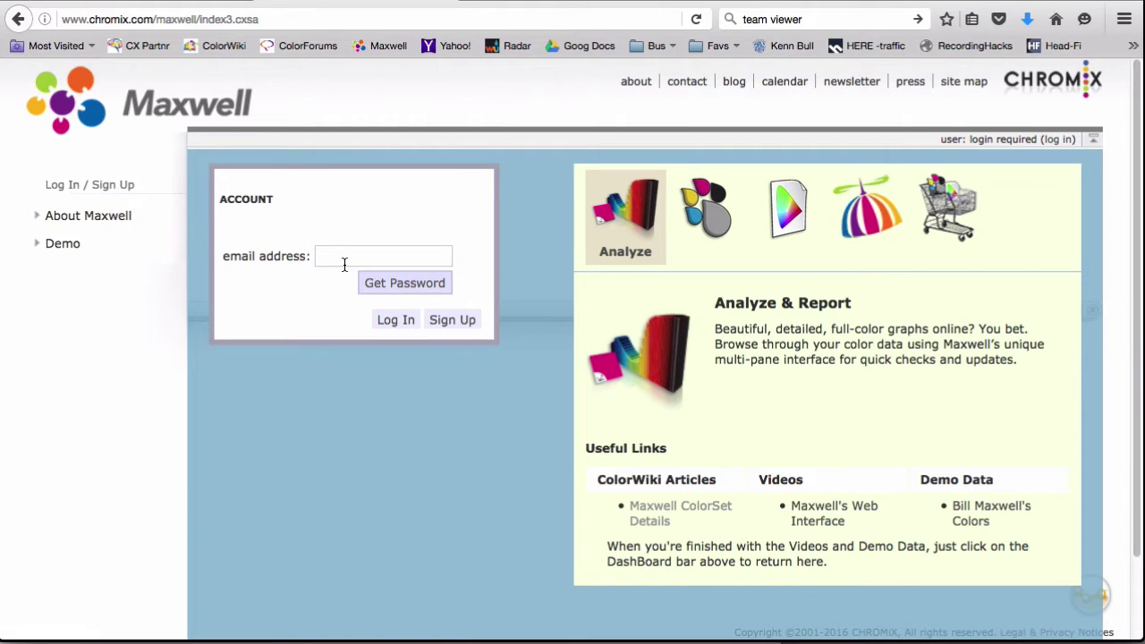
mouse_move(429, 313)
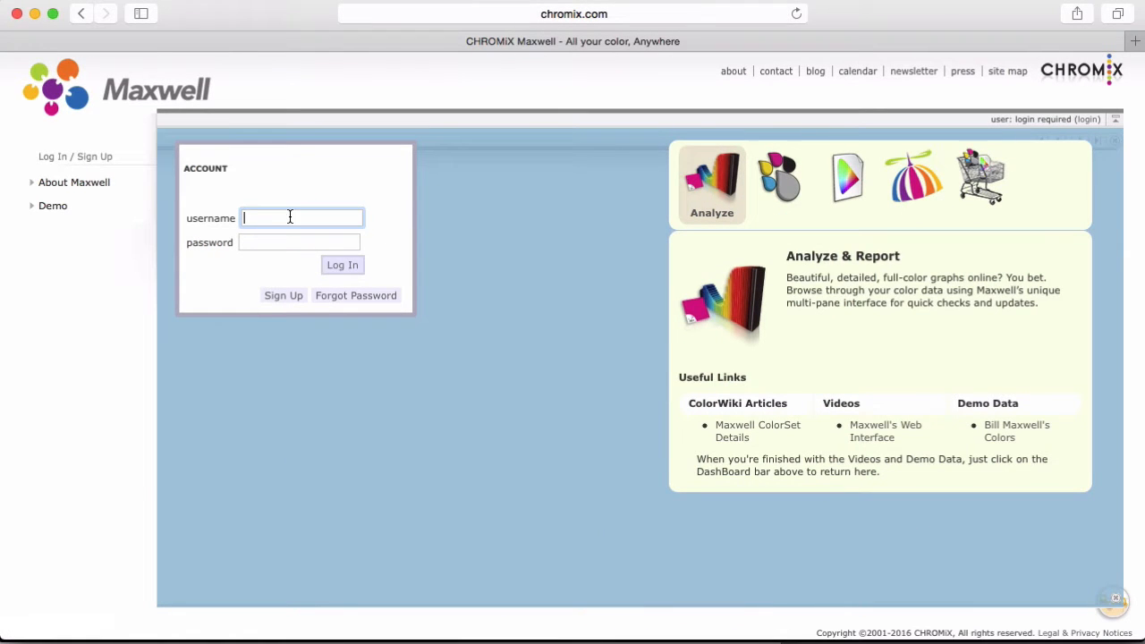
text(p)
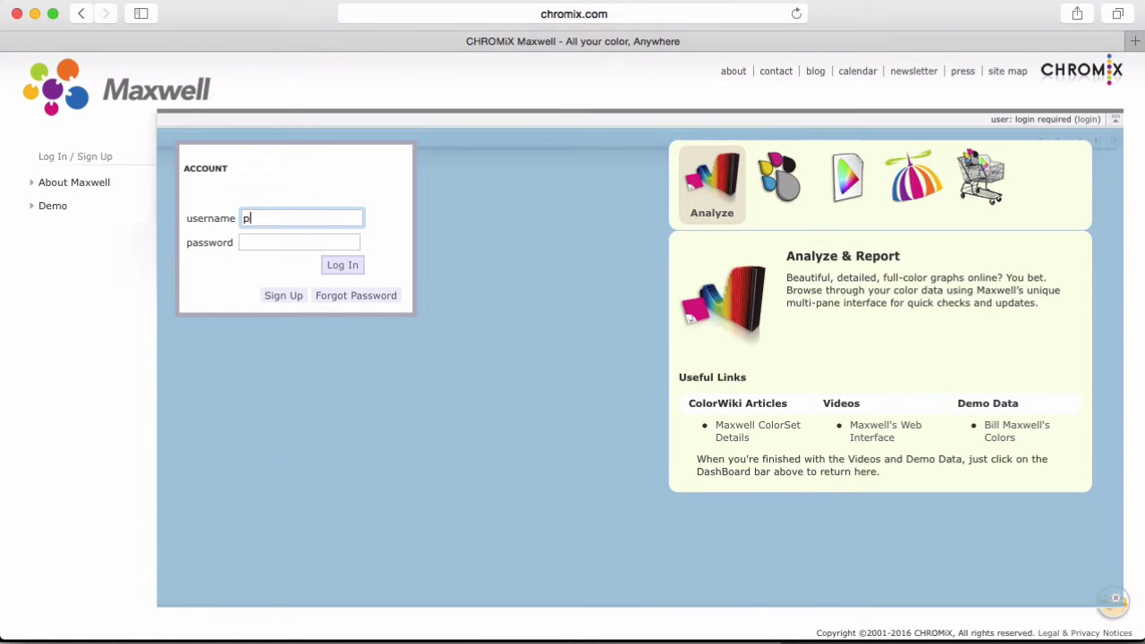
text(aulmaxwel)
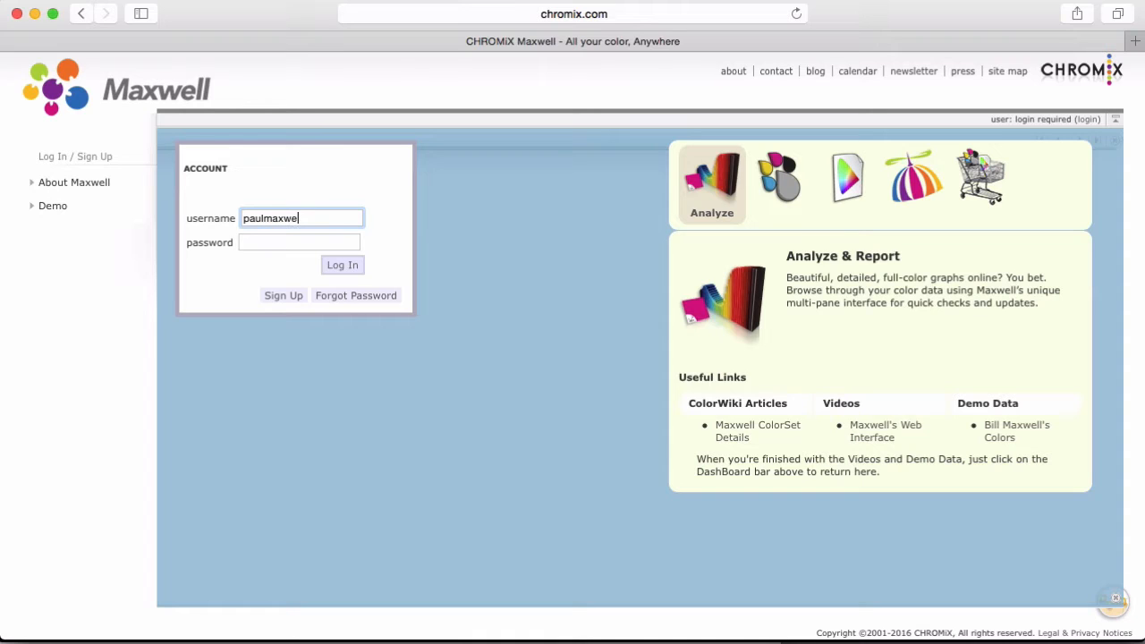
click(297, 244)
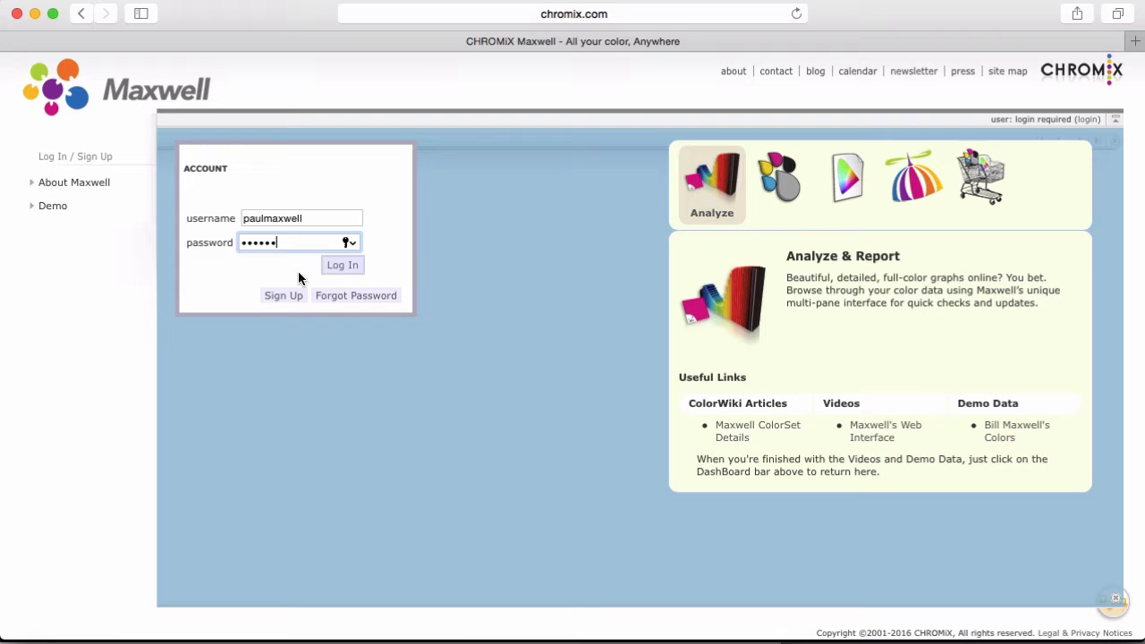
click(342, 264)
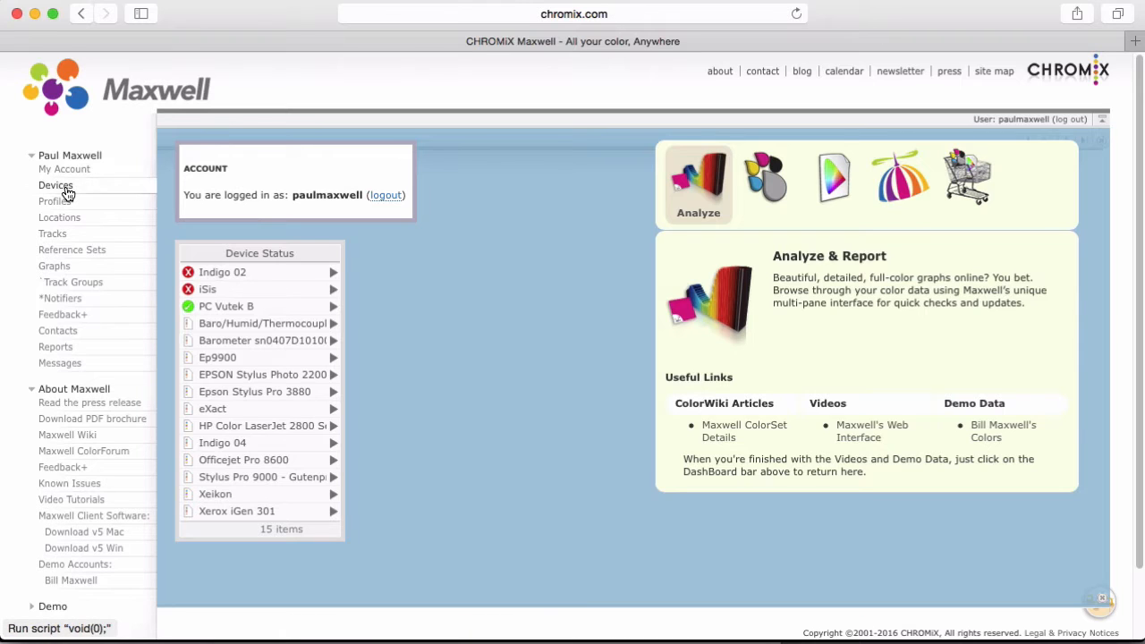
- Add a new device and name it 'Epson 9900 Proof 1'
click(55, 184)
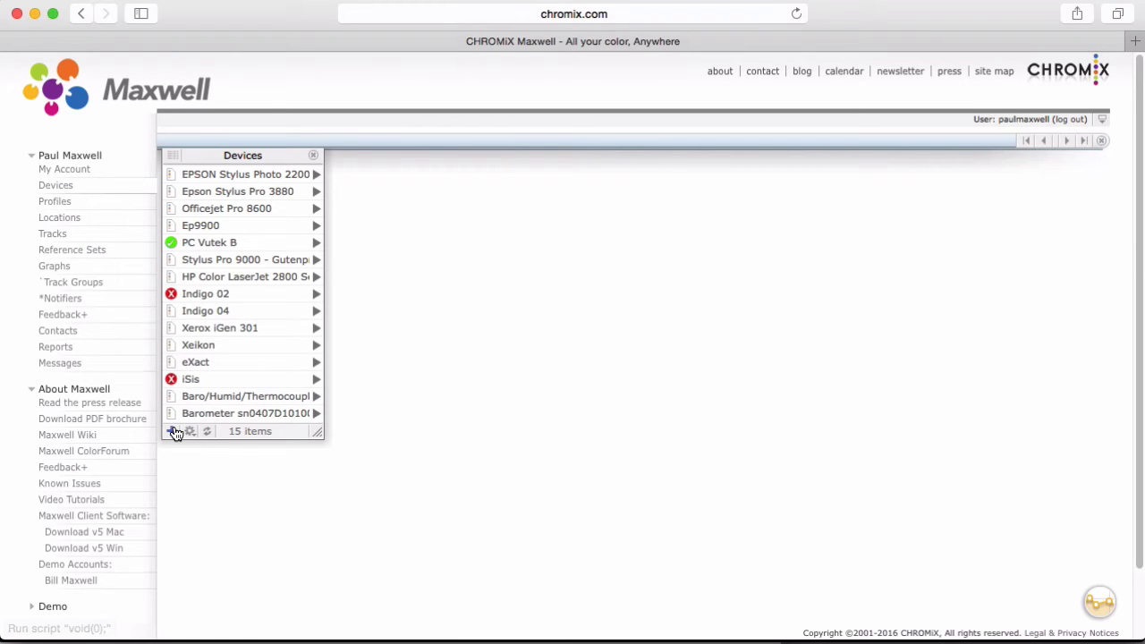
click(172, 431)
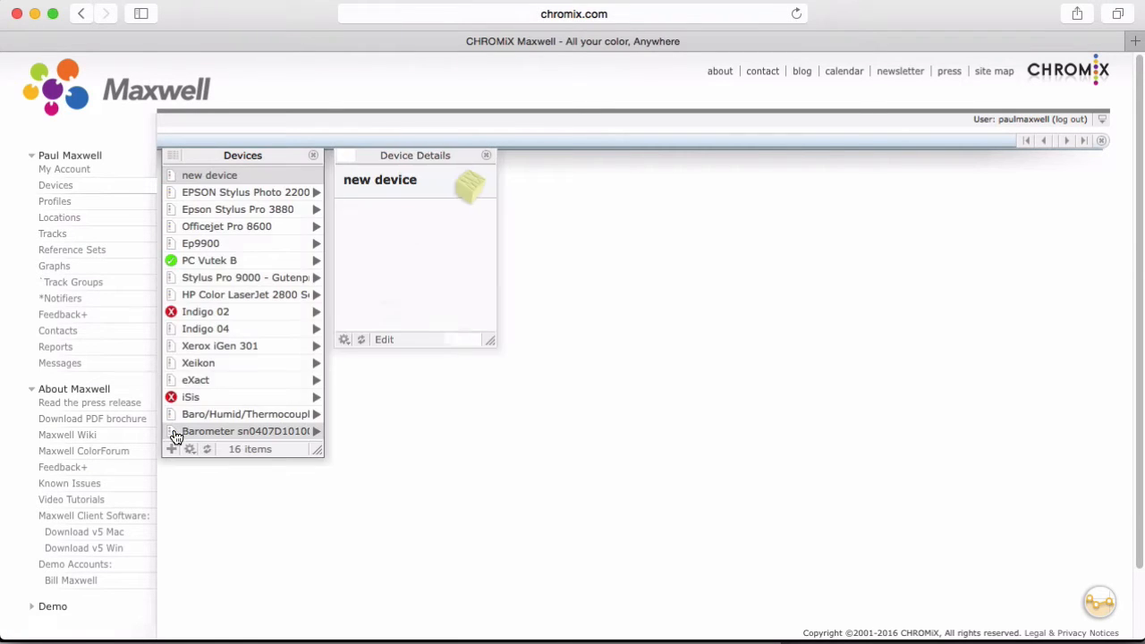
click(382, 339)
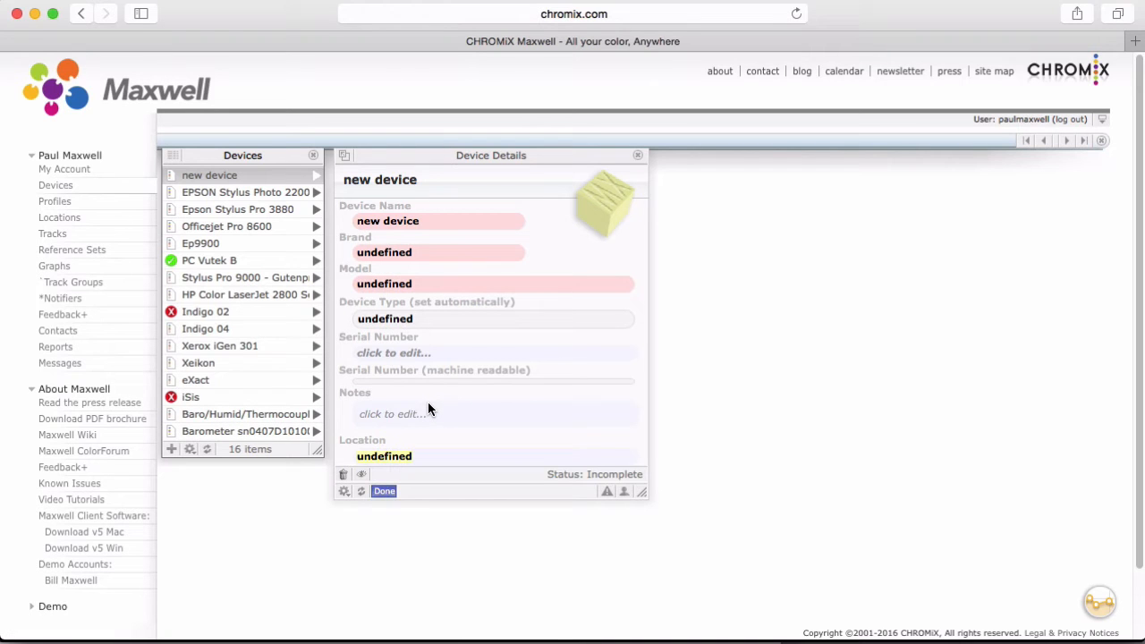
click(387, 222)
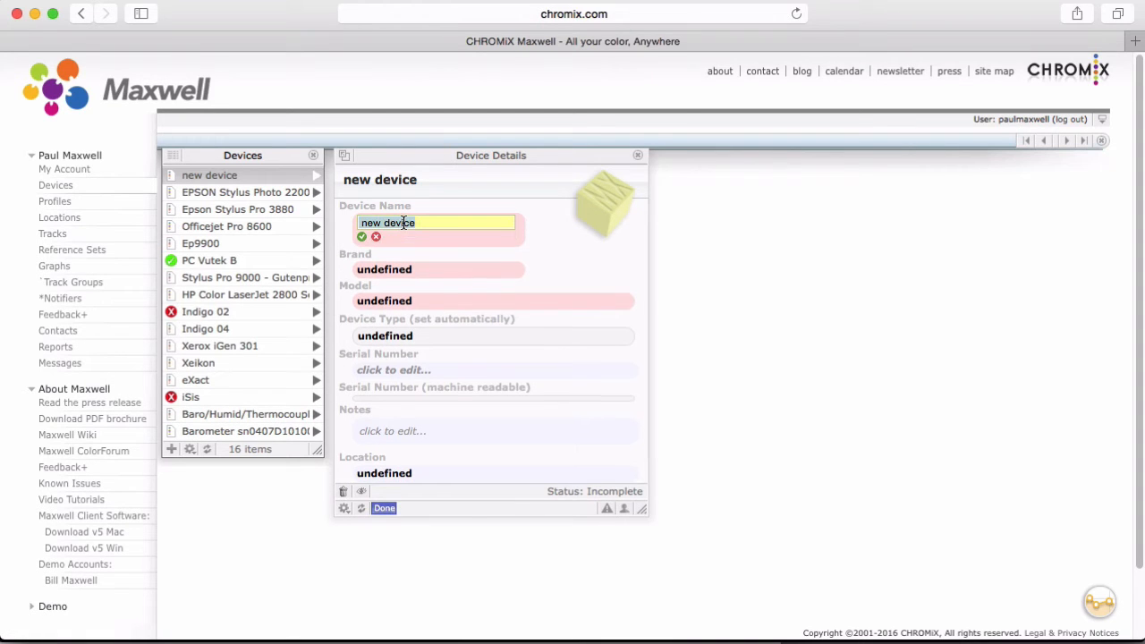
text(E)
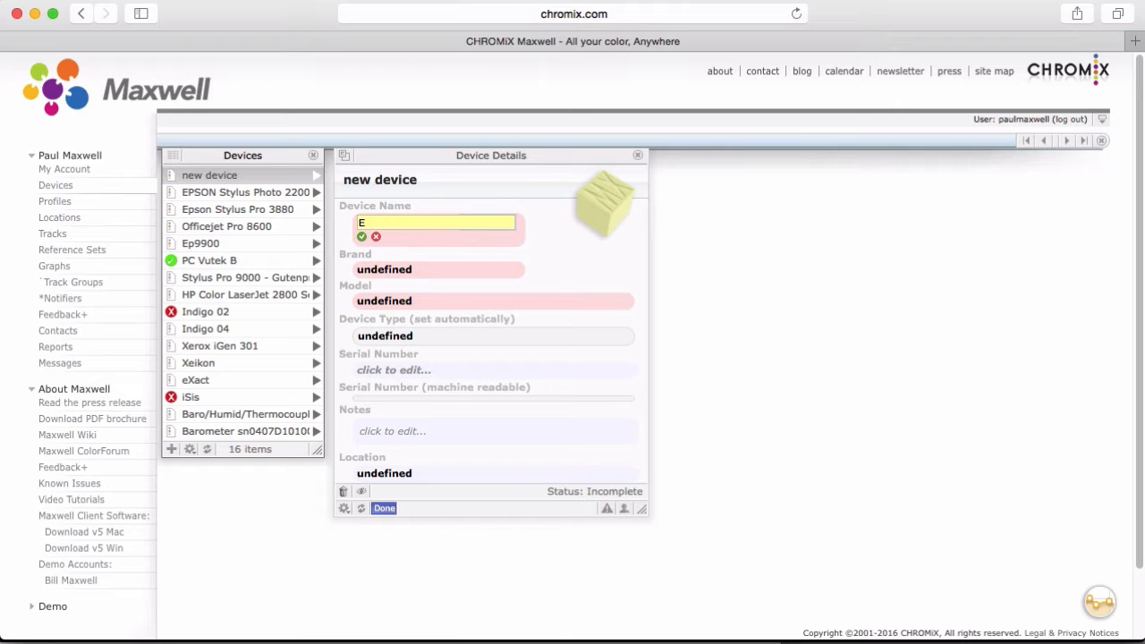
text(pson)
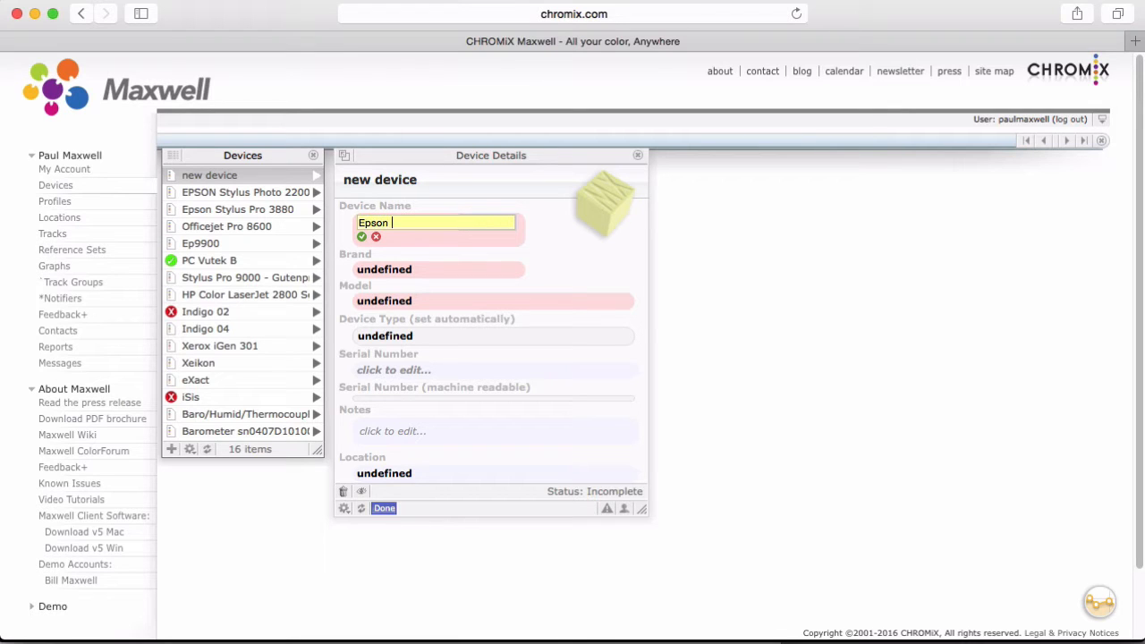
text(9900)
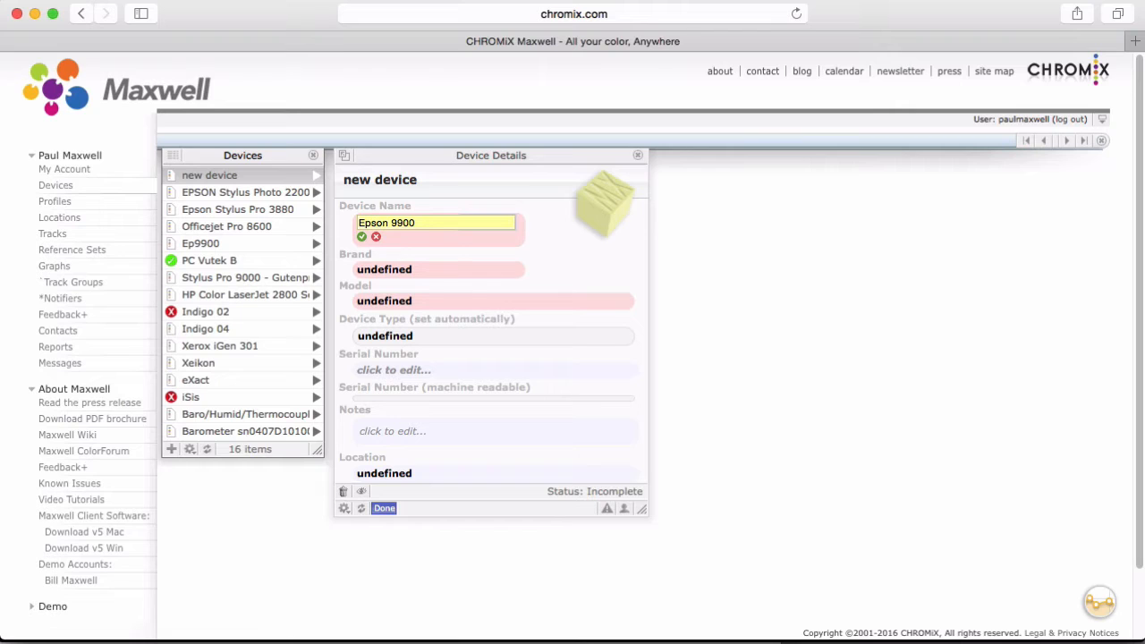
text(Proof 1)
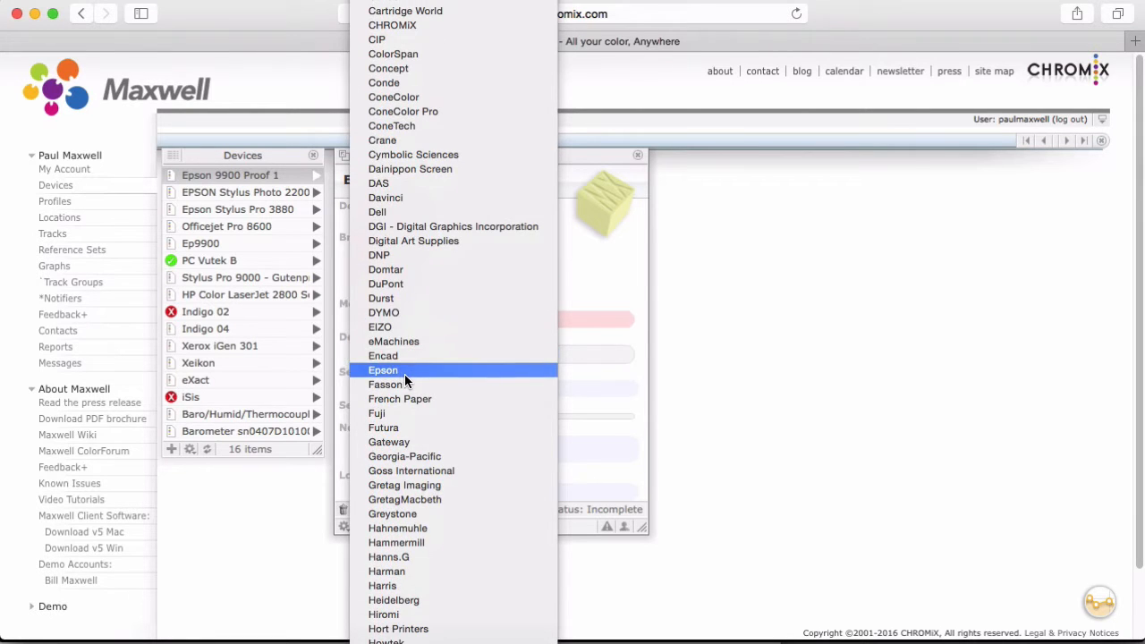
- Set the device brand to Epson and its model to Stylus Pro 9900
click(383, 371)
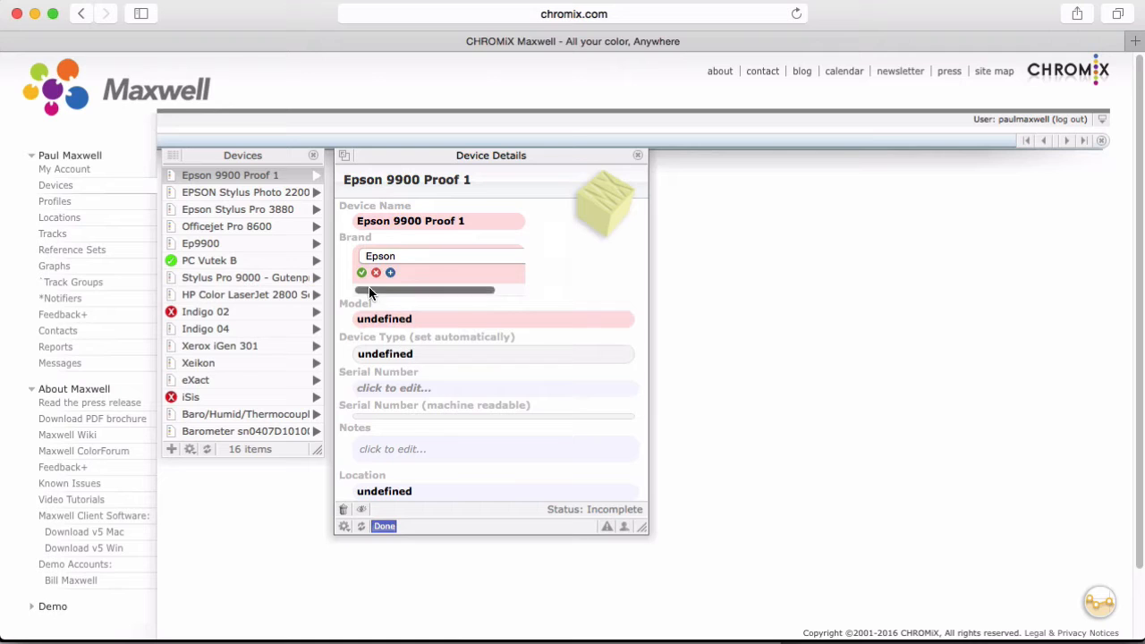
click(362, 271)
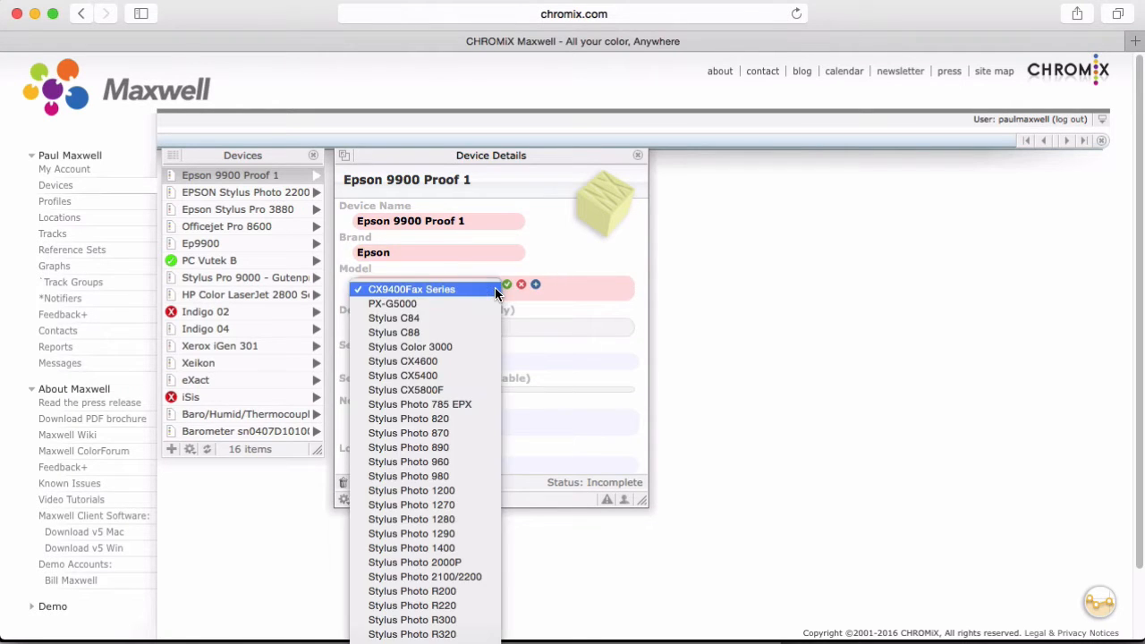
scroll(down, 3)
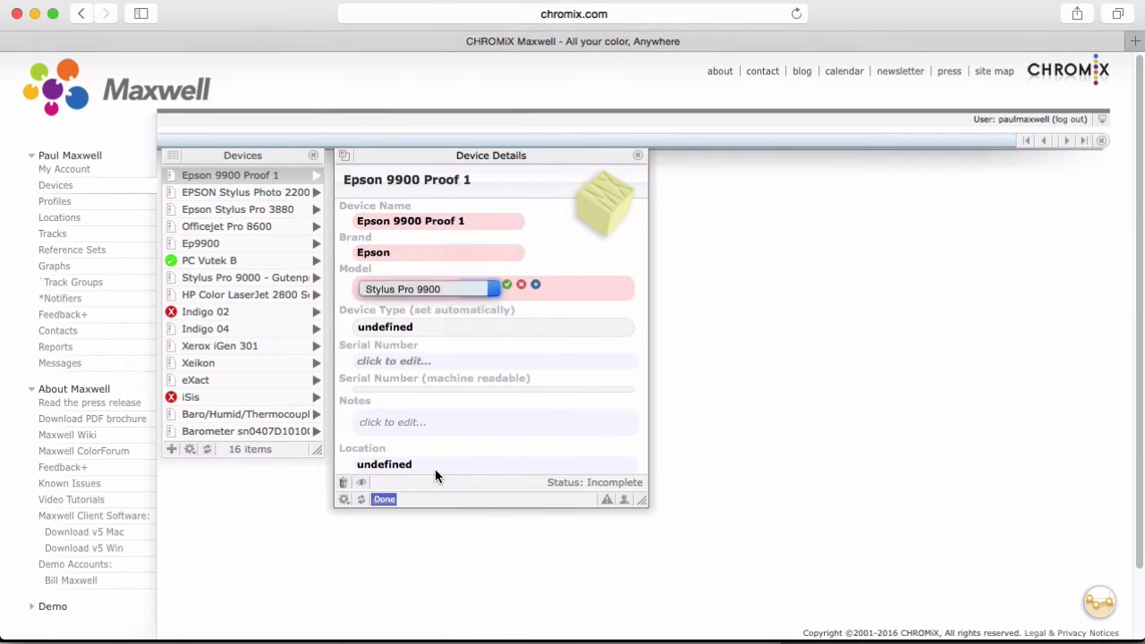
click(506, 284)
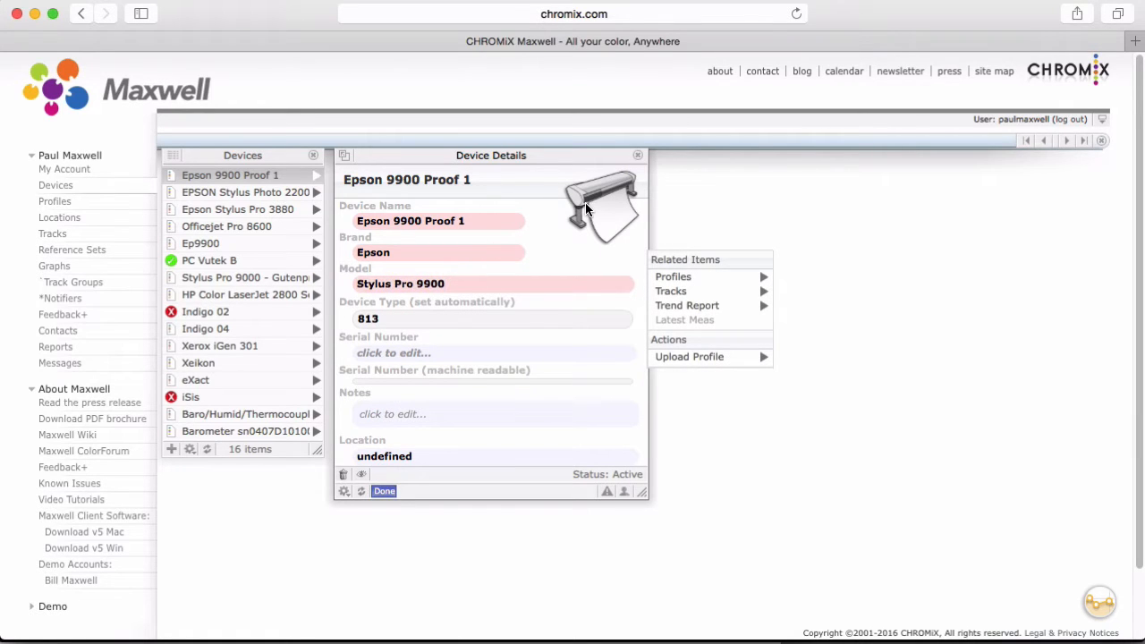
mouse_move(492, 200)
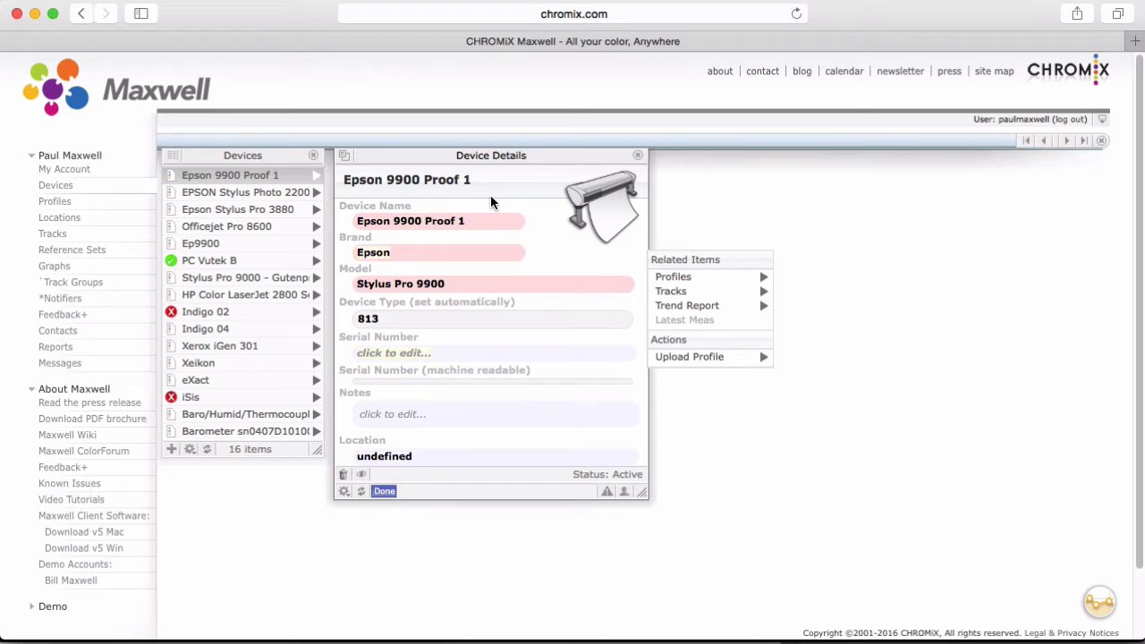
- Add a device track to Epson 9900 Proof 1 and name it '100# cover'
click(672, 292)
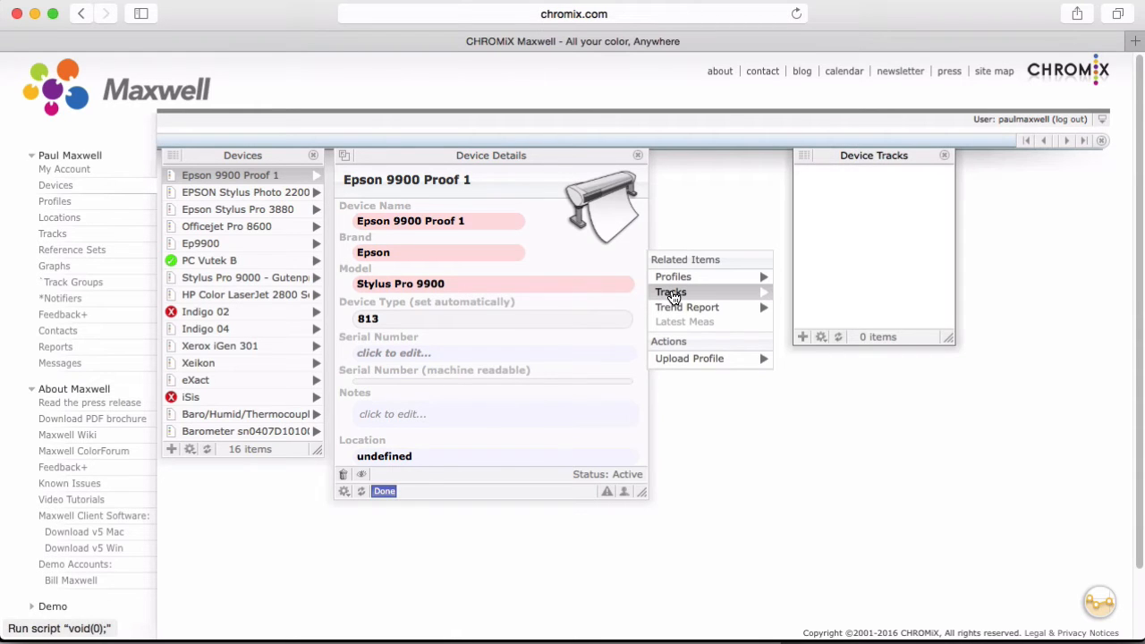
mouse_move(803, 338)
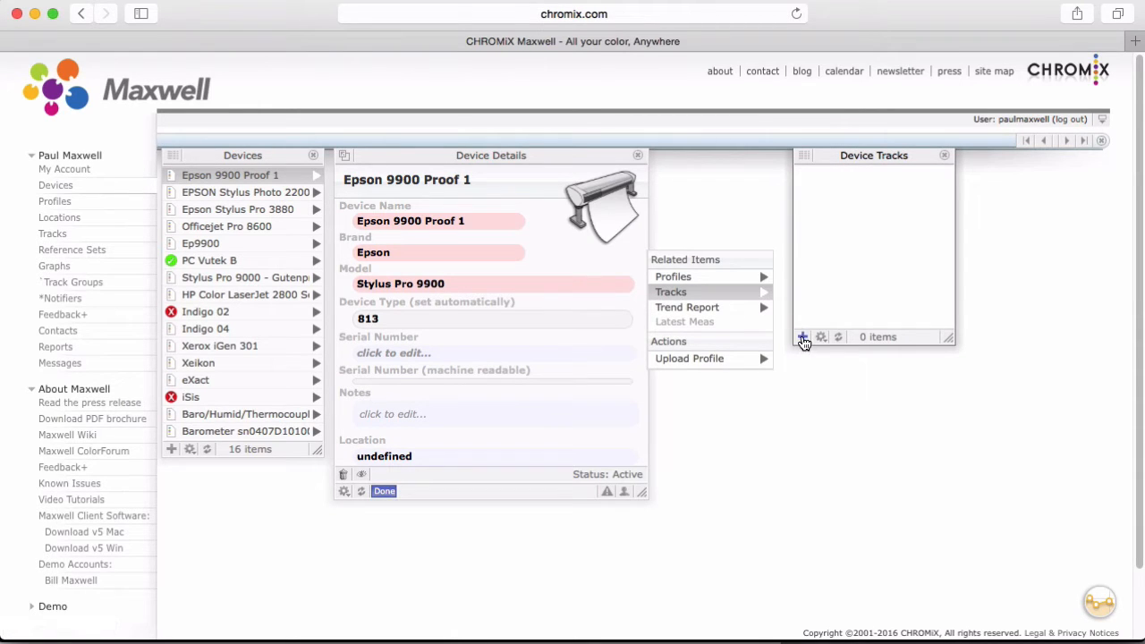
click(805, 336)
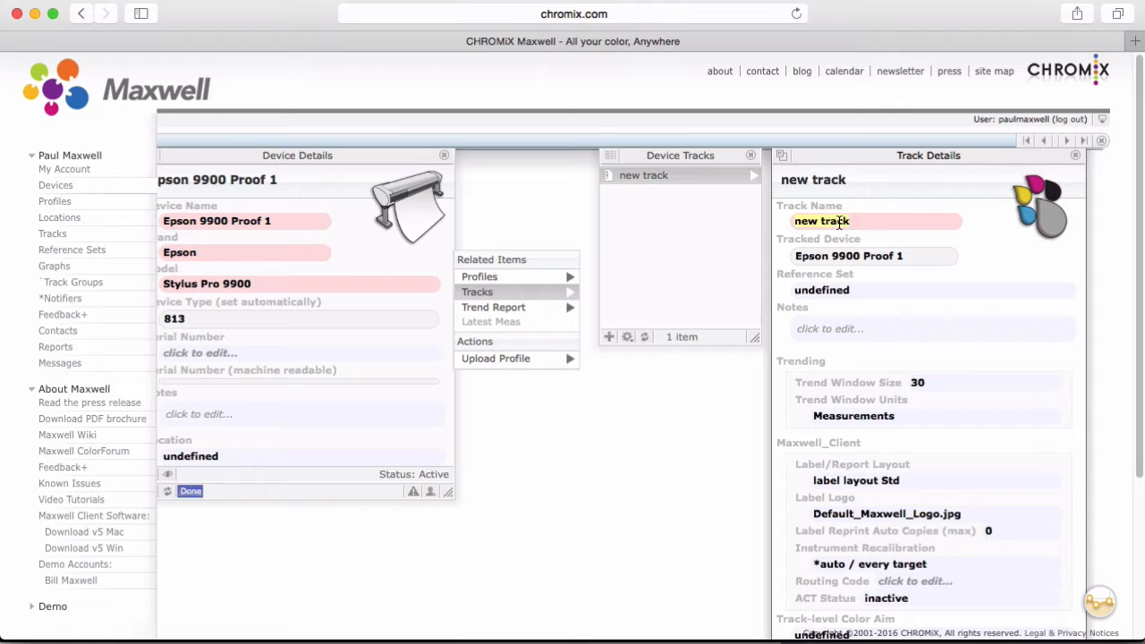
click(839, 222)
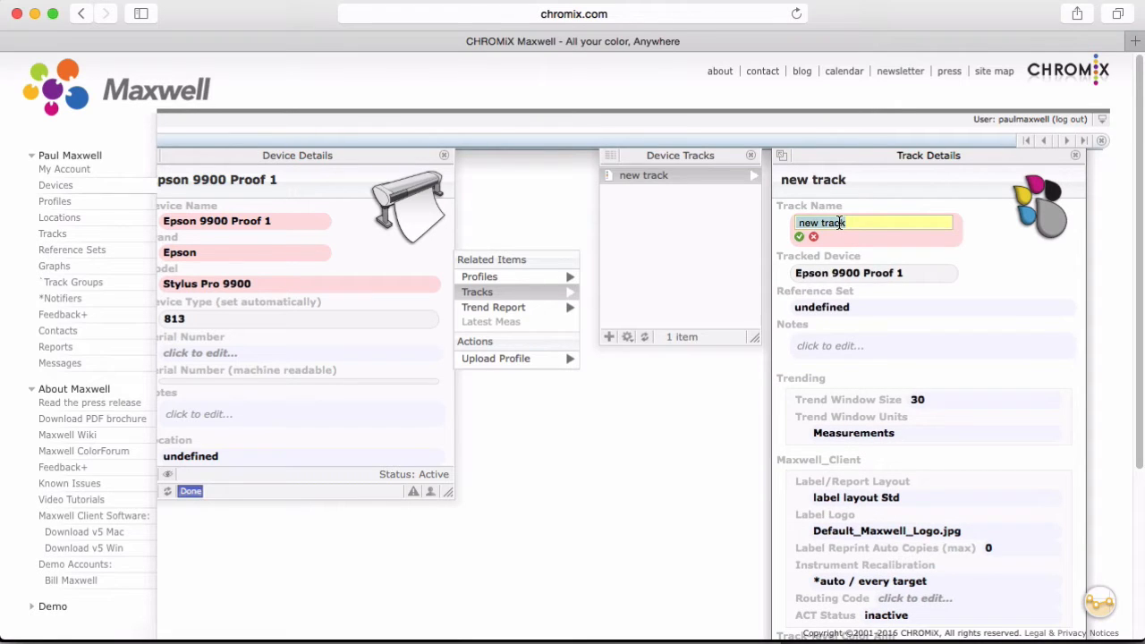
text(100#)
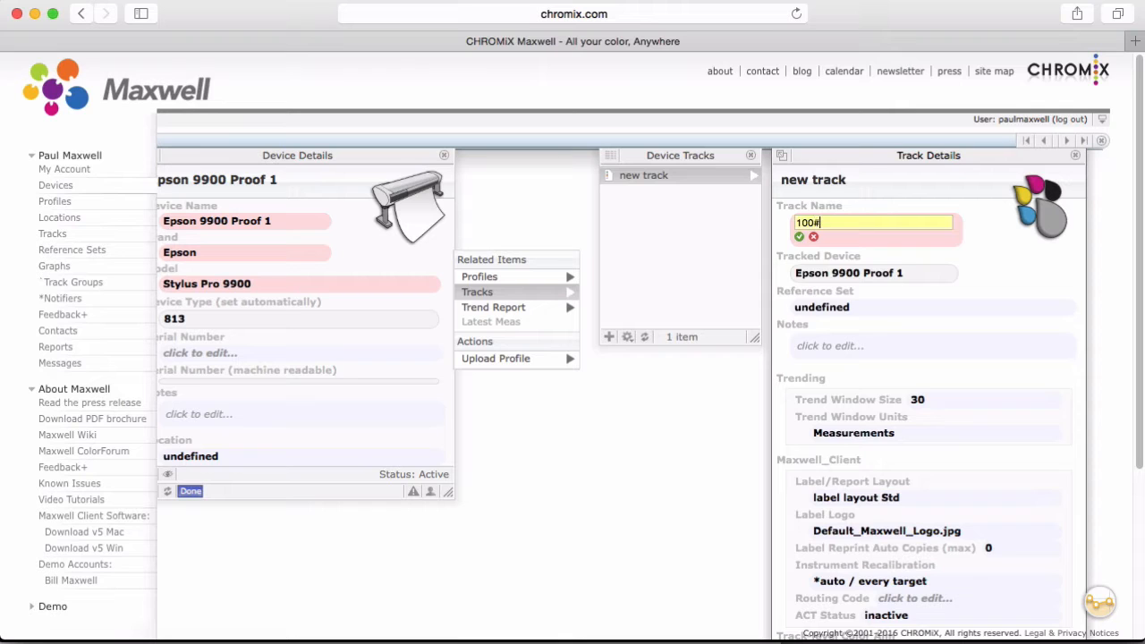
text(cover)
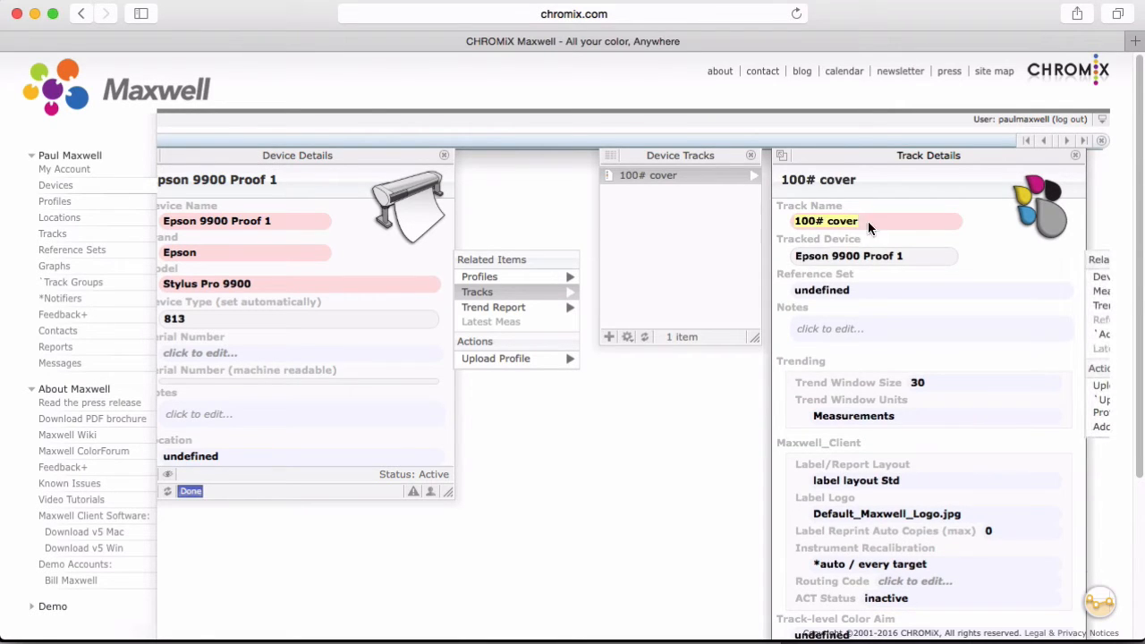
mouse_move(819, 290)
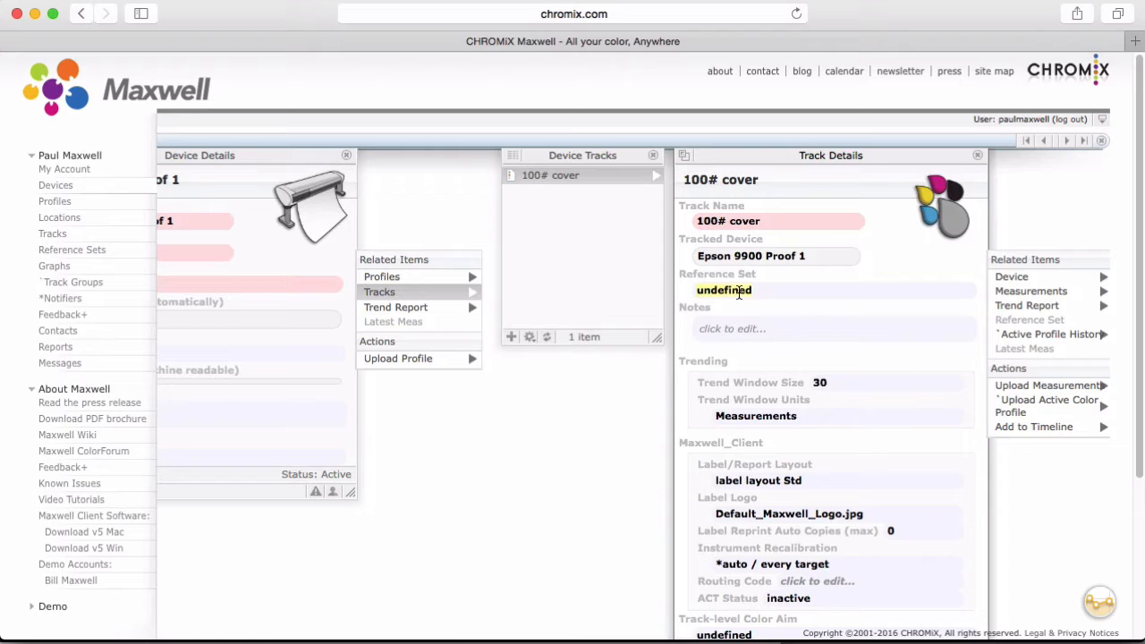
- Assign GRACoL 2006 #1 Paper as the track's reference set and save the choice
click(733, 290)
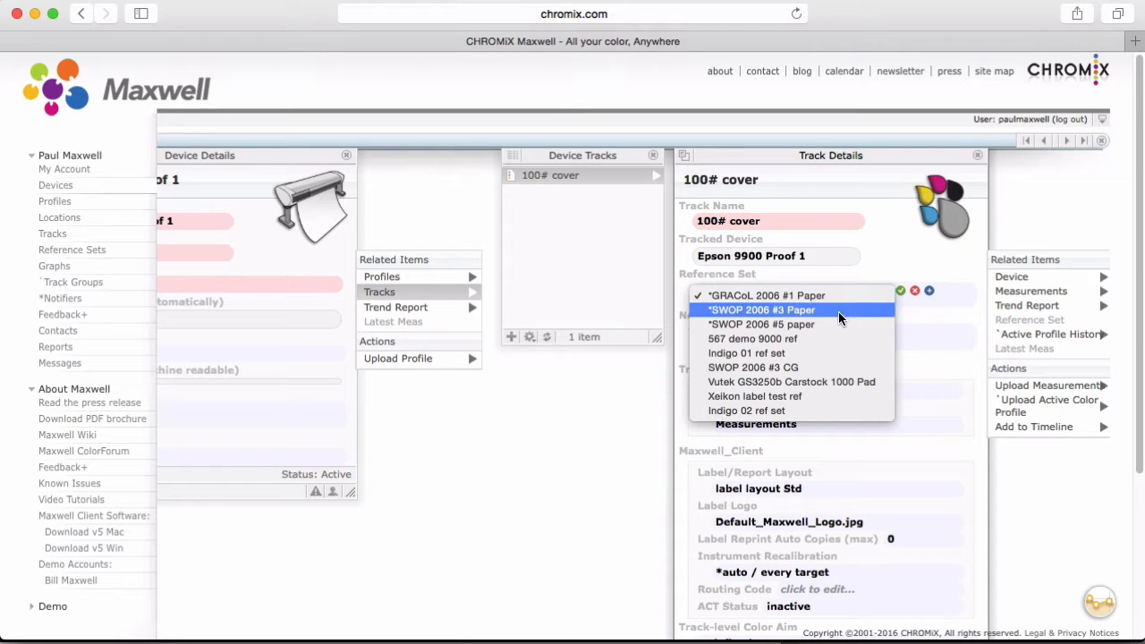
mouse_move(787, 410)
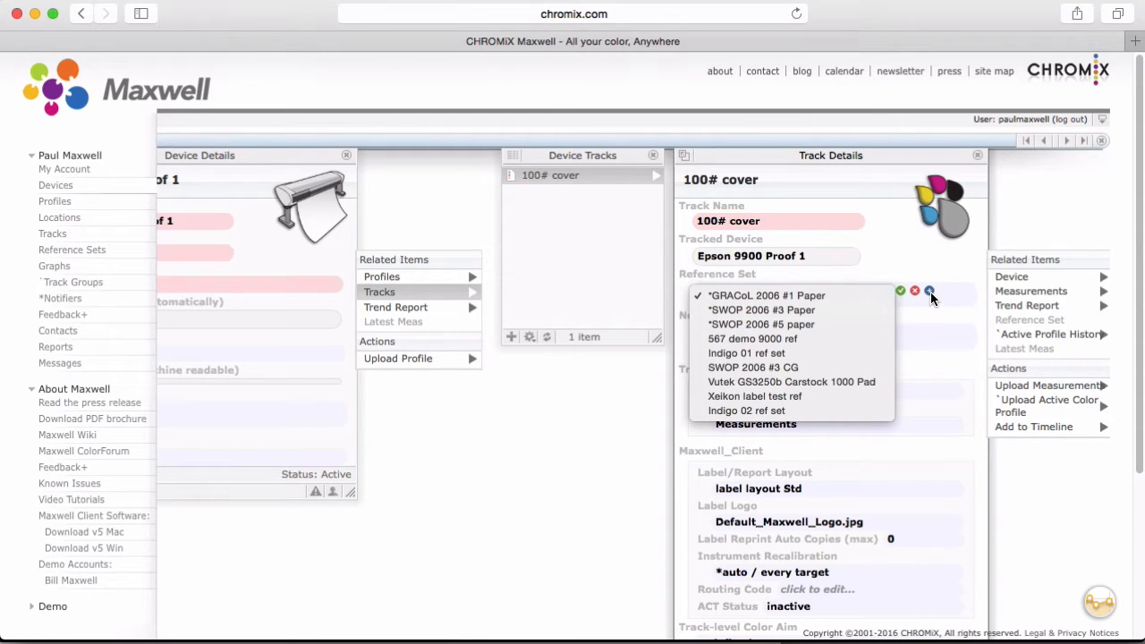
click(765, 295)
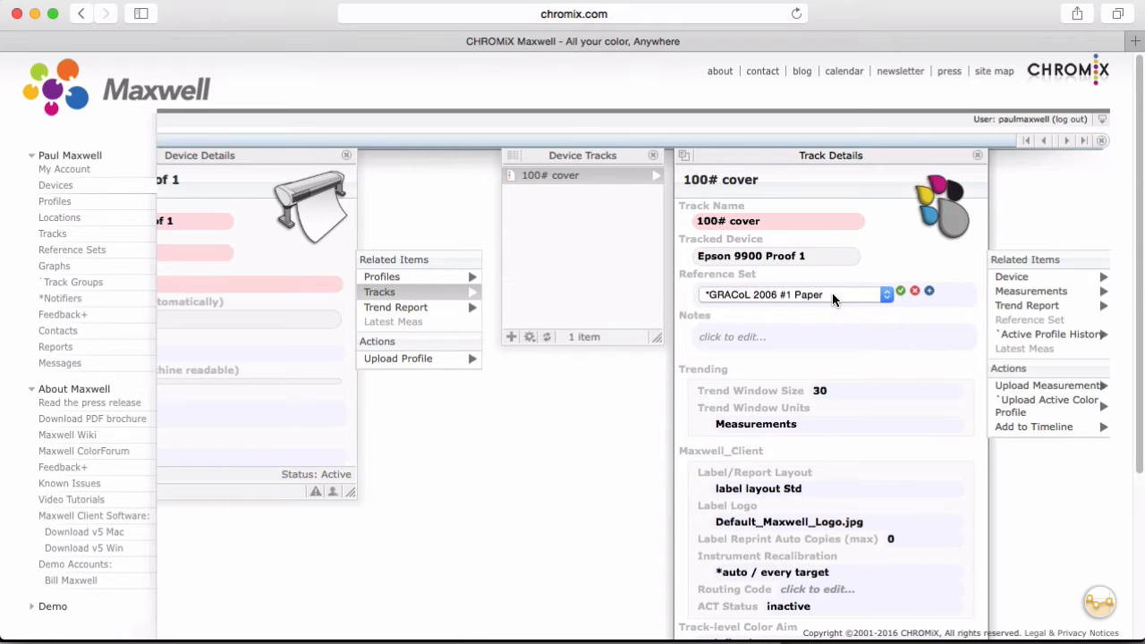
mouse_move(901, 294)
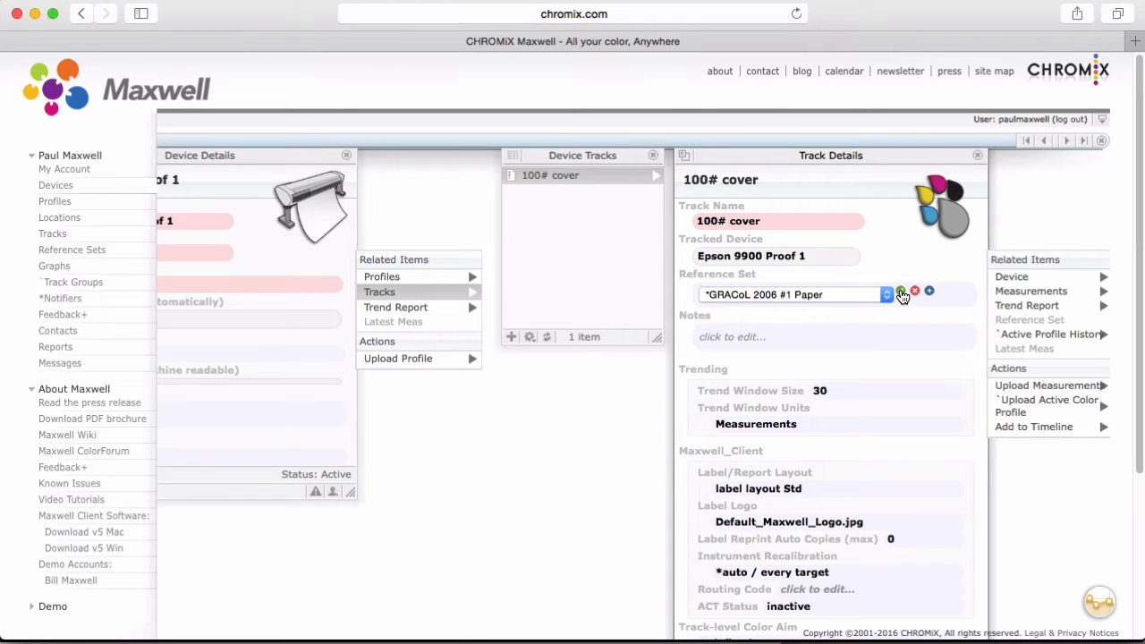
click(910, 293)
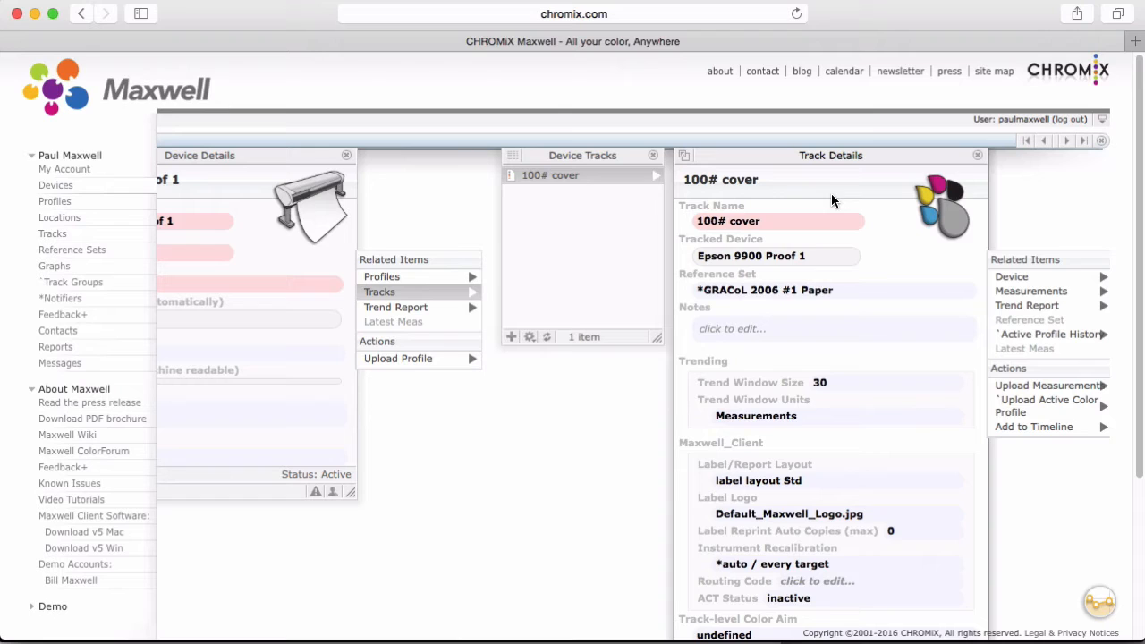
mouse_move(891, 164)
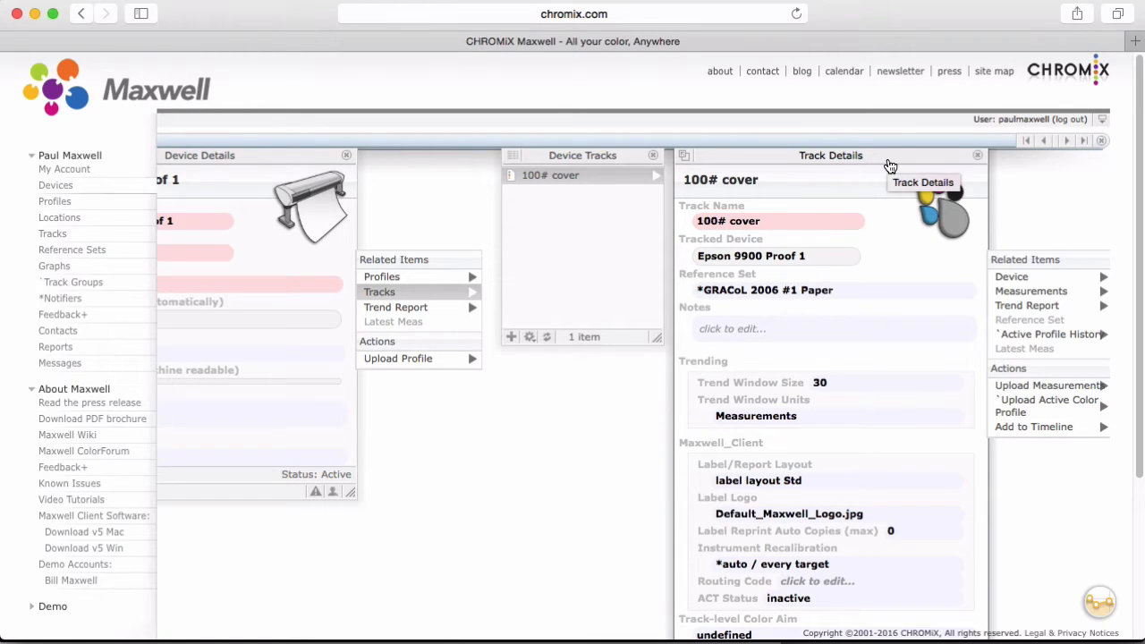
mouse_move(852, 274)
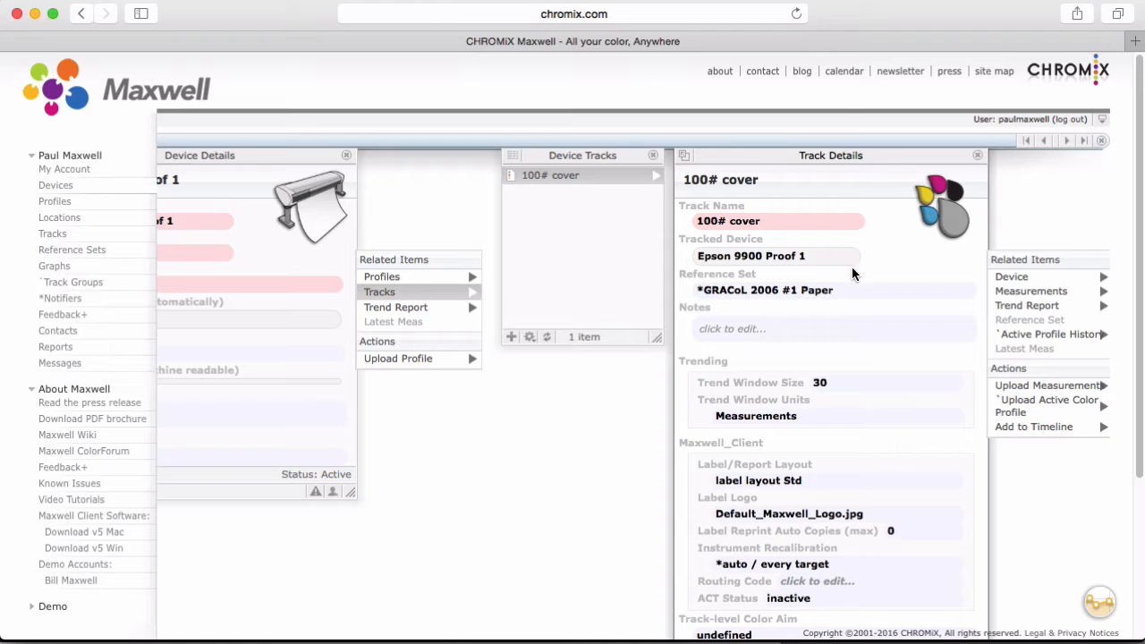
mouse_move(847, 290)
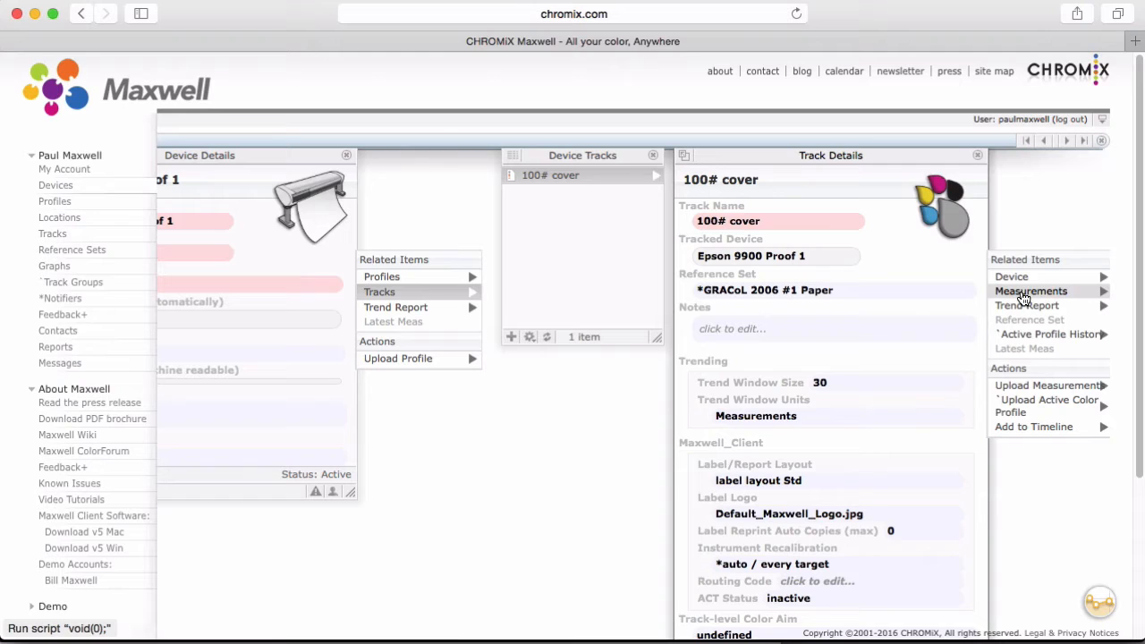
mouse_move(974, 318)
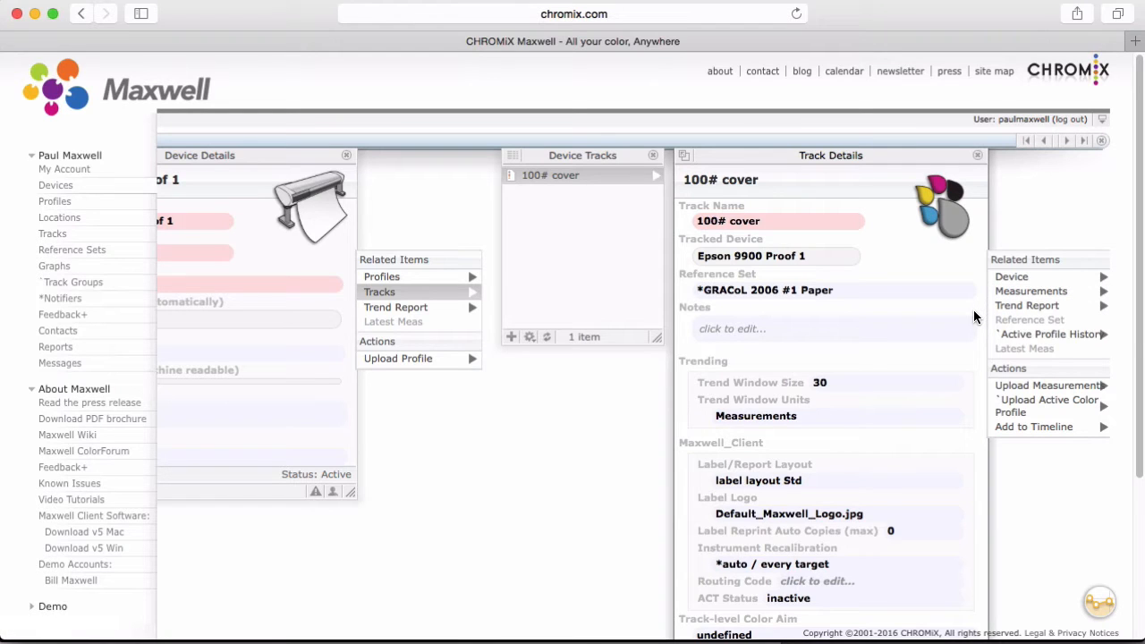
mouse_move(735, 277)
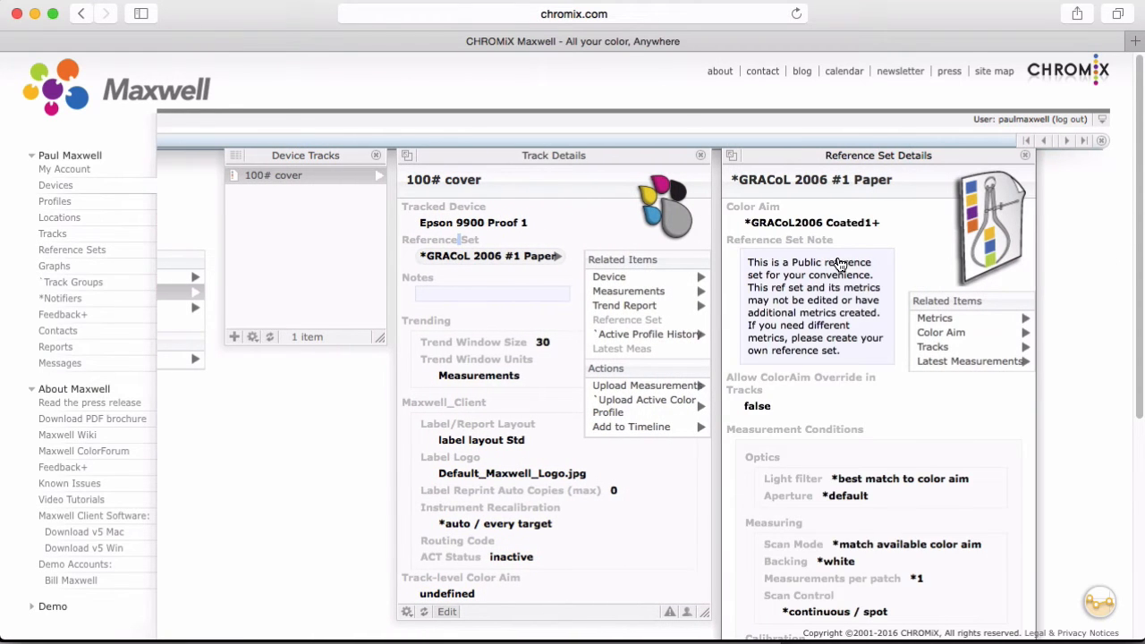
mouse_move(877, 354)
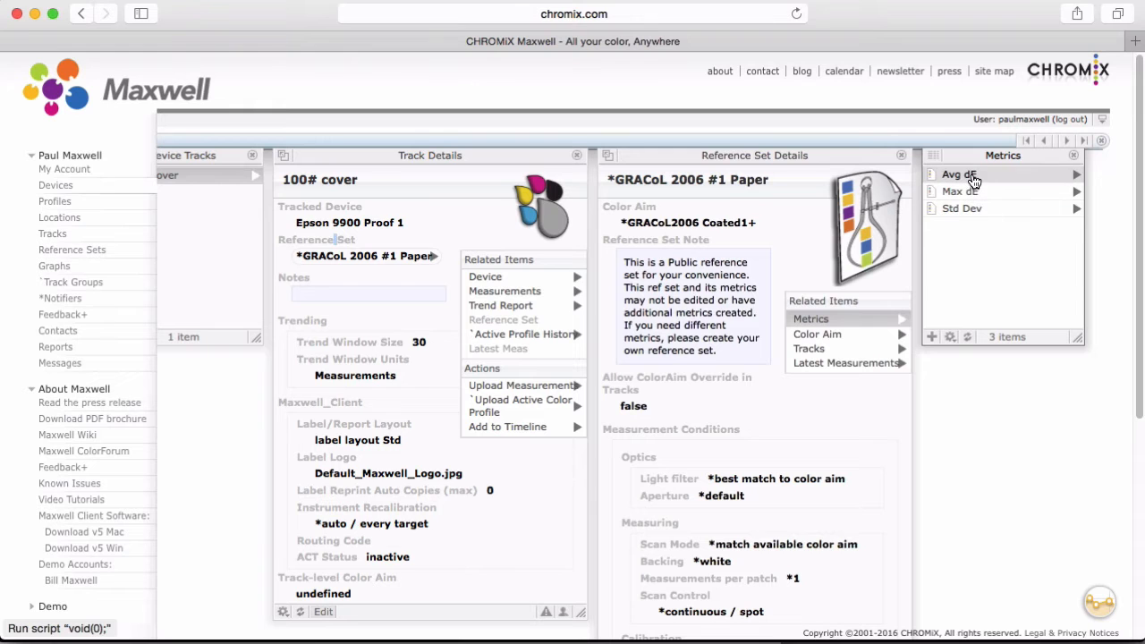
- Show the Avg dE metric details of the GRACoL 2006 #1 Paper reference set
click(957, 175)
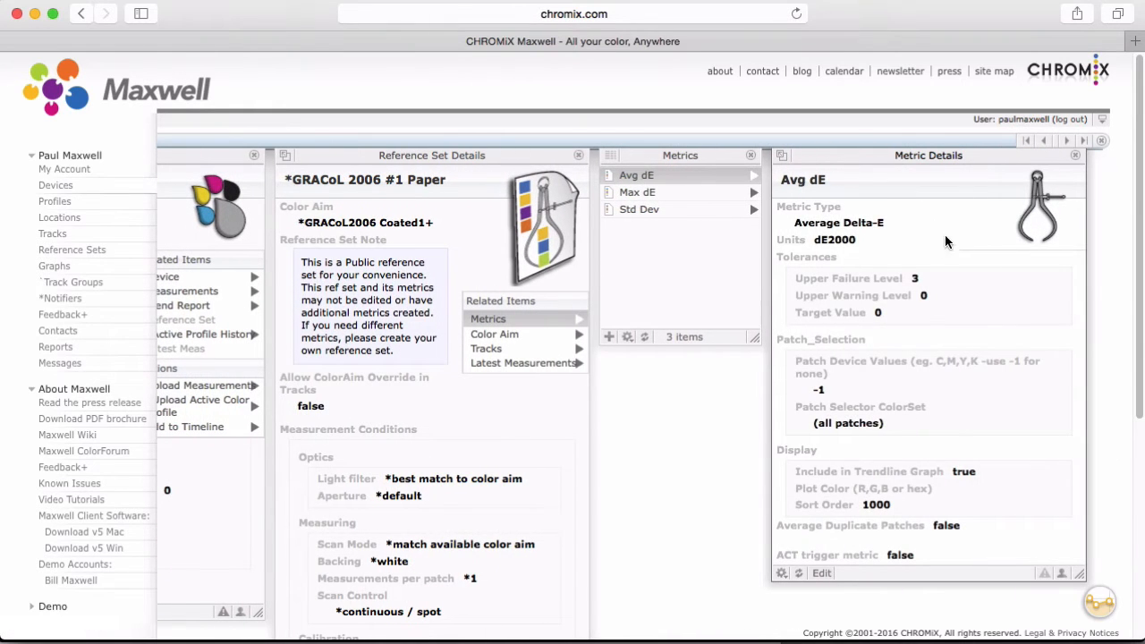
mouse_move(898, 225)
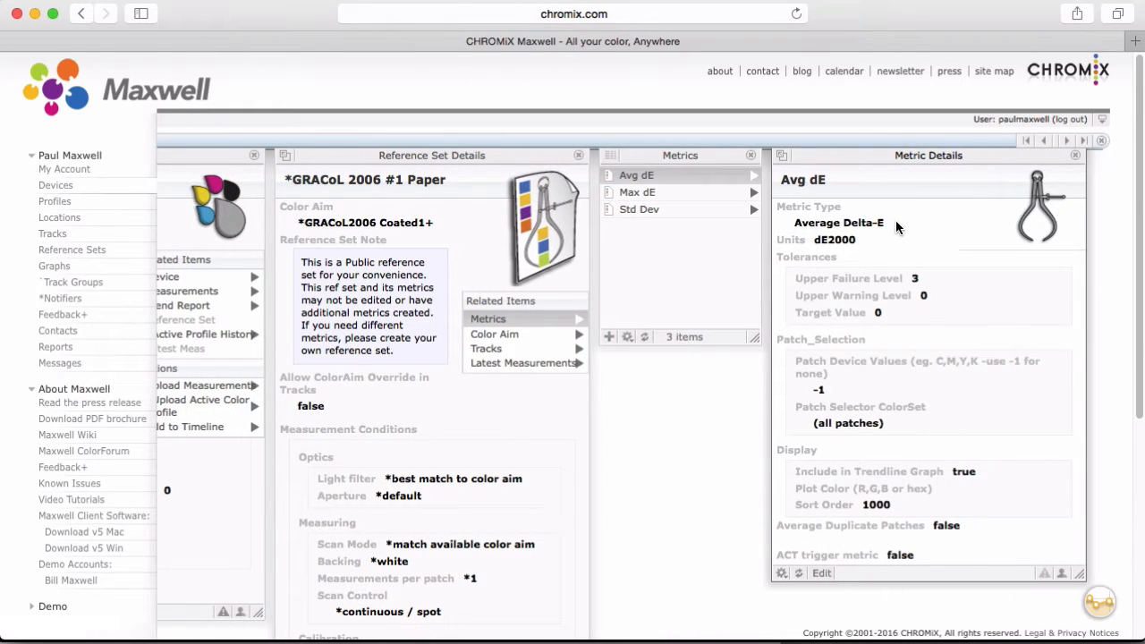
mouse_move(946, 288)
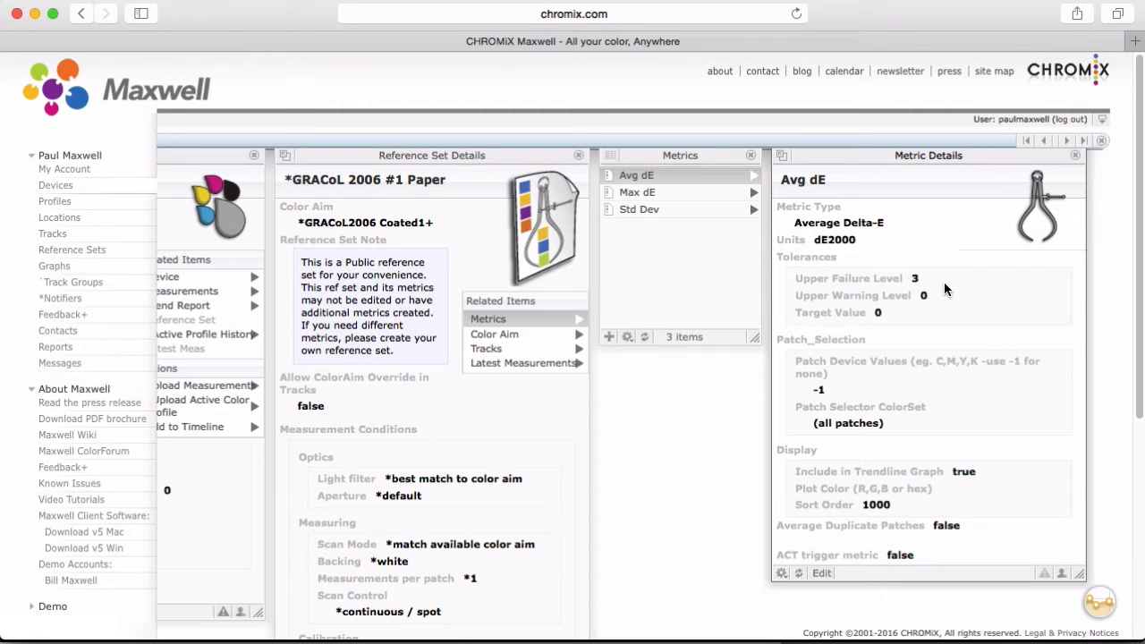
mouse_move(898, 325)
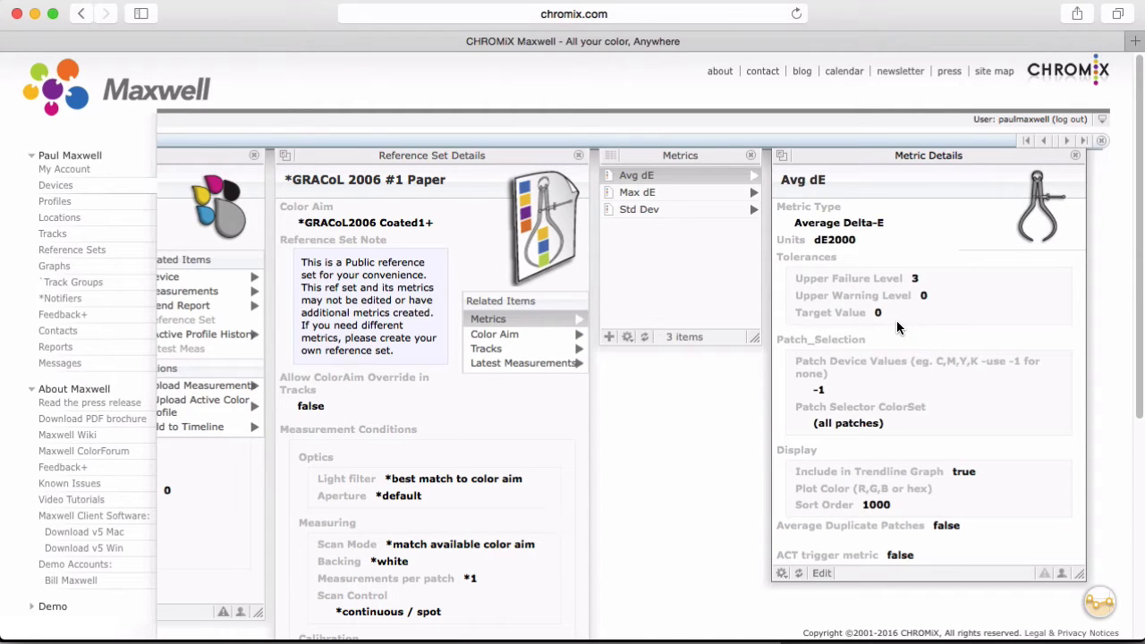
mouse_move(515, 154)
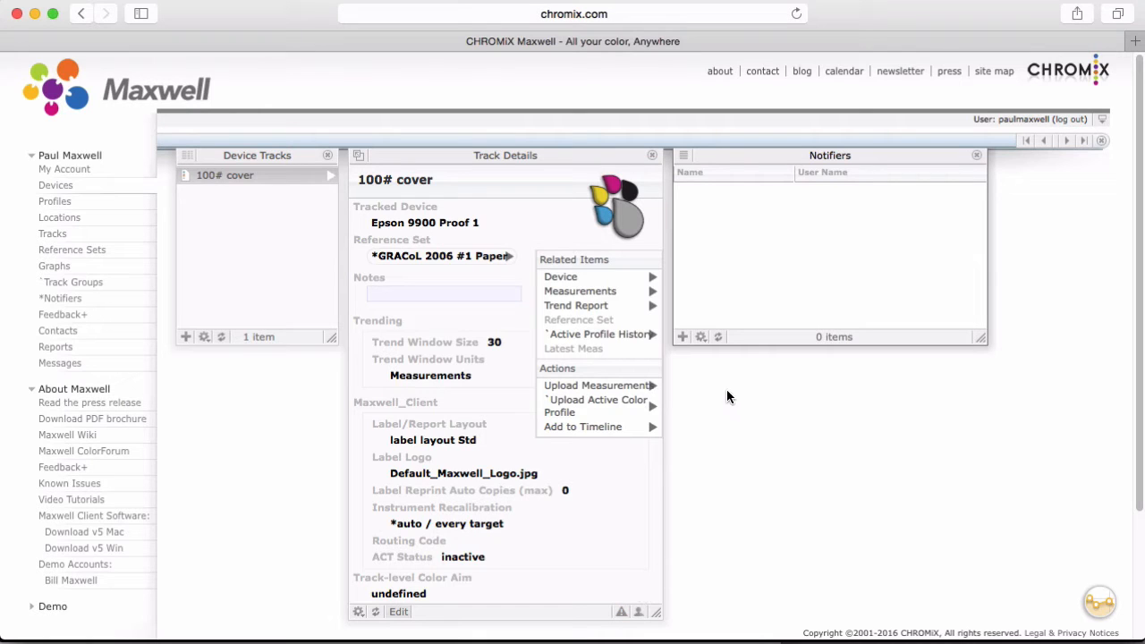
mouse_move(683, 338)
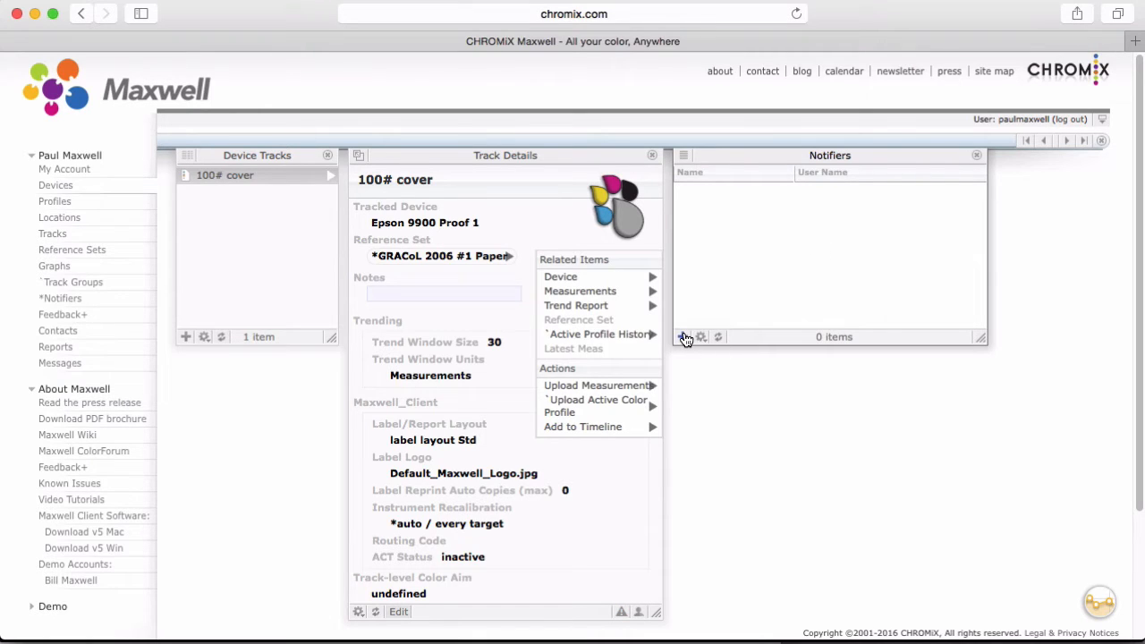
- Add a tolerance-failure notifier named 'Tol fail Proof 1' and move to its additional email addresses
click(687, 336)
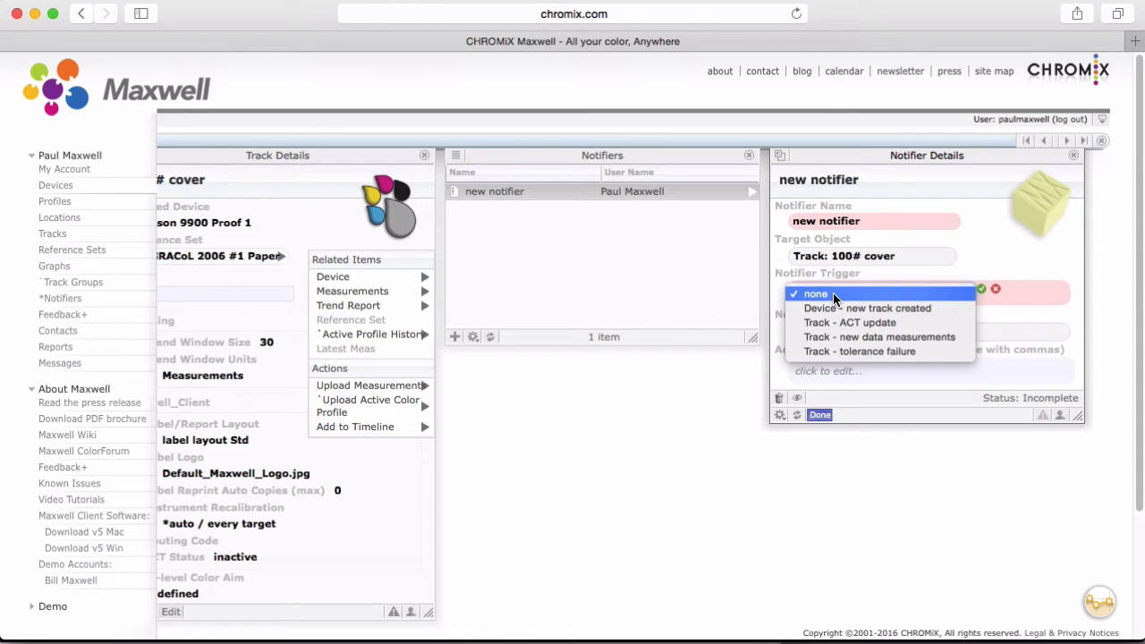
mouse_move(858, 361)
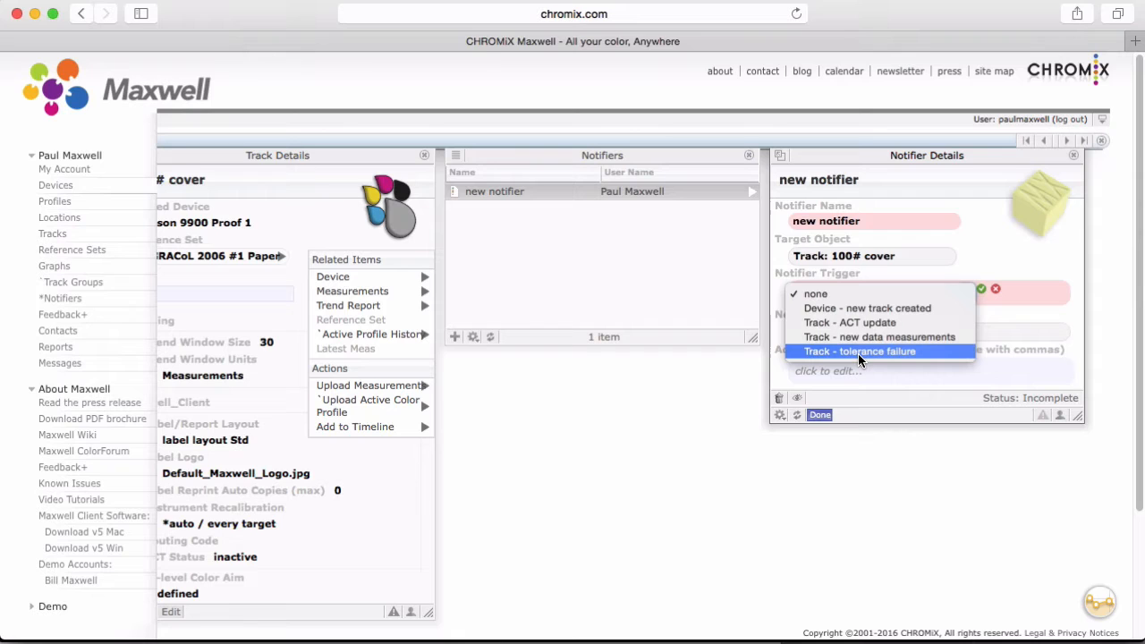
mouse_move(891, 336)
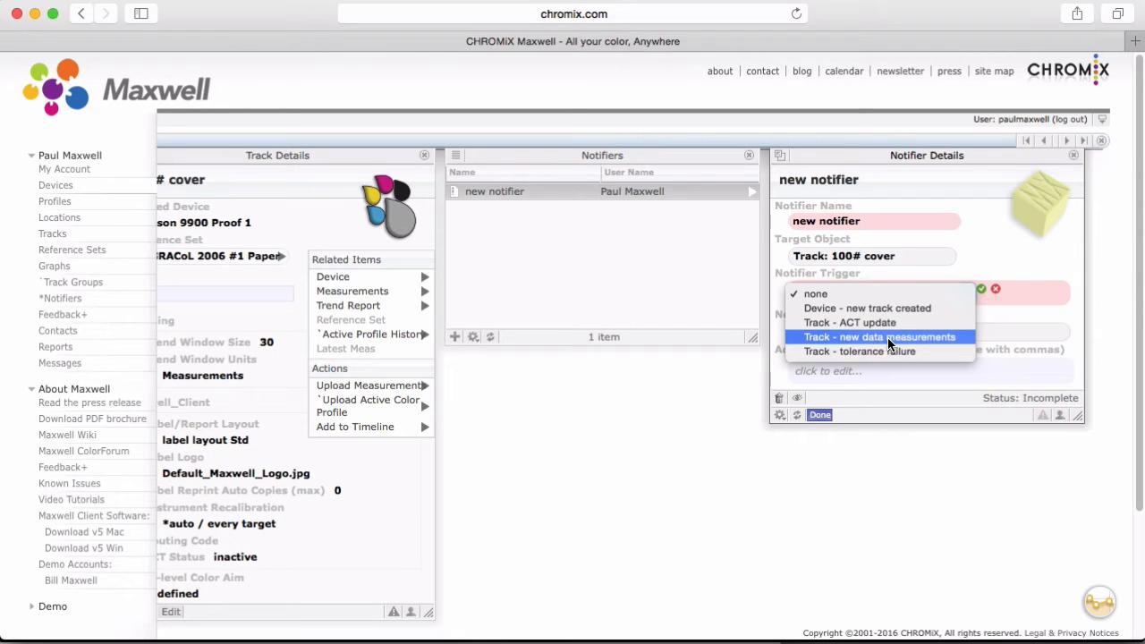
mouse_move(891, 354)
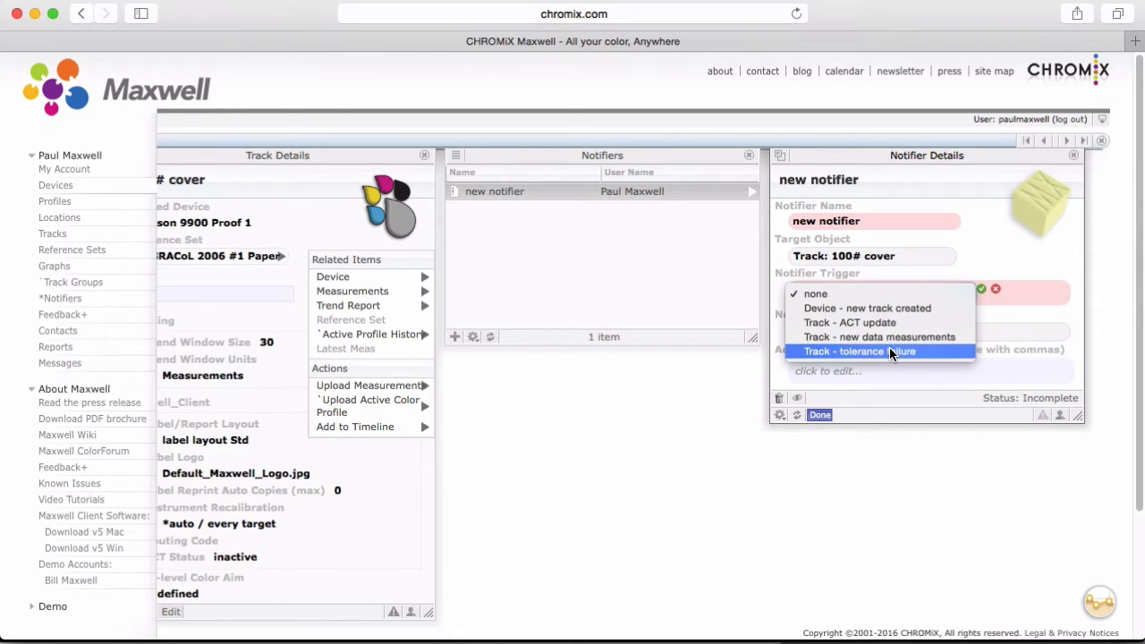
click(880, 351)
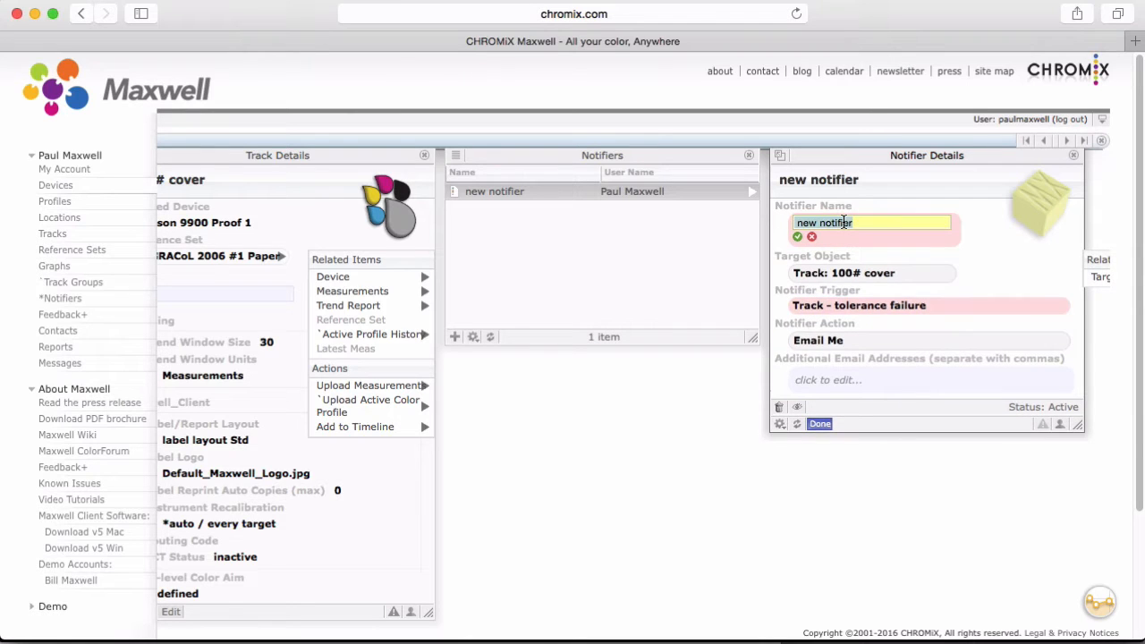
text(Tol fail)
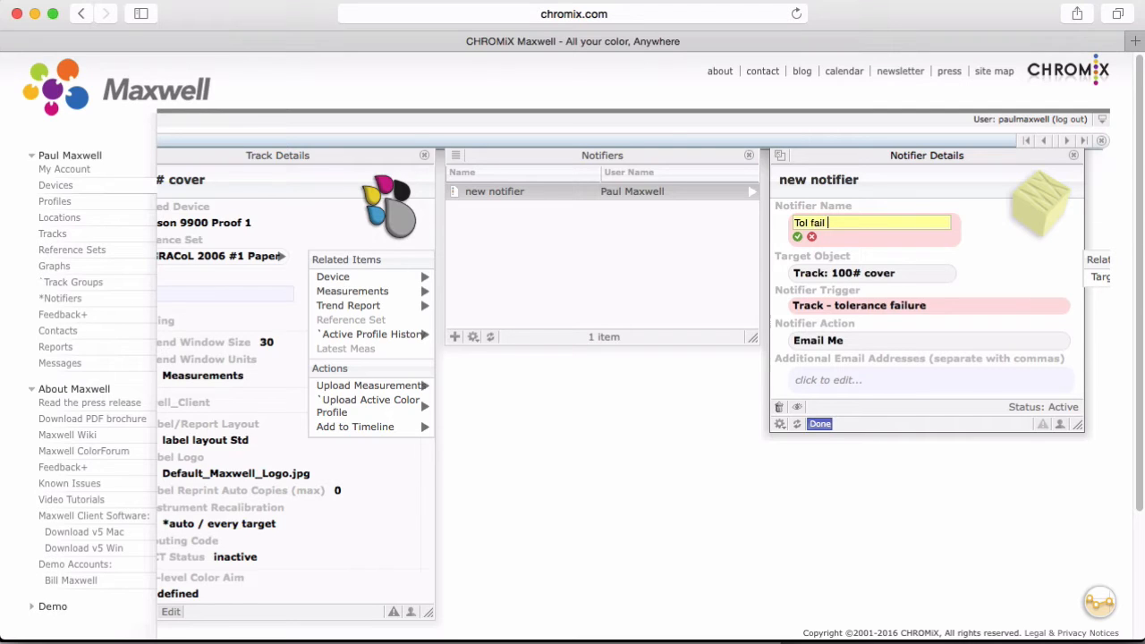
text(Froo)
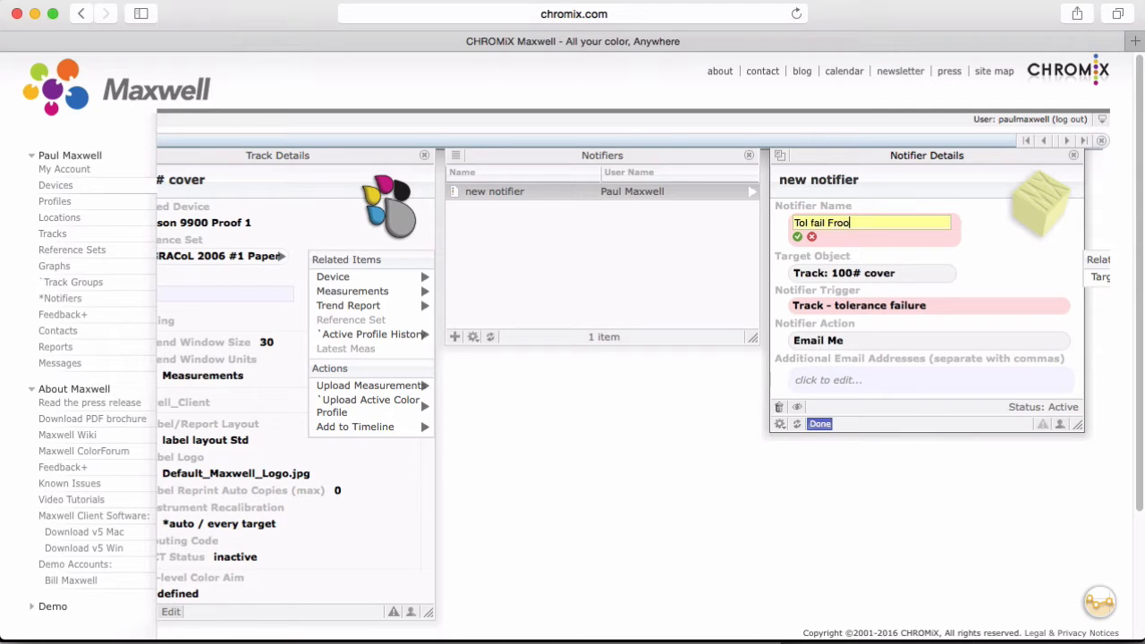
key(Backspace)
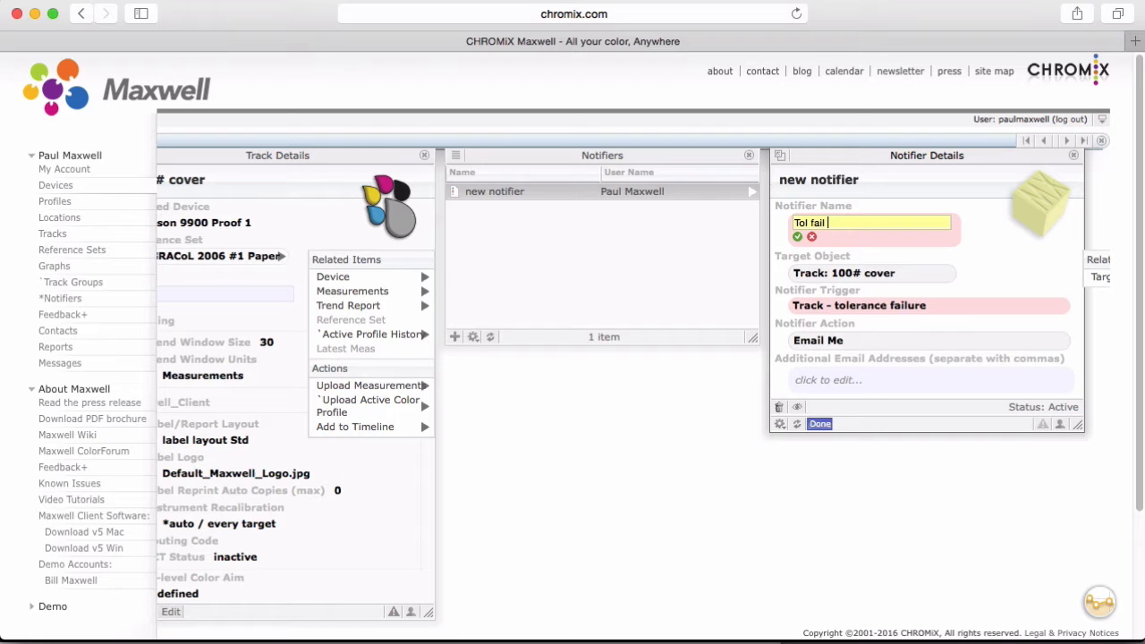
text(Proof 1)
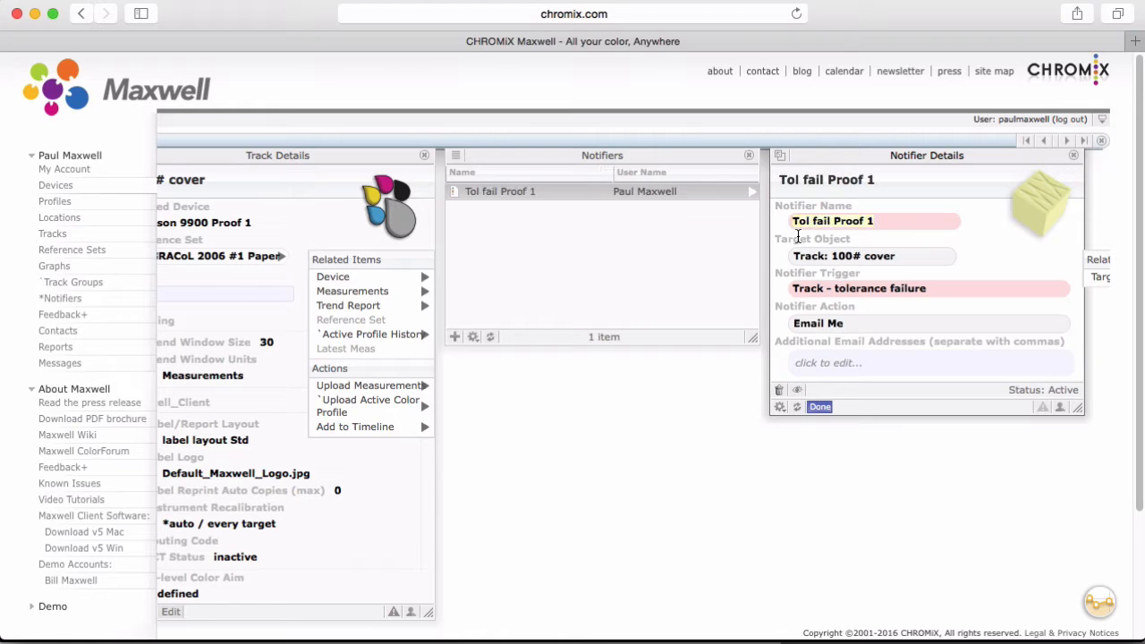
click(927, 361)
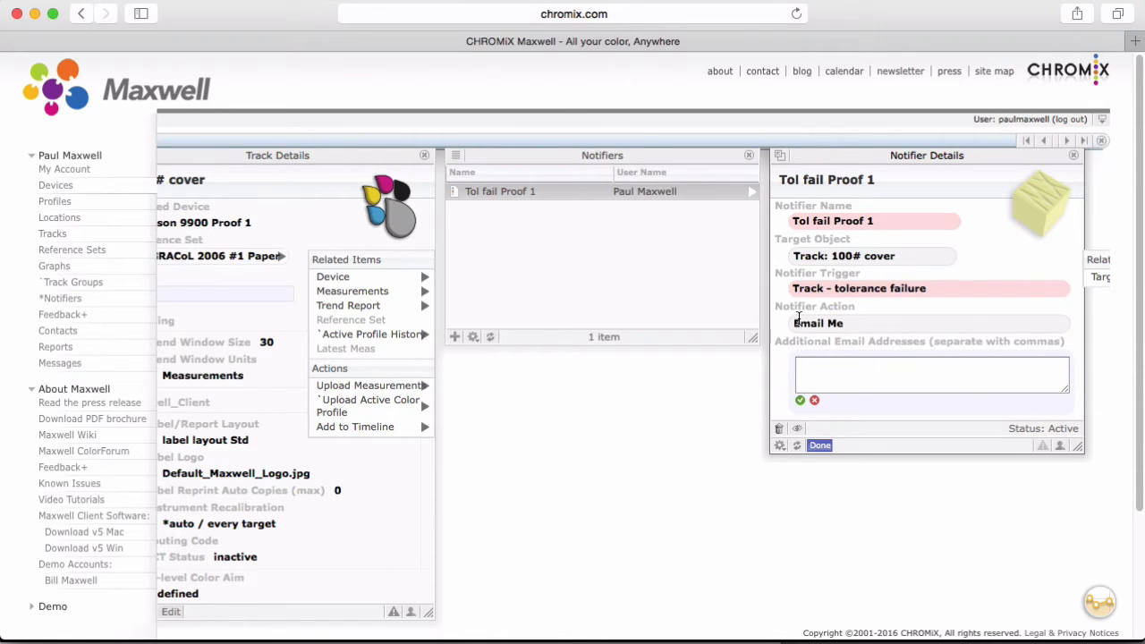
mouse_move(1048, 435)
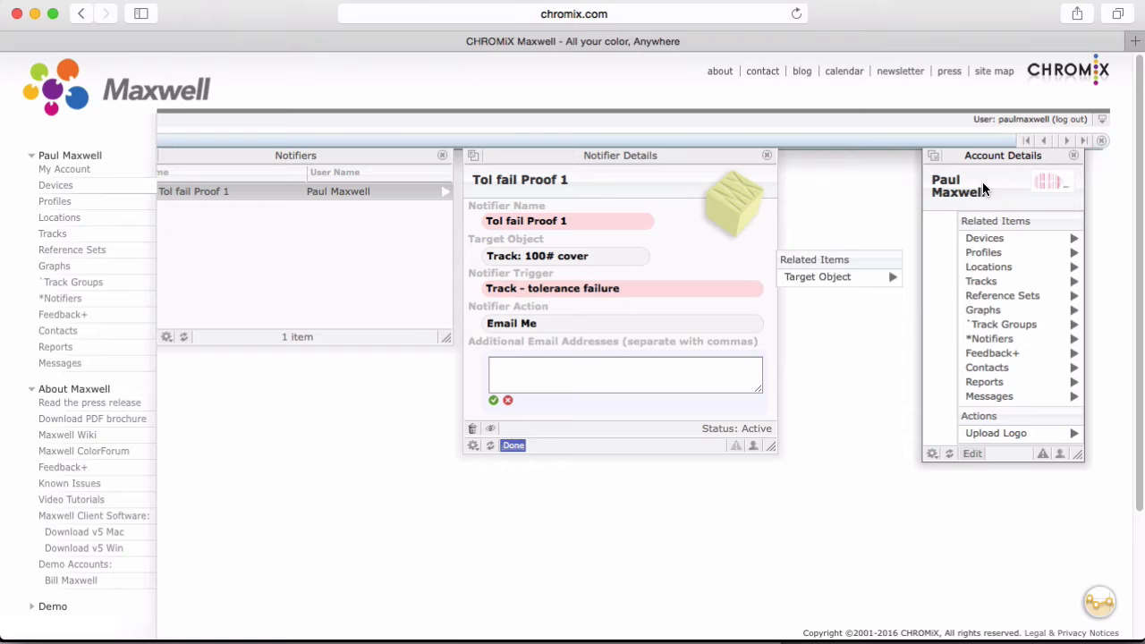
mouse_move(948, 367)
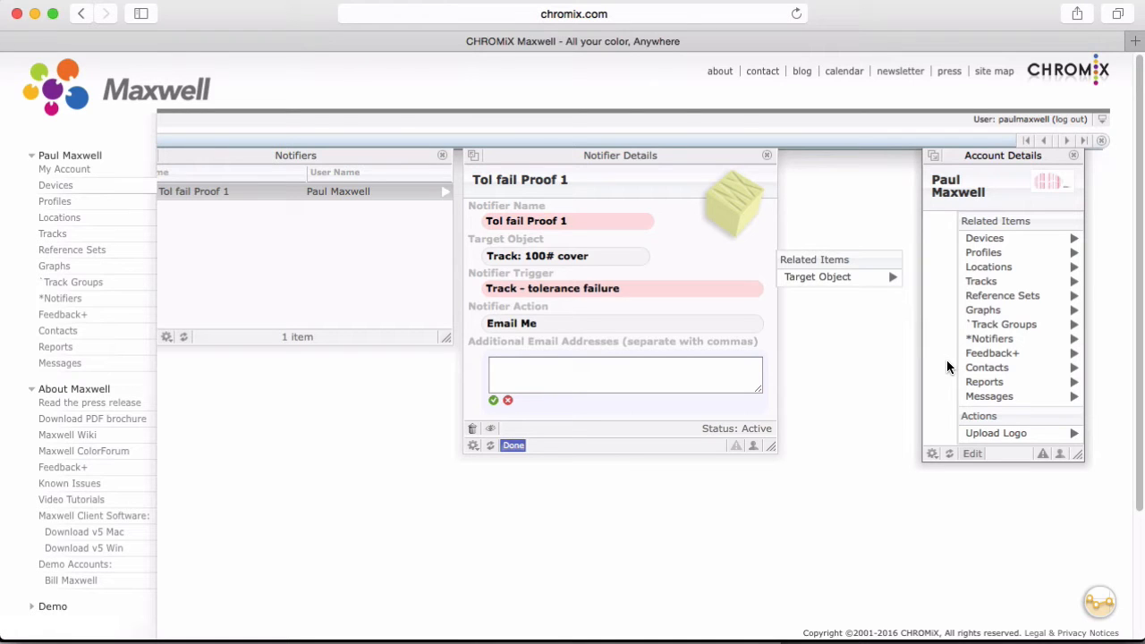
- Close the Account Details panel so the track details show beside the notifier
click(1073, 154)
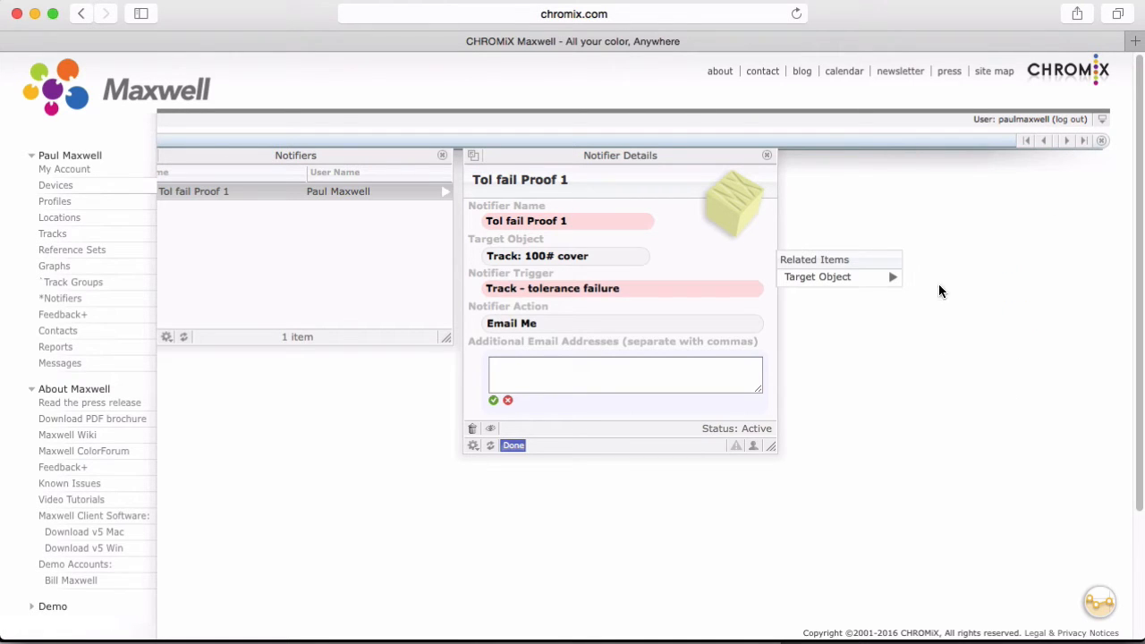
mouse_move(343, 156)
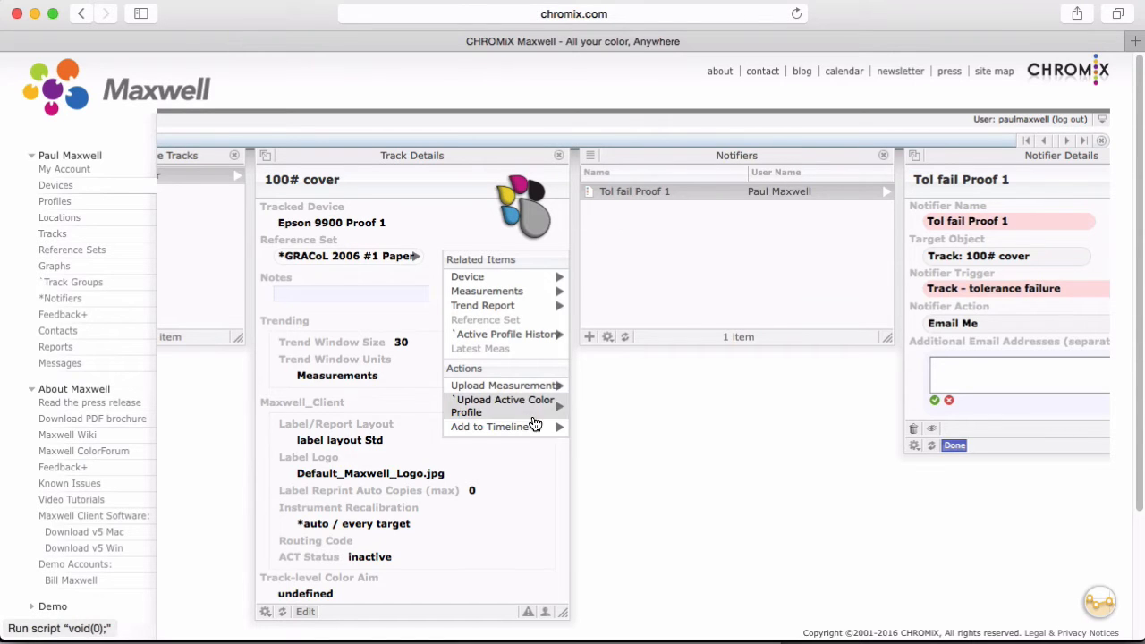
- Upload the wLab control strip measurement file to the 100# cover track
click(504, 386)
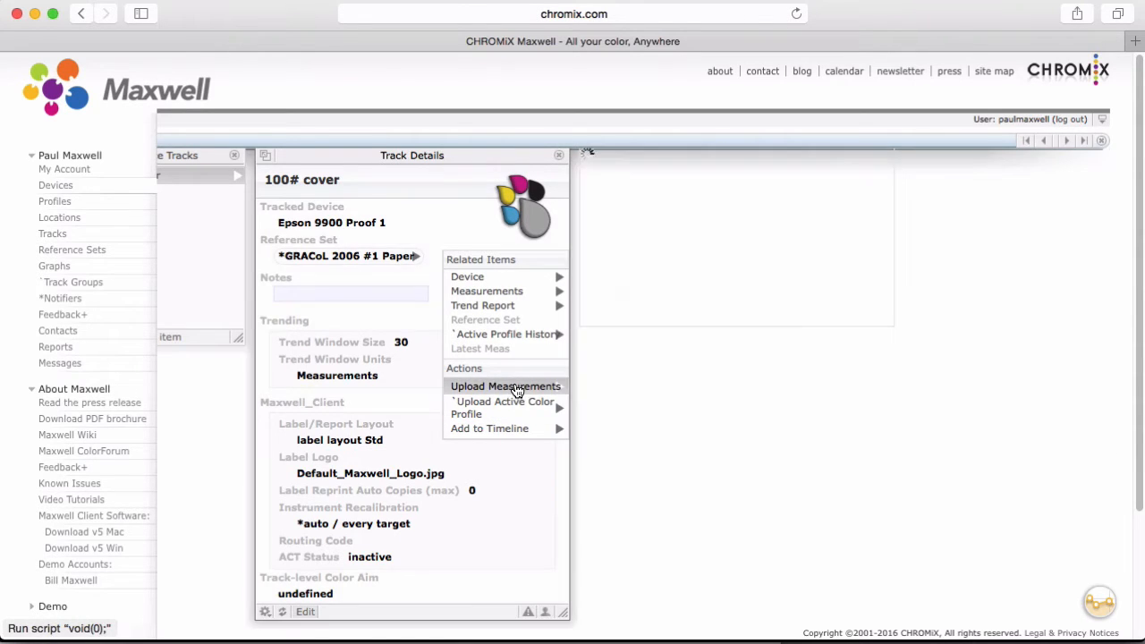
click(504, 386)
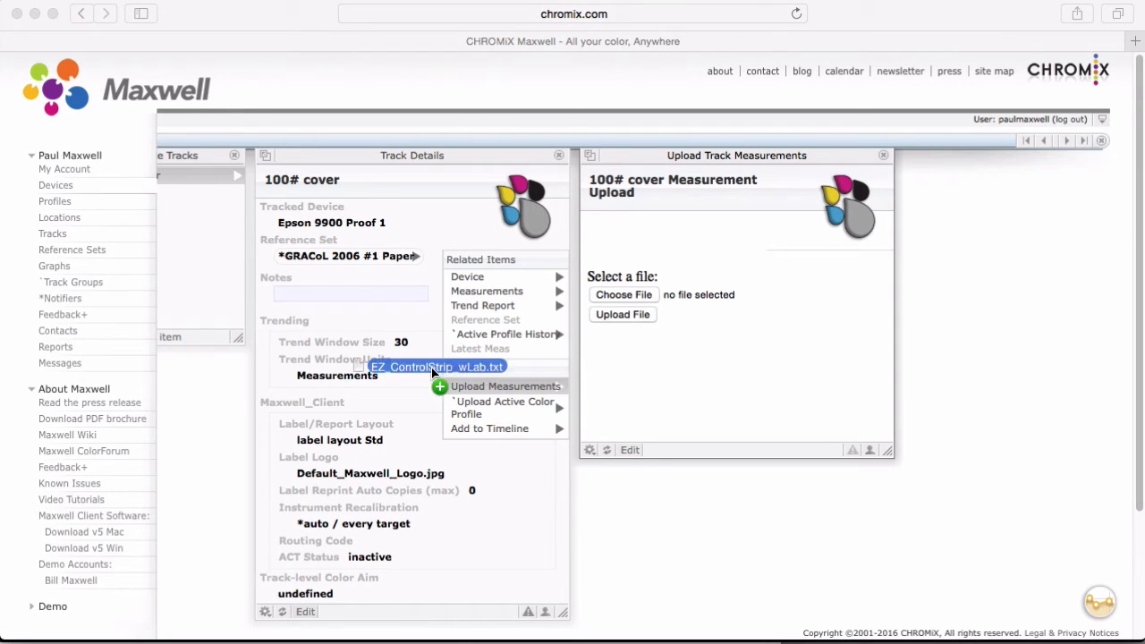
drag(436, 366, 737, 311)
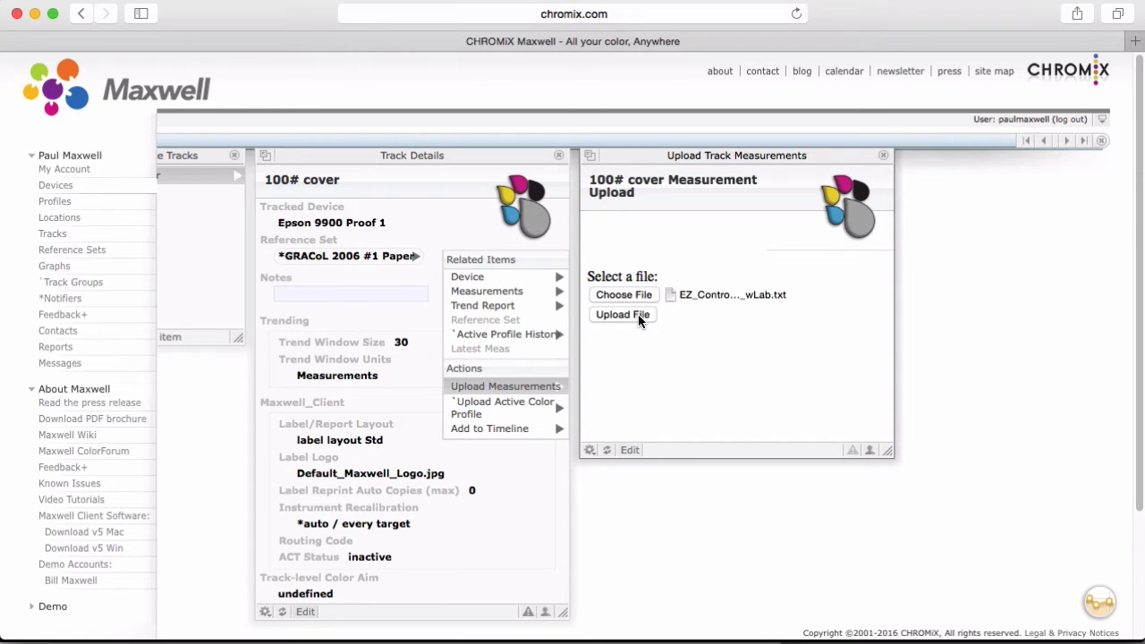
click(622, 315)
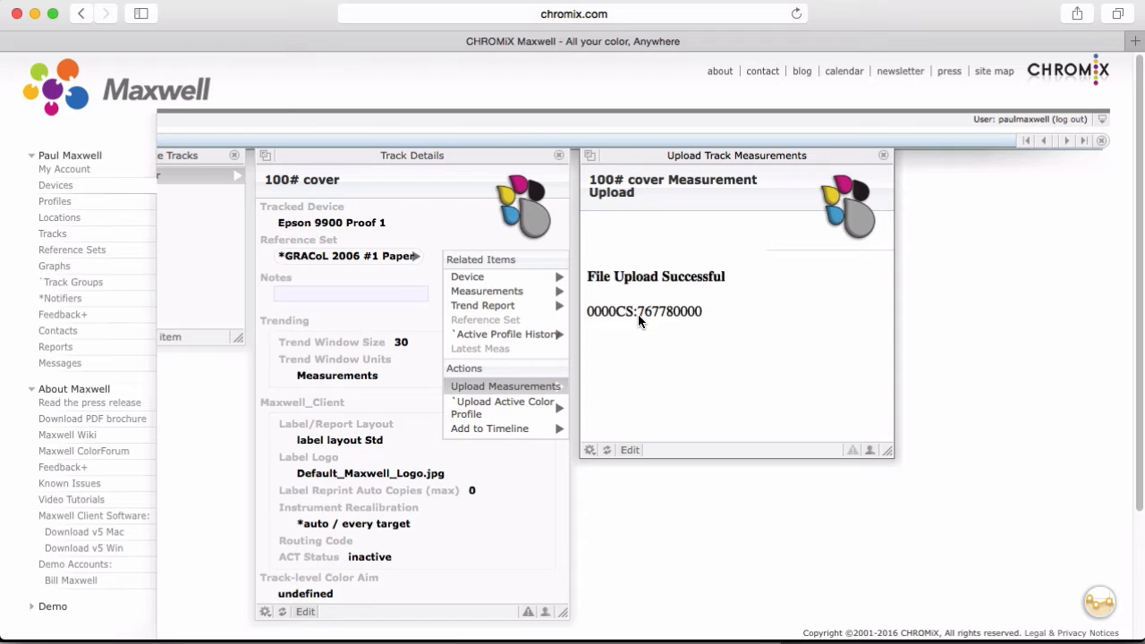
mouse_move(648, 234)
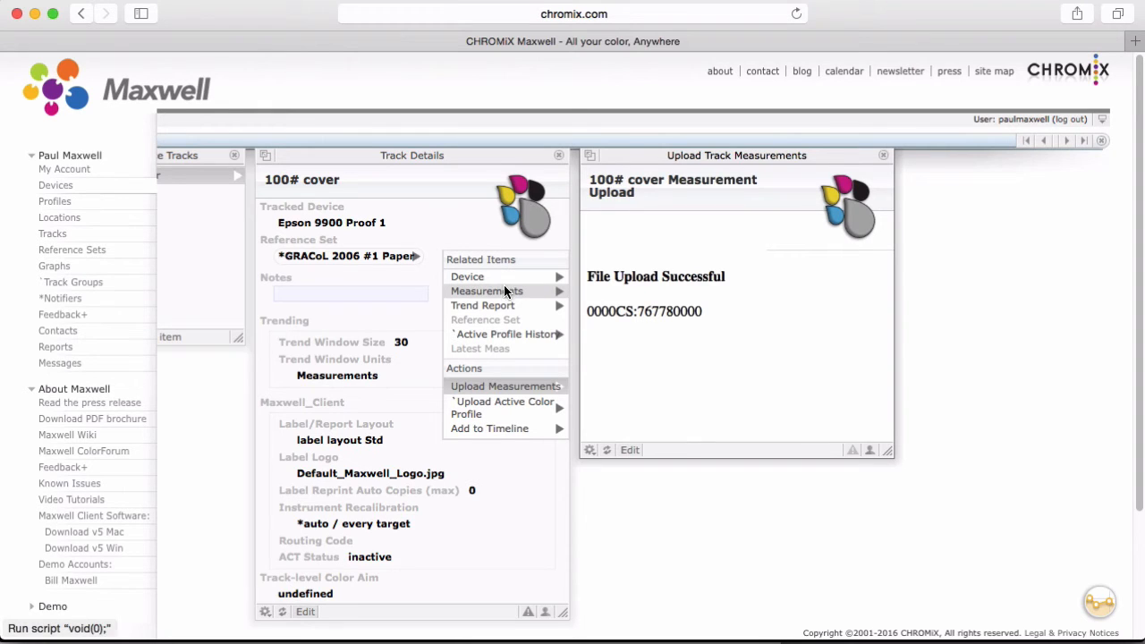
mouse_move(505, 297)
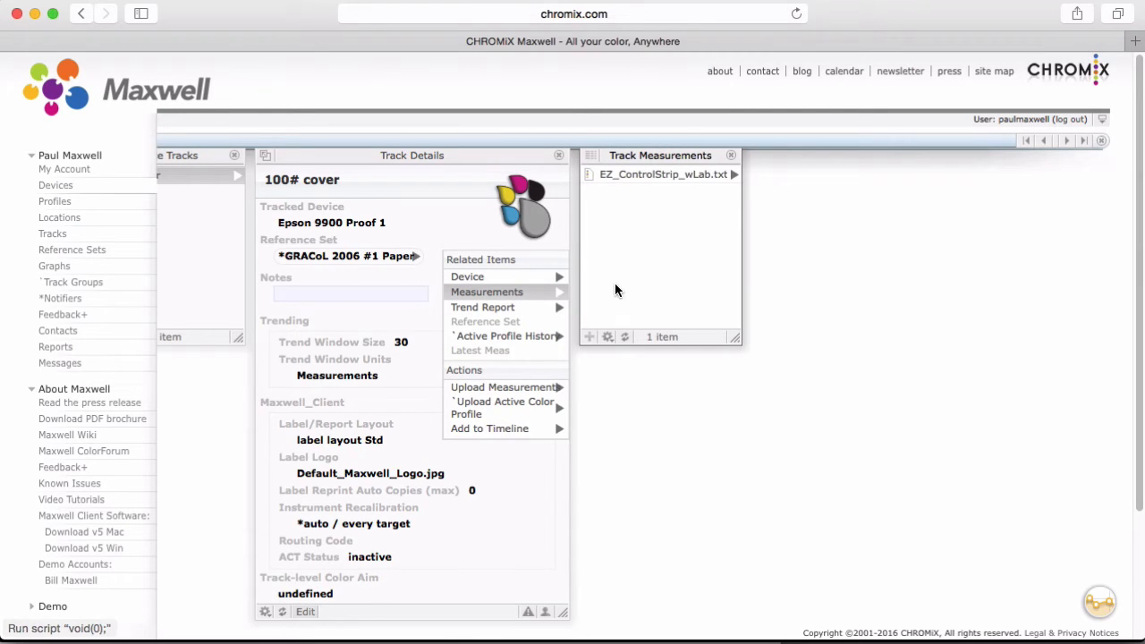
mouse_move(701, 177)
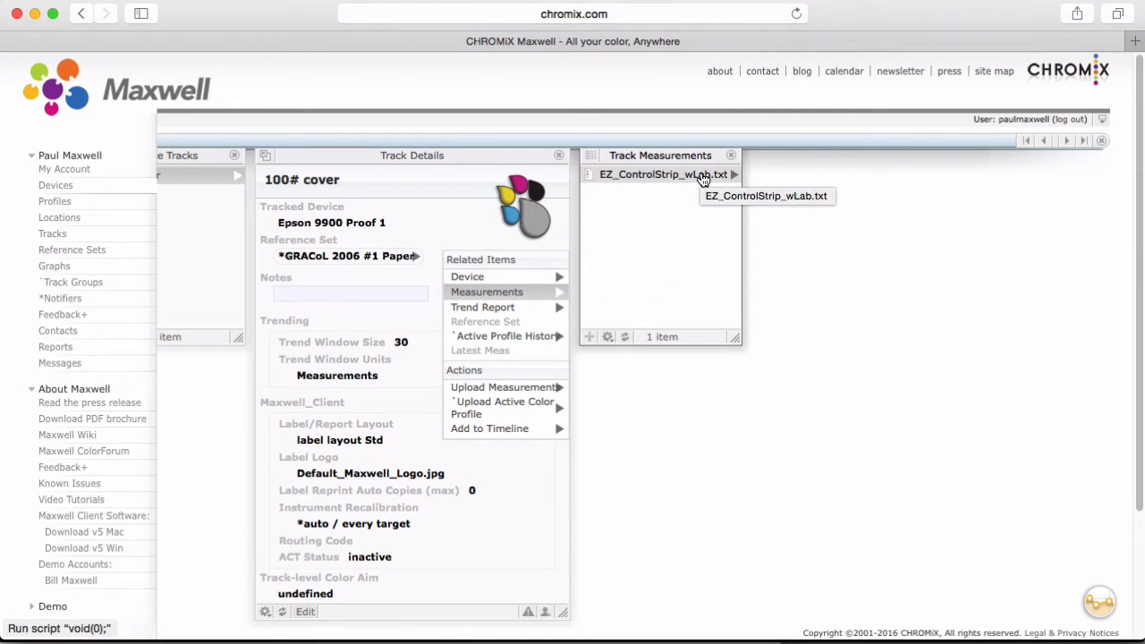
- Upload the today control strip measurement file and list the track's measurements
click(503, 386)
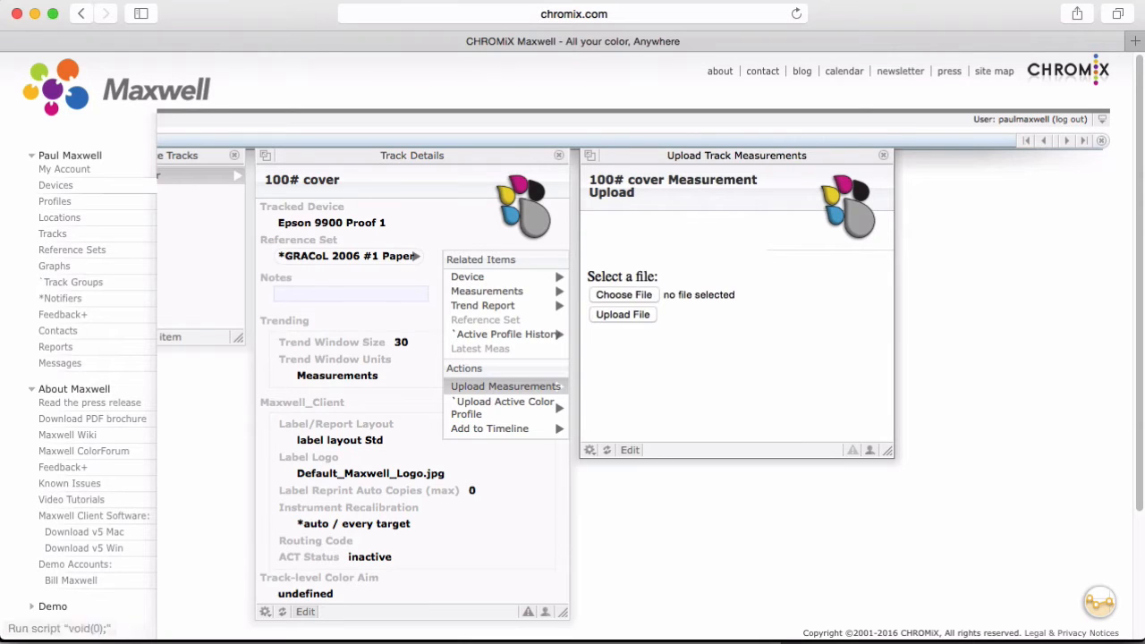
click(622, 294)
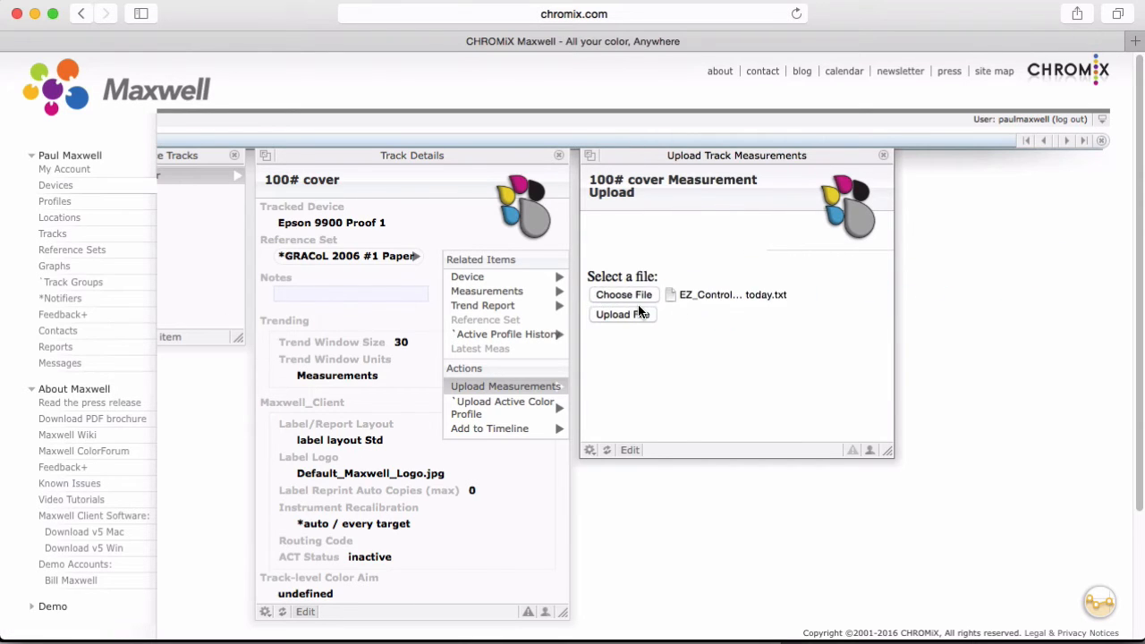
click(621, 314)
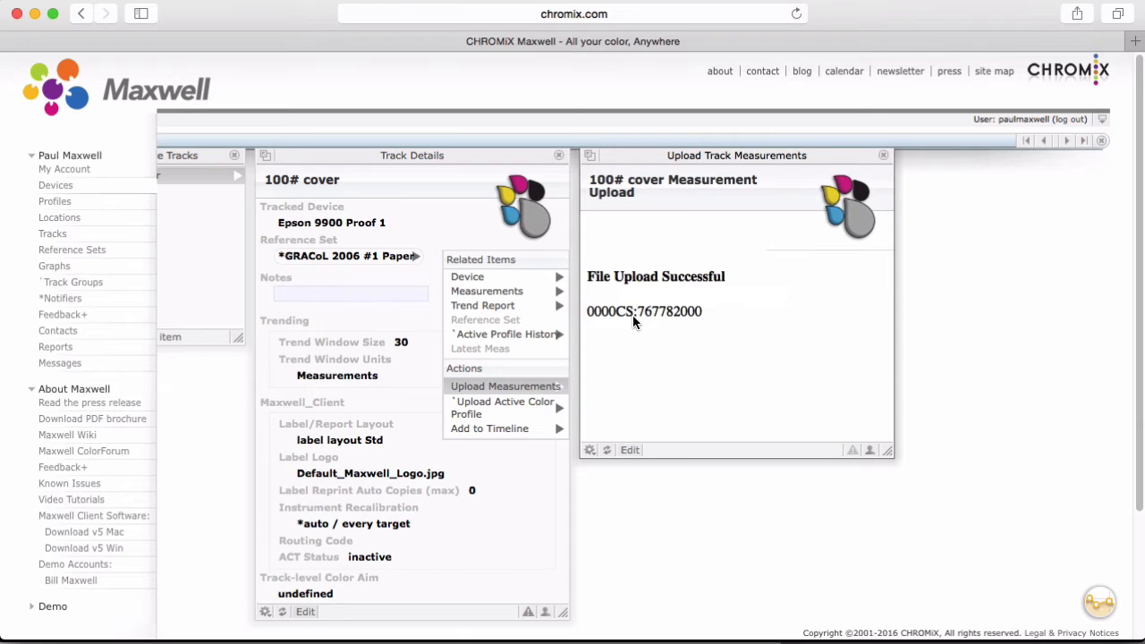
click(486, 291)
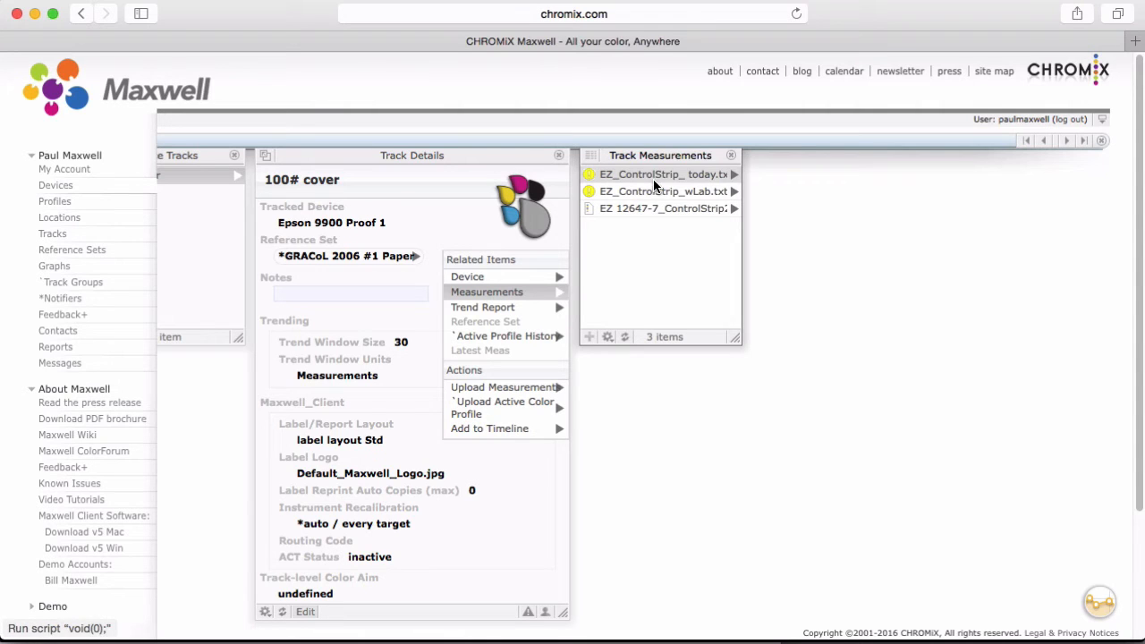
- Show the full Color Set Details of EZ_ControlStrip_ today.txt with its Warning pass/fail status
click(662, 175)
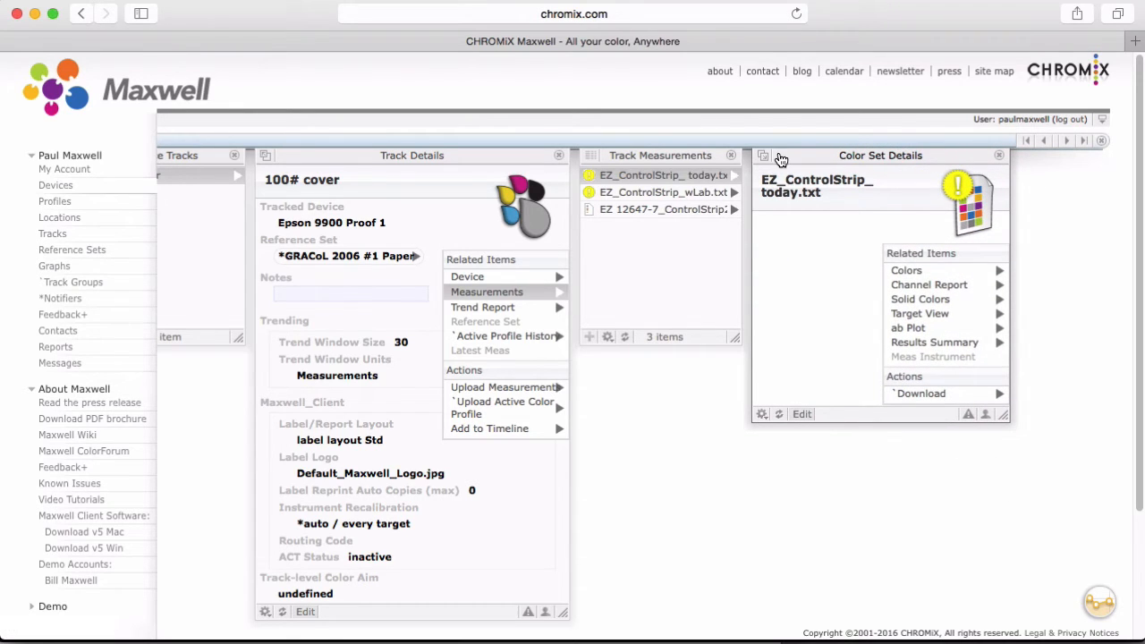
click(766, 157)
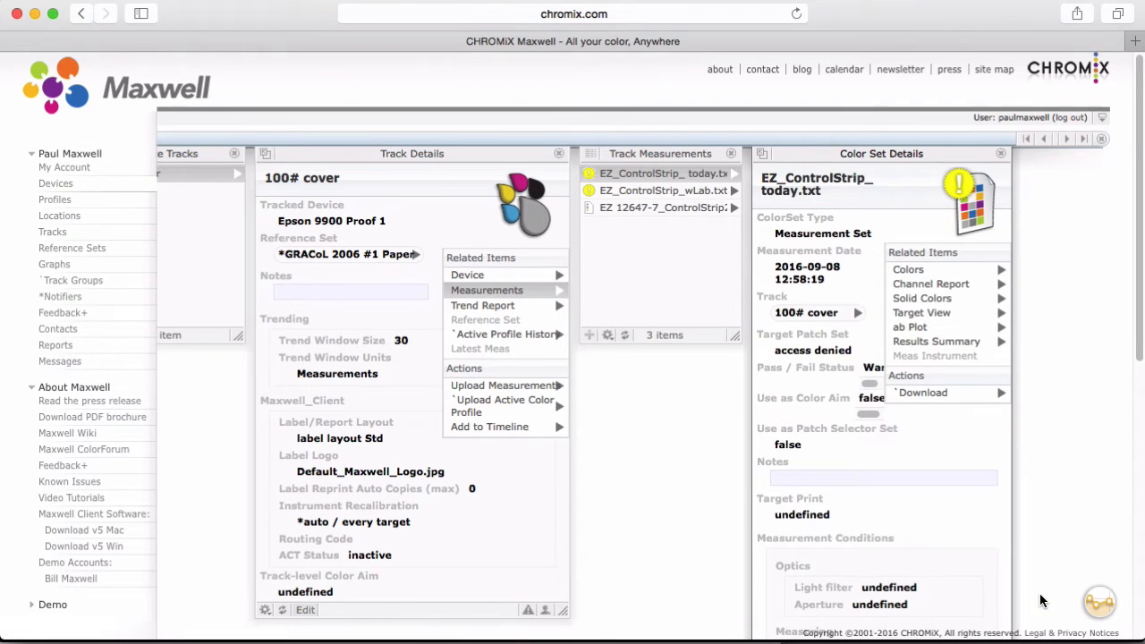
scroll(down, 3)
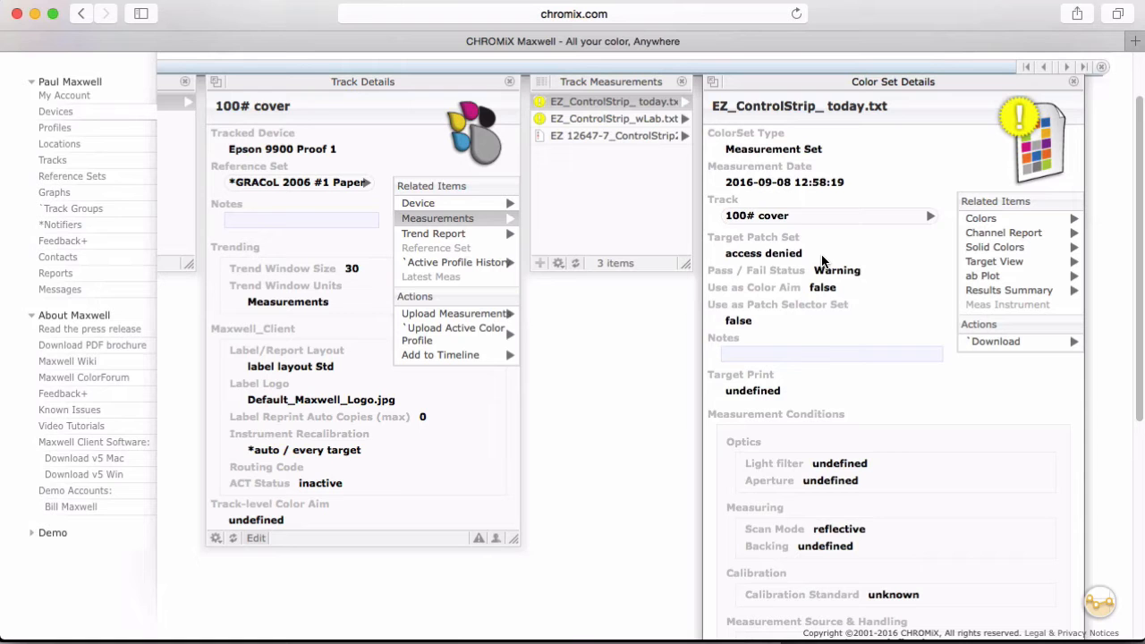
mouse_move(837, 308)
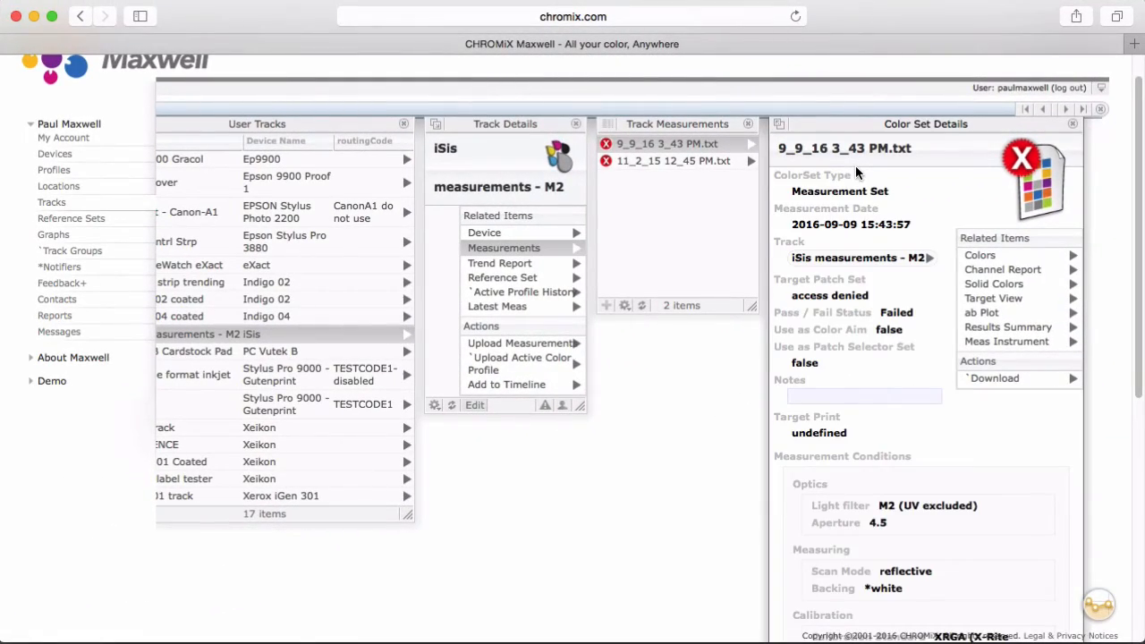
mouse_move(877, 133)
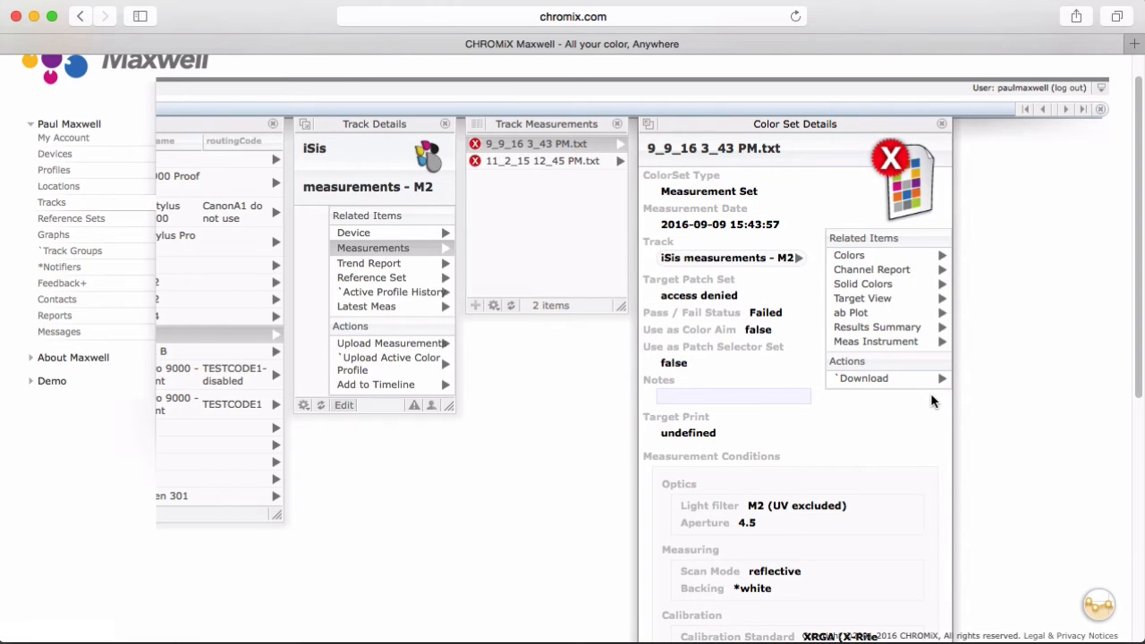
- Scroll the Color Set Details of 9_9_16 3_43 PM.txt down to its Measurement Conditions
scroll(down, 3)
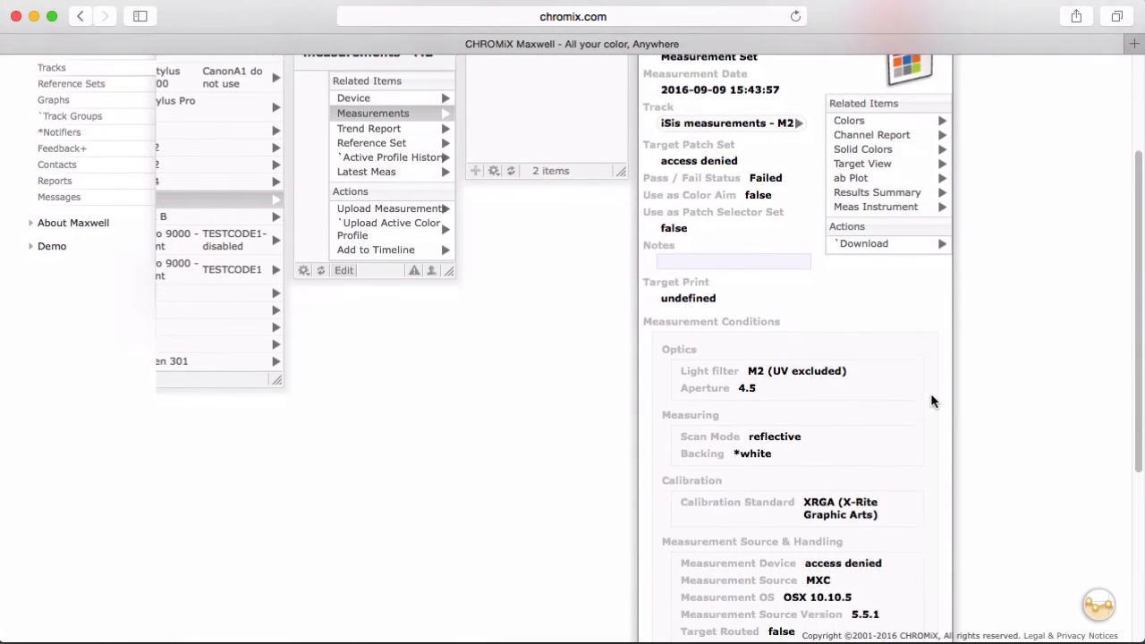
scroll(down, 3)
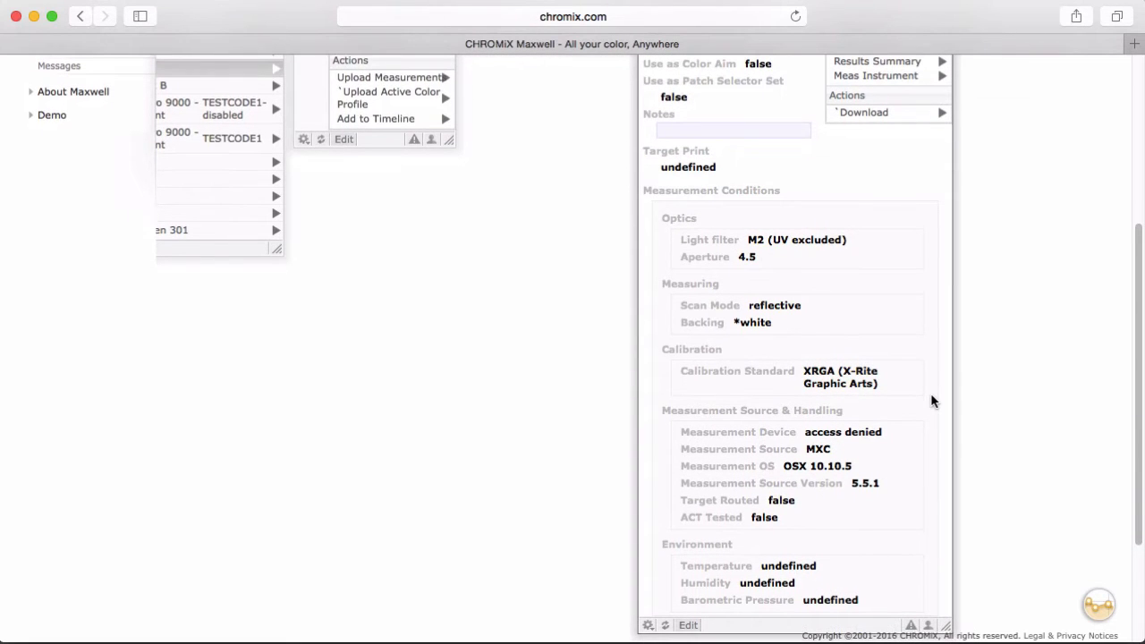
scroll(down, 3)
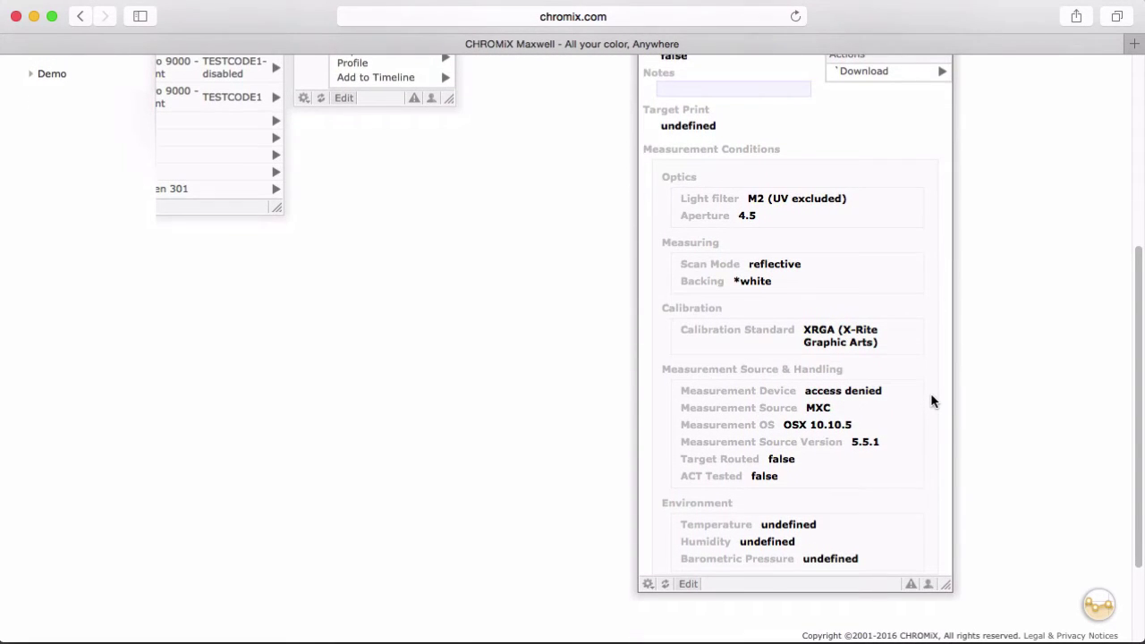
scroll(down, 3)
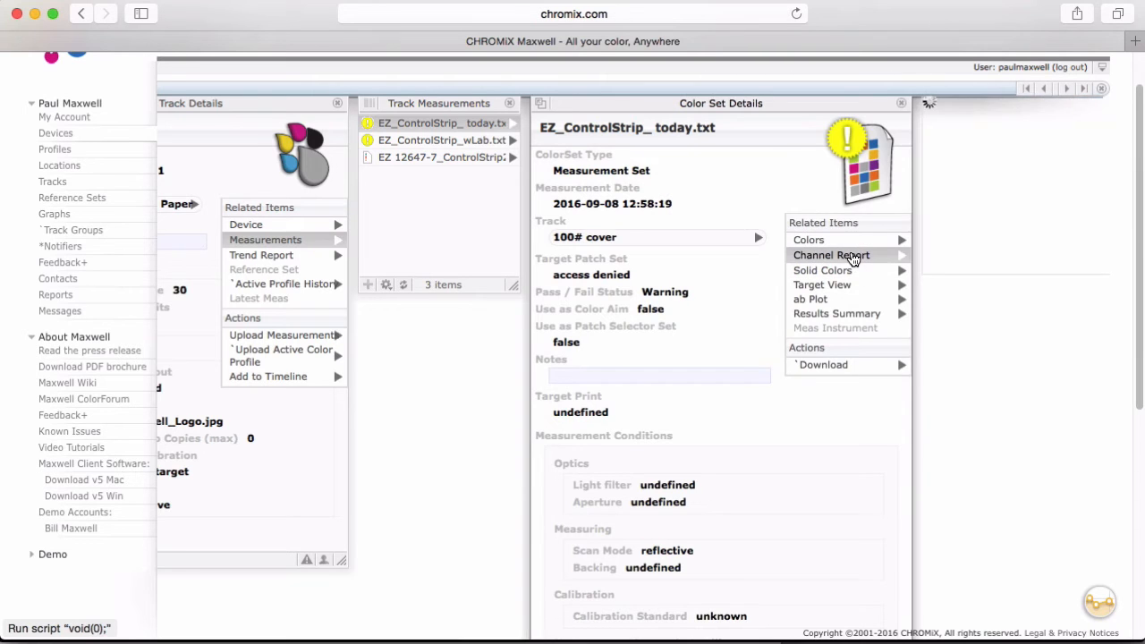
- View the dot gain channel report, list the solid color patches, and show details of the first patch
click(830, 253)
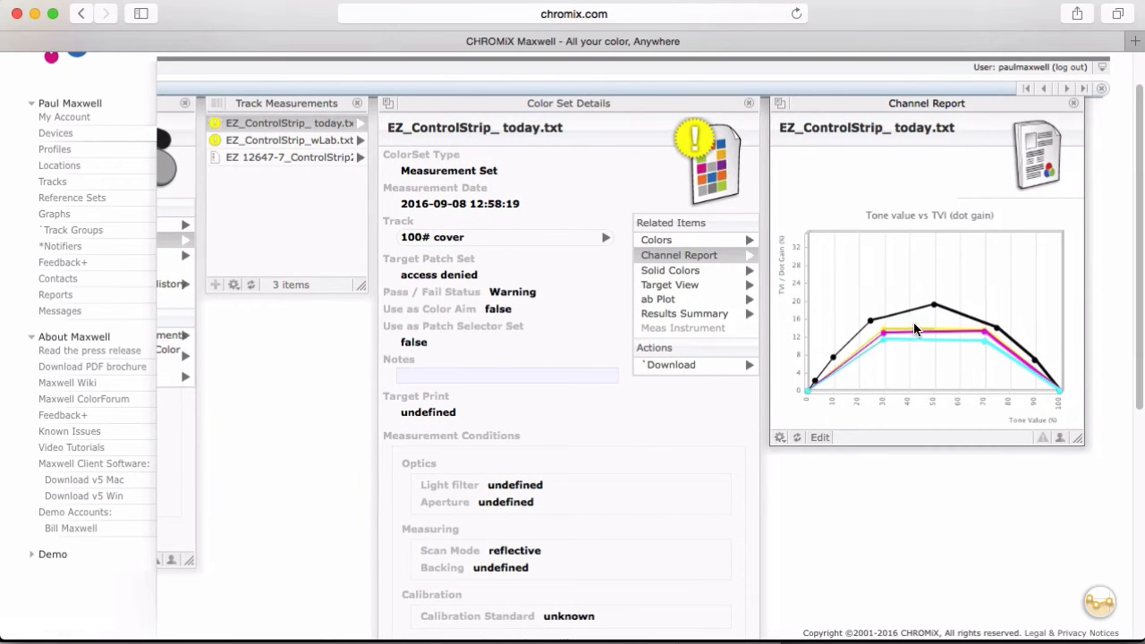
mouse_move(1016, 354)
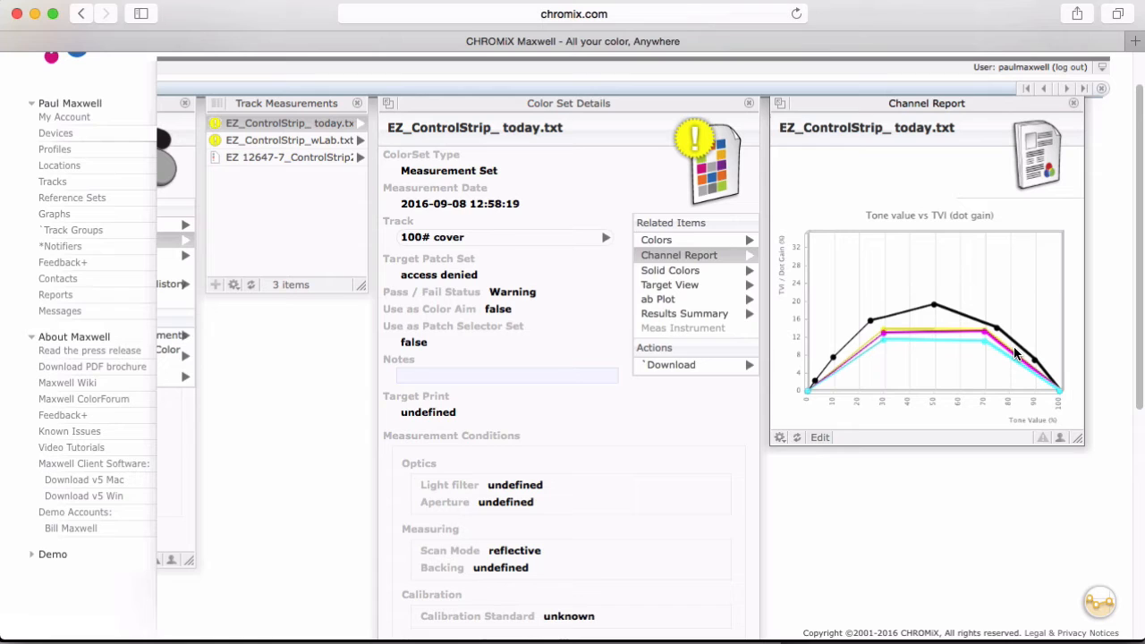
click(669, 269)
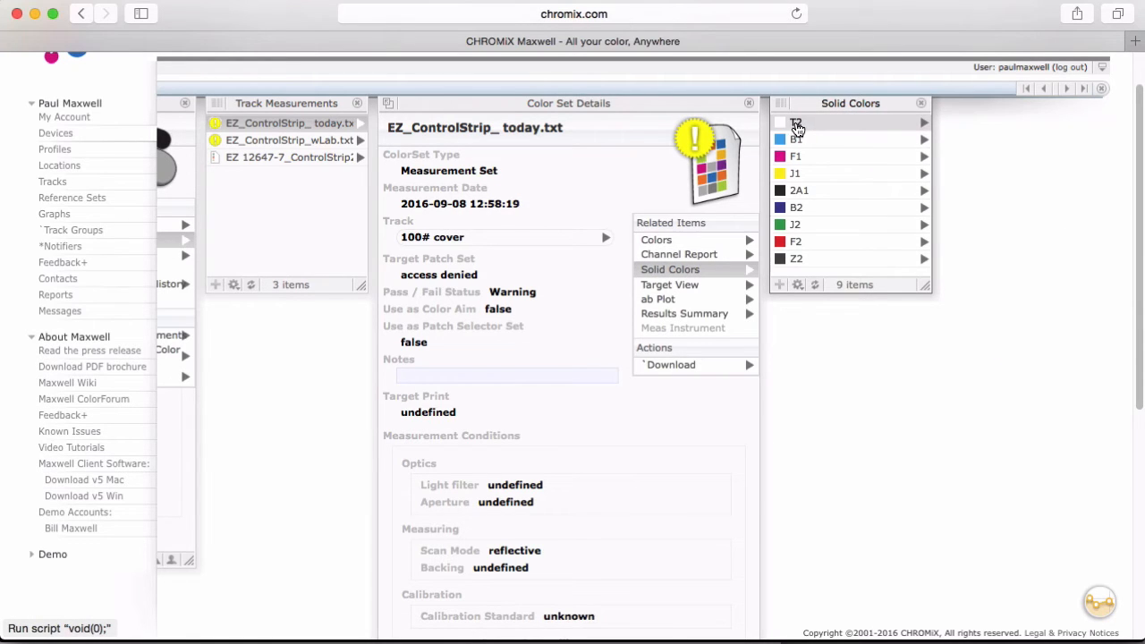
click(794, 124)
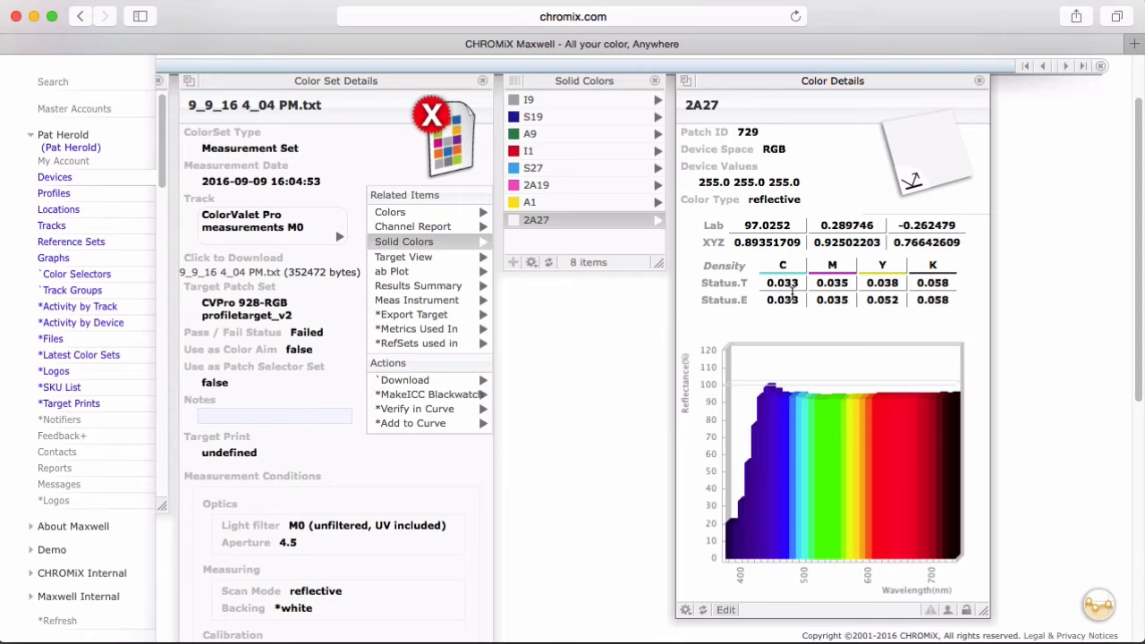
mouse_move(766, 376)
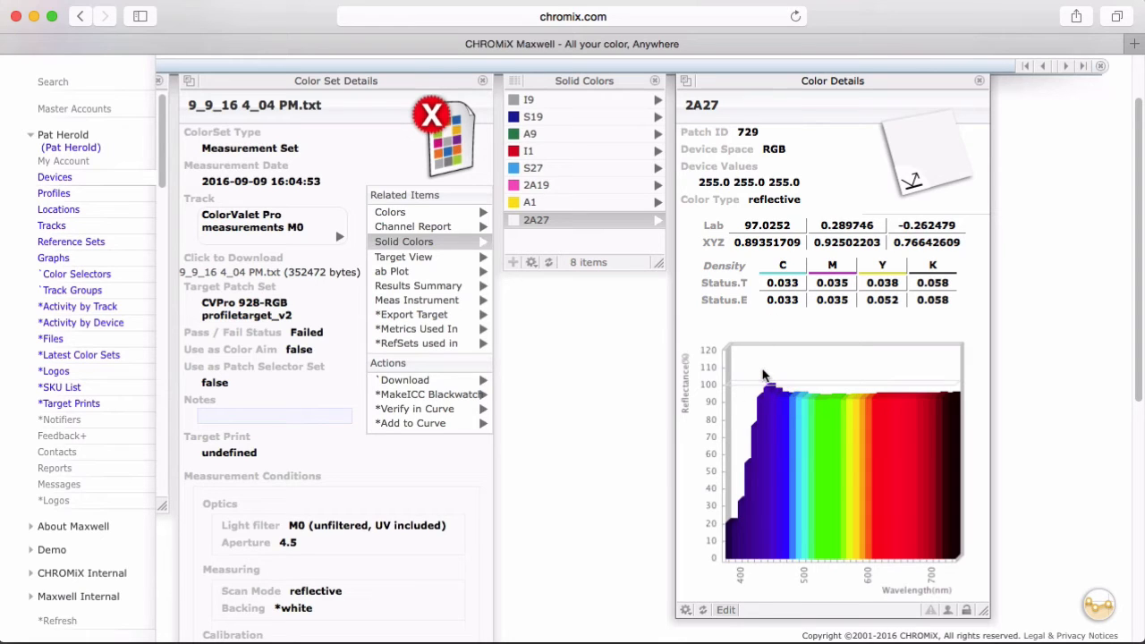
mouse_move(787, 379)
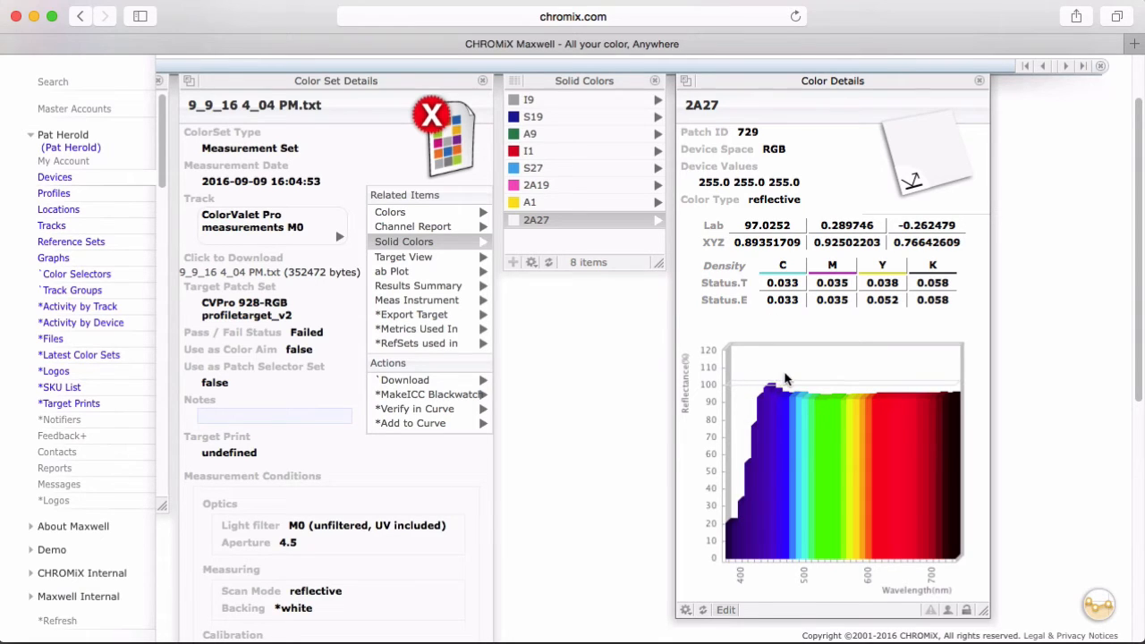
mouse_move(794, 388)
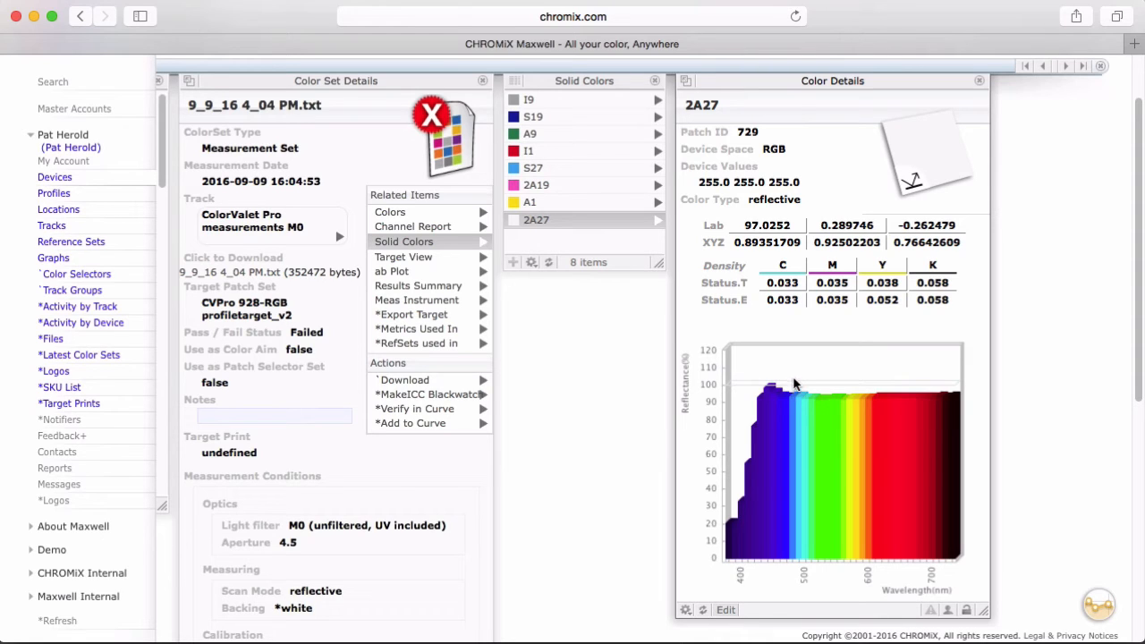
mouse_move(744, 397)
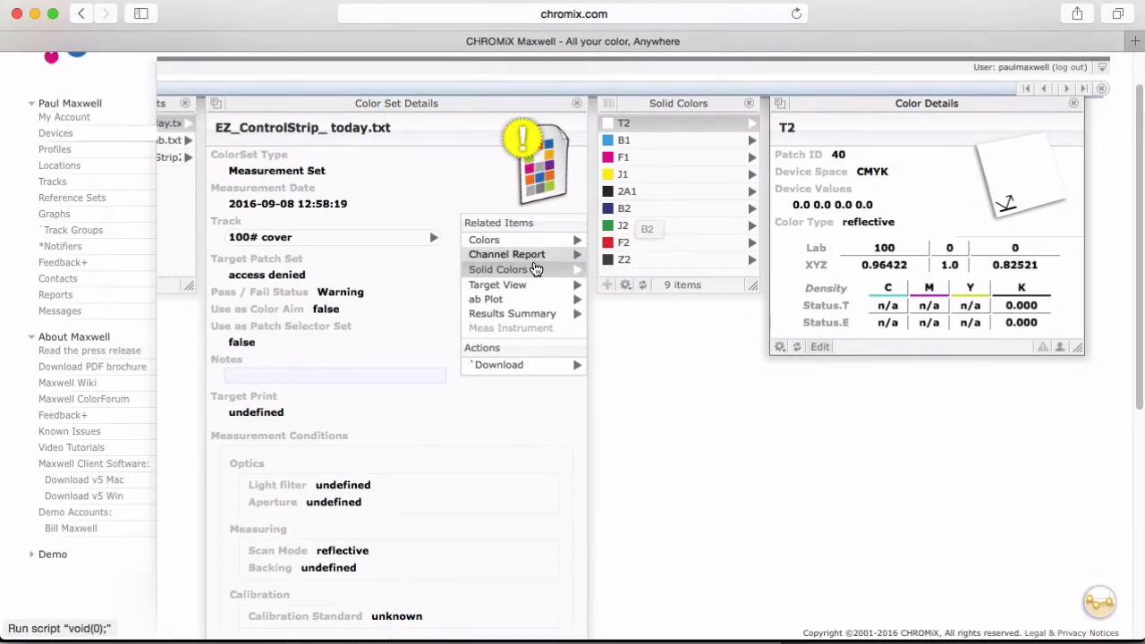
- Show the 54-patch target layout, then bring up the measurement's a/b color plot
click(497, 285)
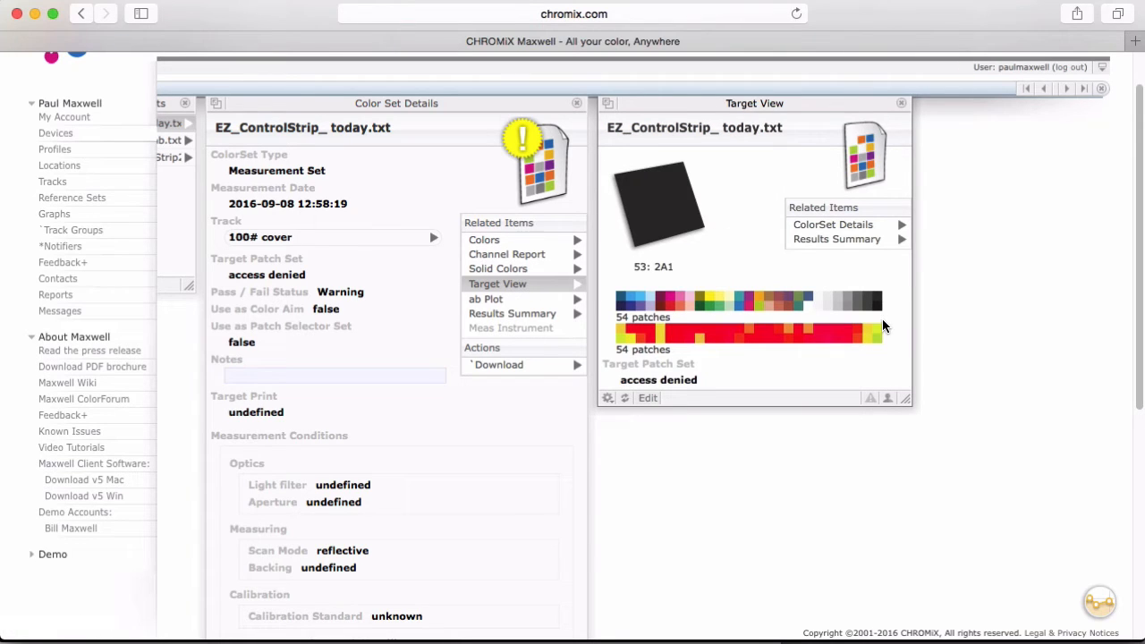
mouse_move(594, 279)
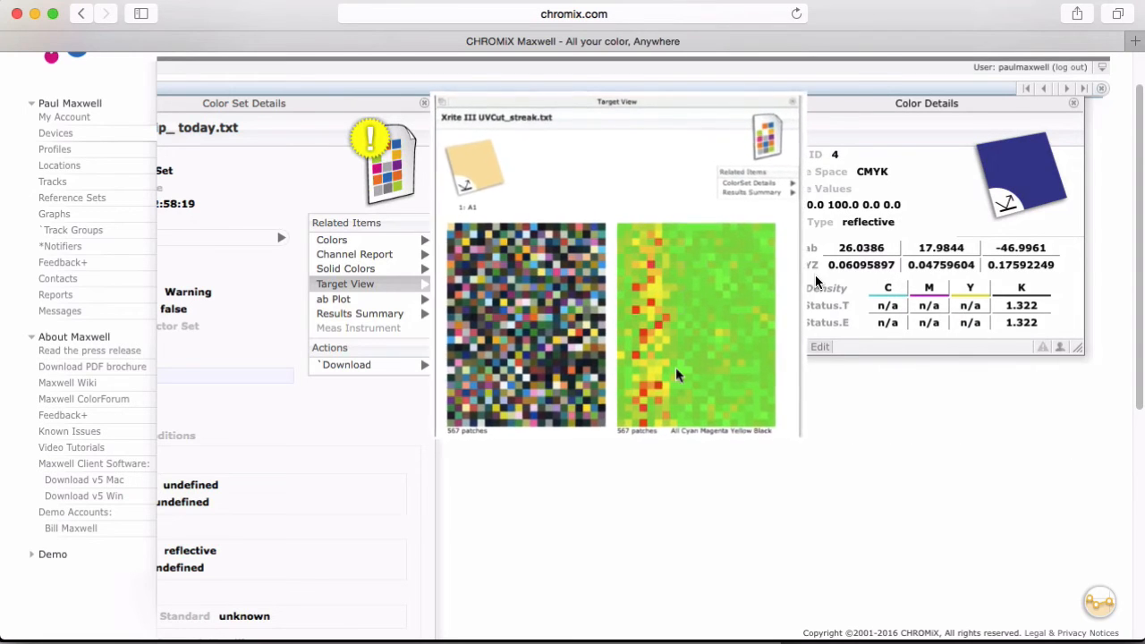
drag(617, 100, 617, 75)
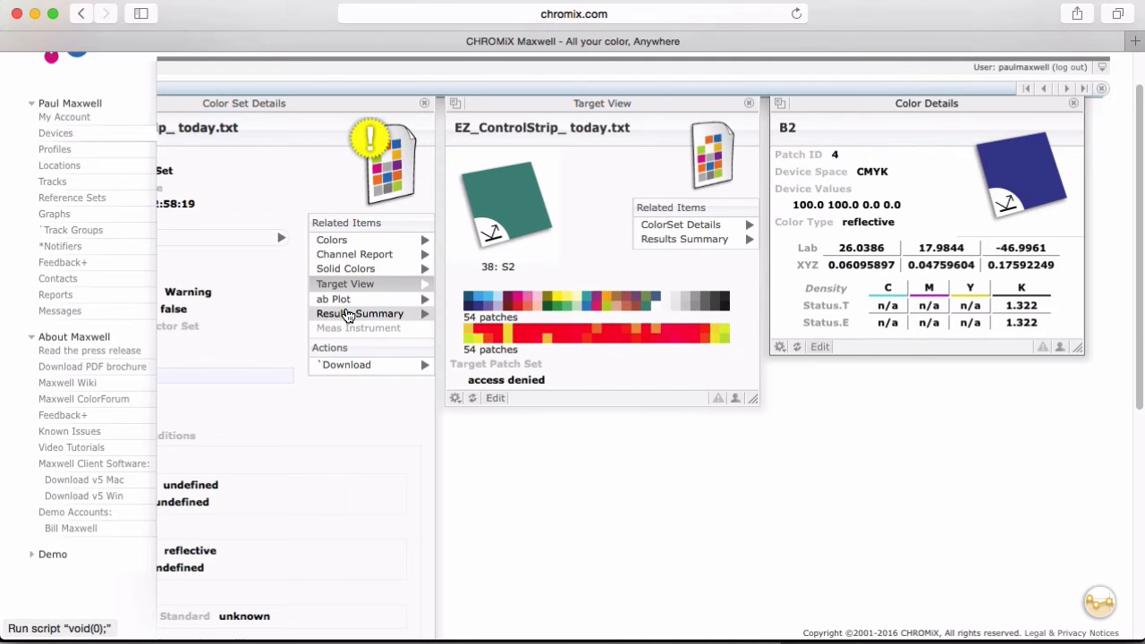
click(333, 299)
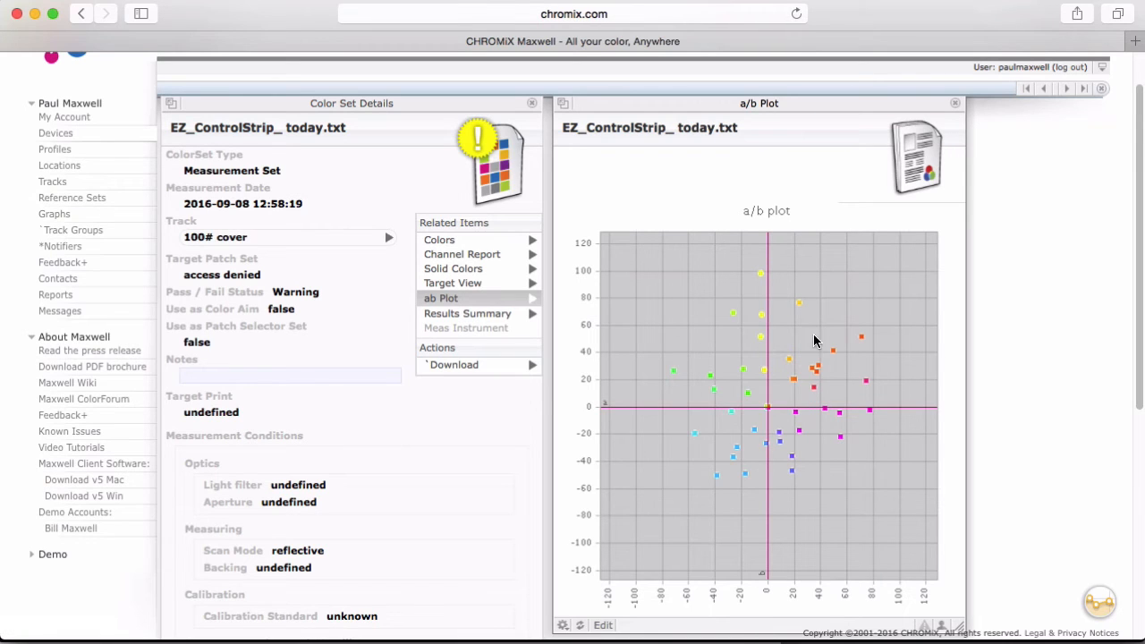
mouse_move(689, 418)
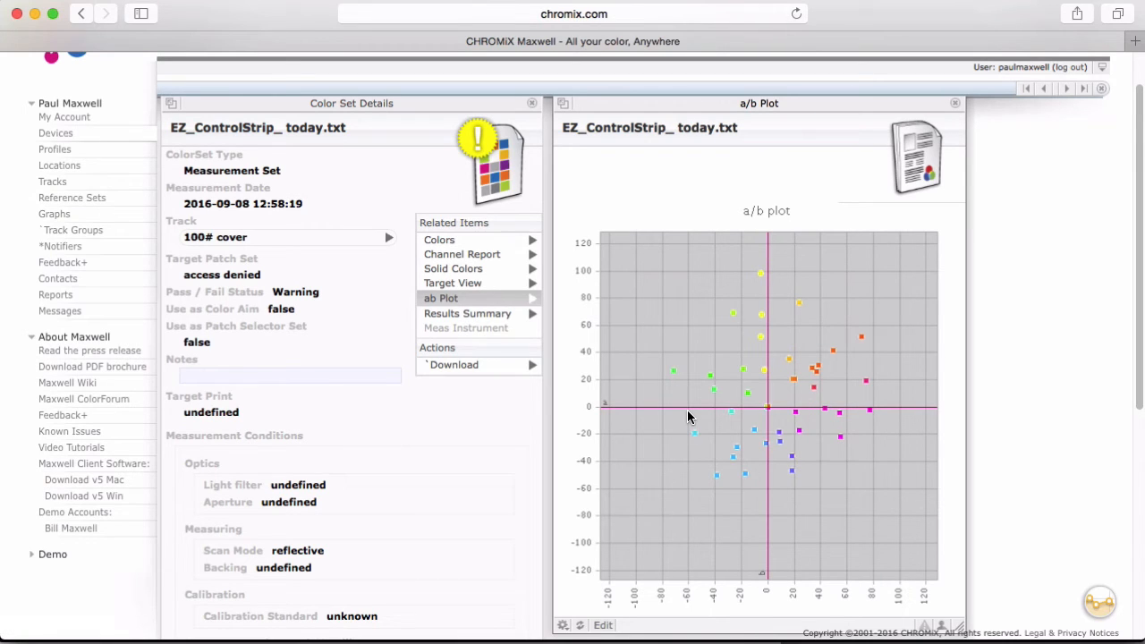
mouse_move(625, 379)
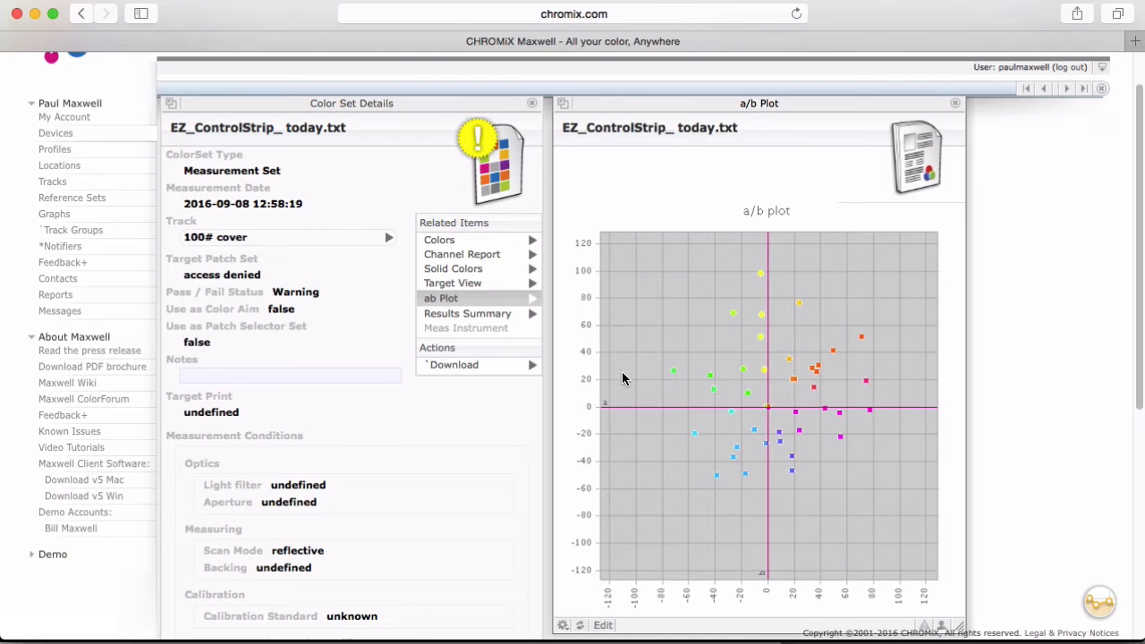
- Open the results summary for EZ_ControlStrip_ today.txt from Related Items
click(465, 311)
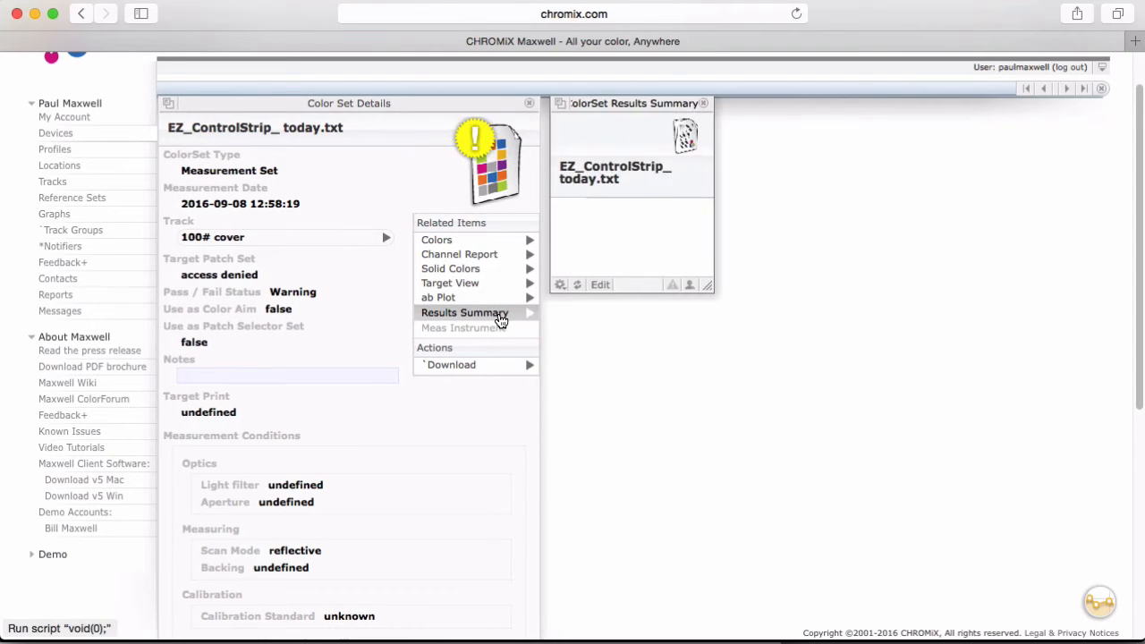
- Load the full results summary with Avg dE 2.85, Max dE 3.60, paper 3.47 and dE histogram
click(463, 311)
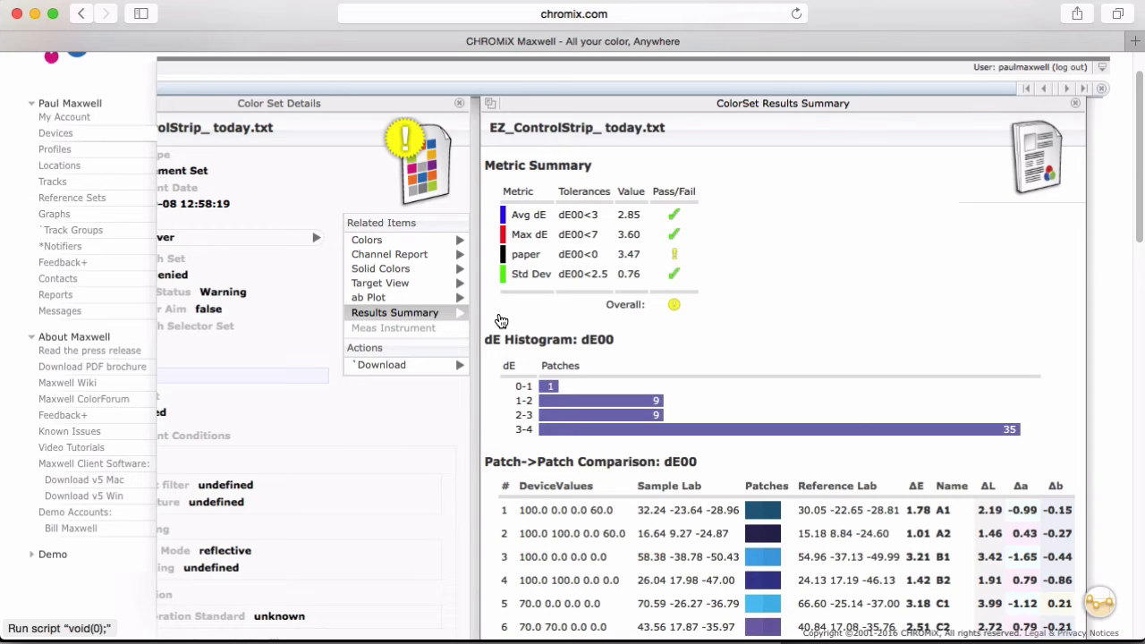
mouse_move(987, 300)
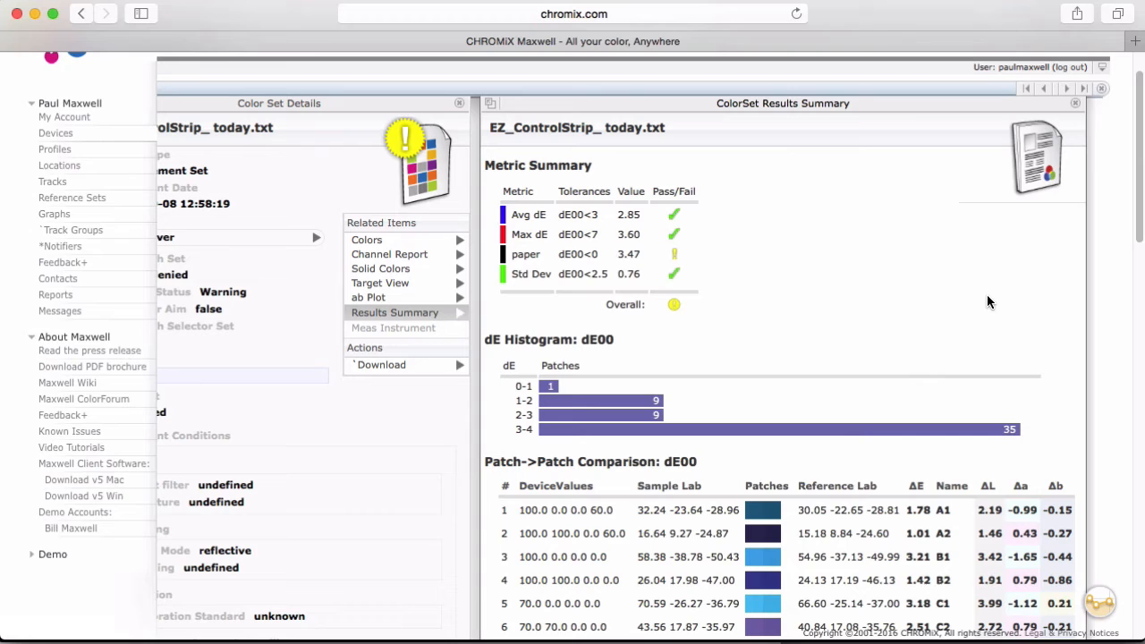
mouse_move(544, 304)
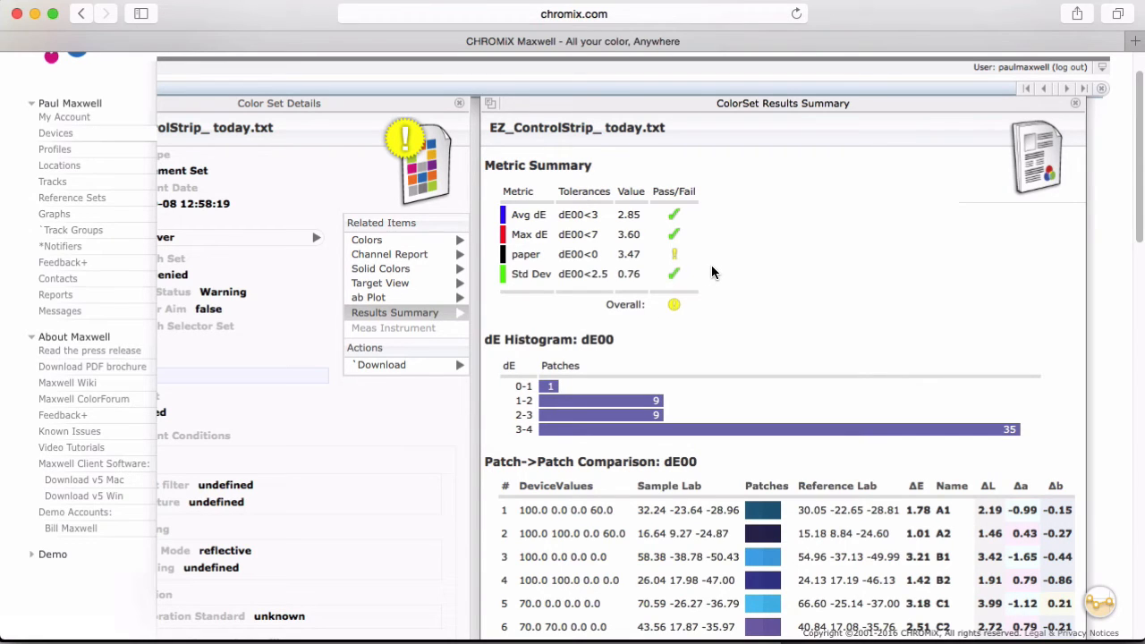
mouse_move(705, 390)
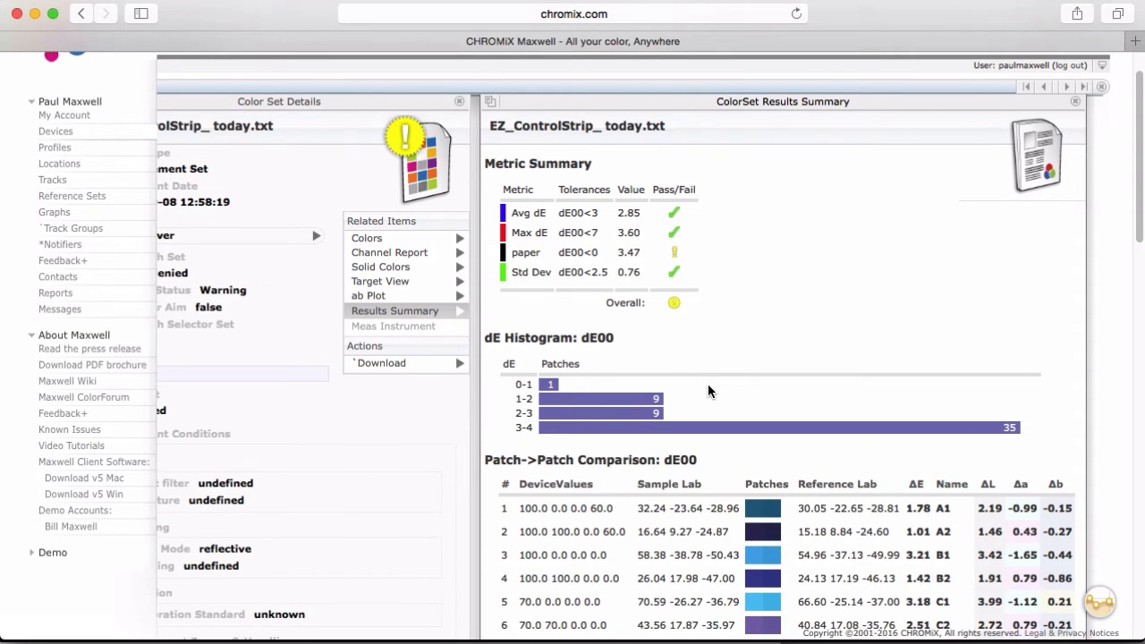
scroll(down, 3)
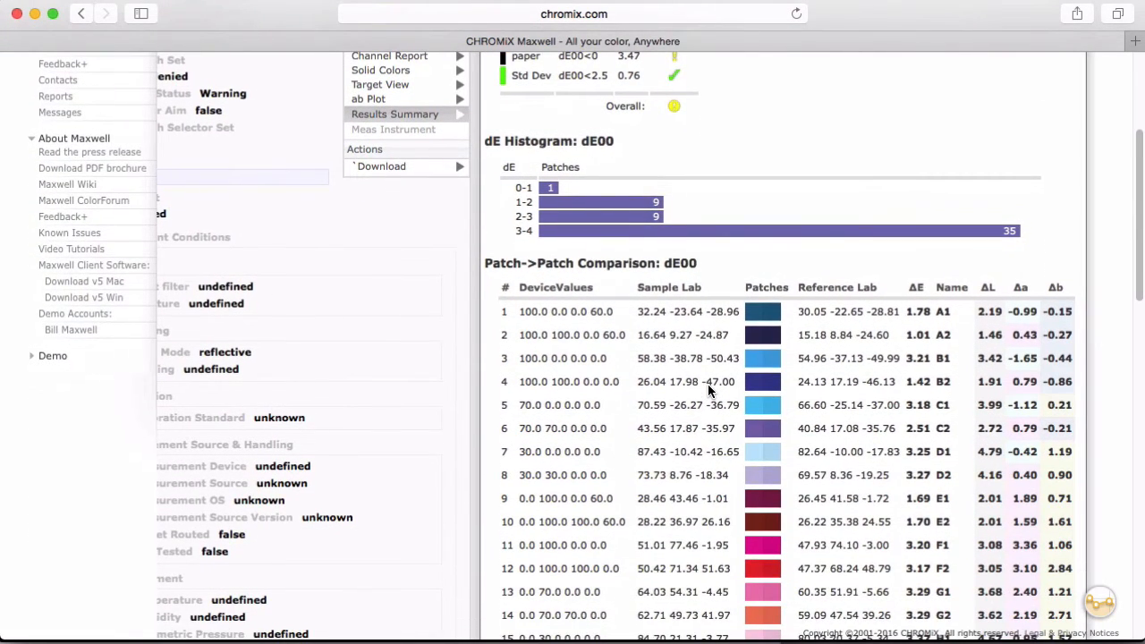
- Sort the patch comparison by device, sample Lab, reference Lab, then ΔE descending (3.60 first)
click(554, 286)
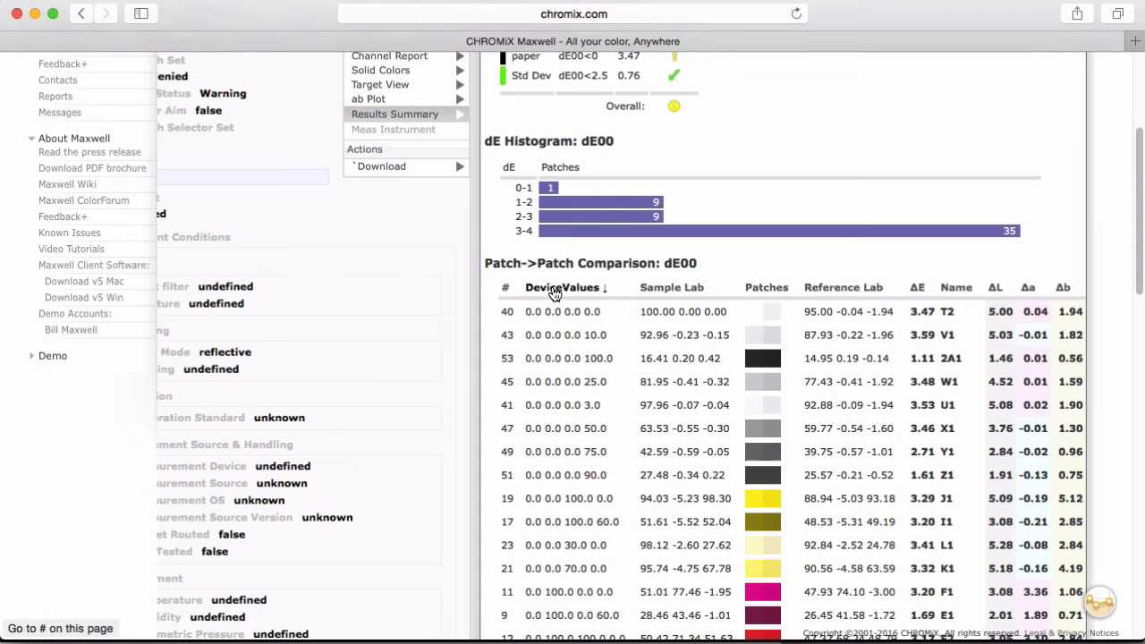
click(672, 286)
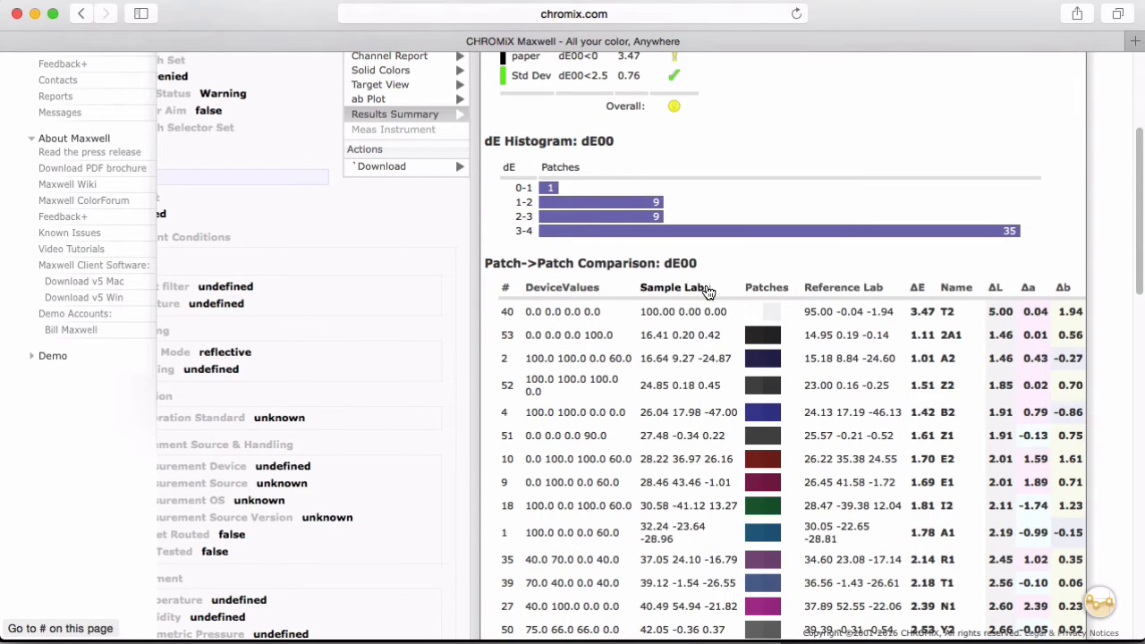
click(844, 286)
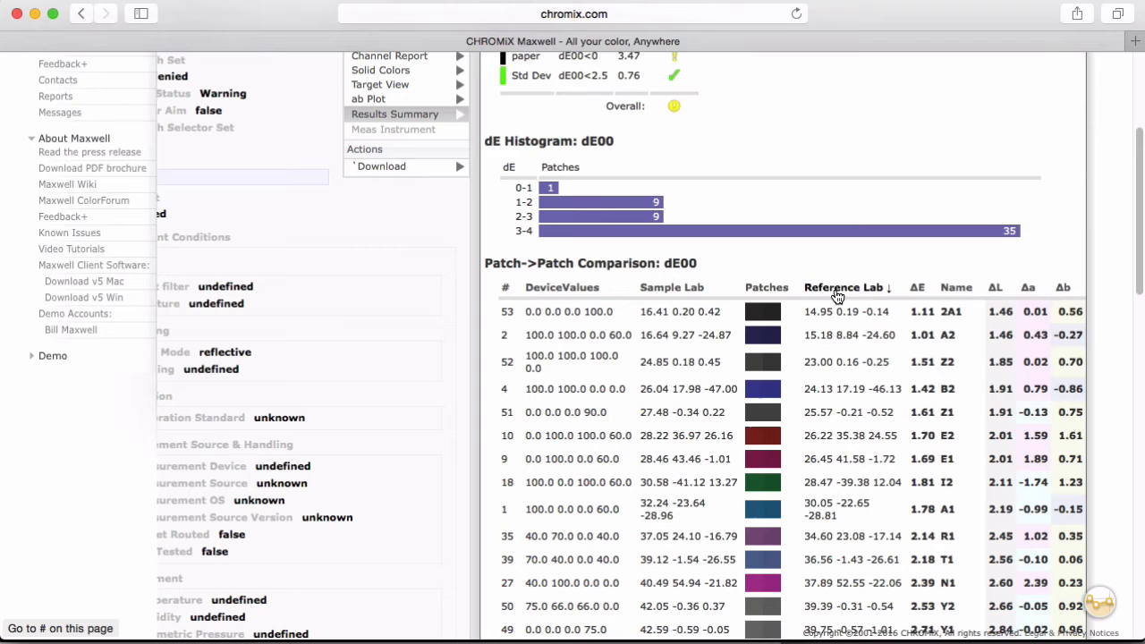
click(916, 287)
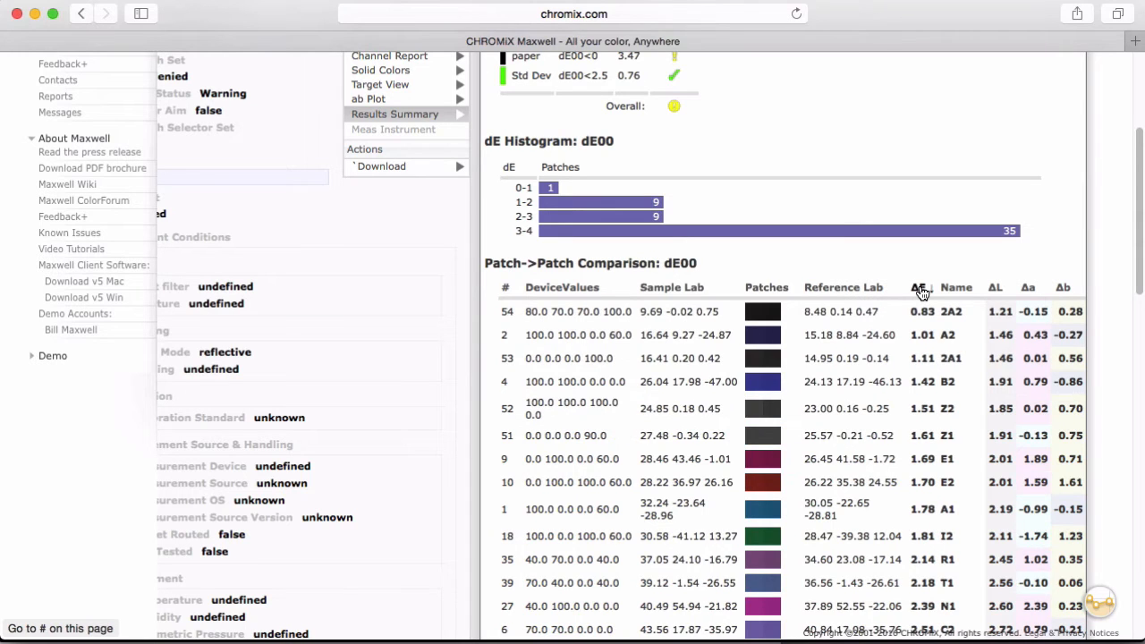
click(915, 286)
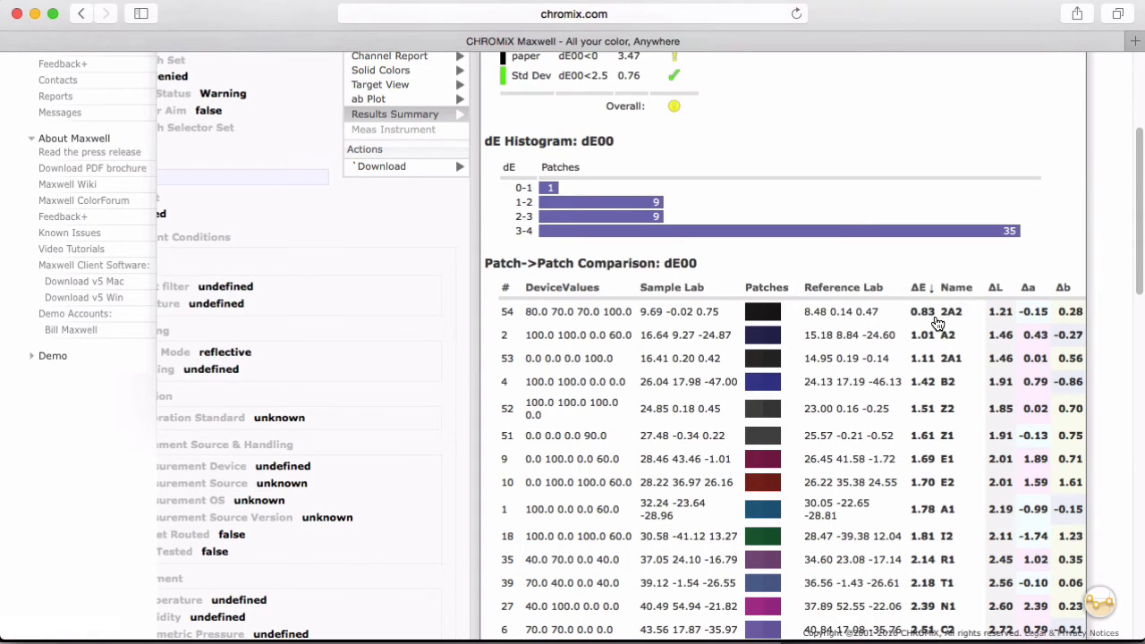
click(915, 286)
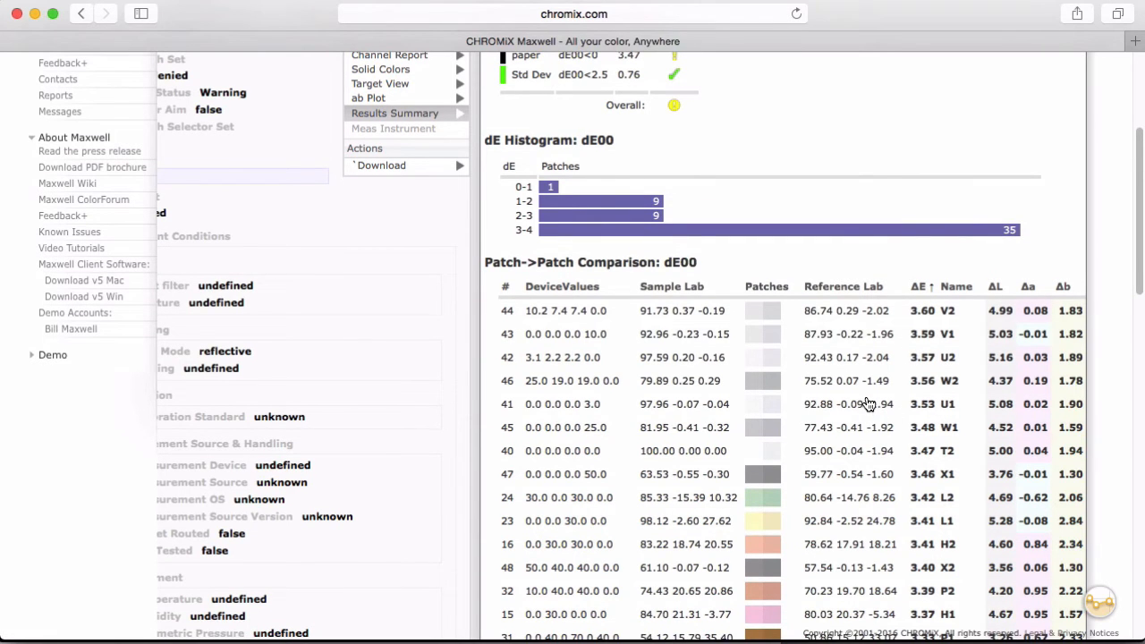
mouse_move(797, 501)
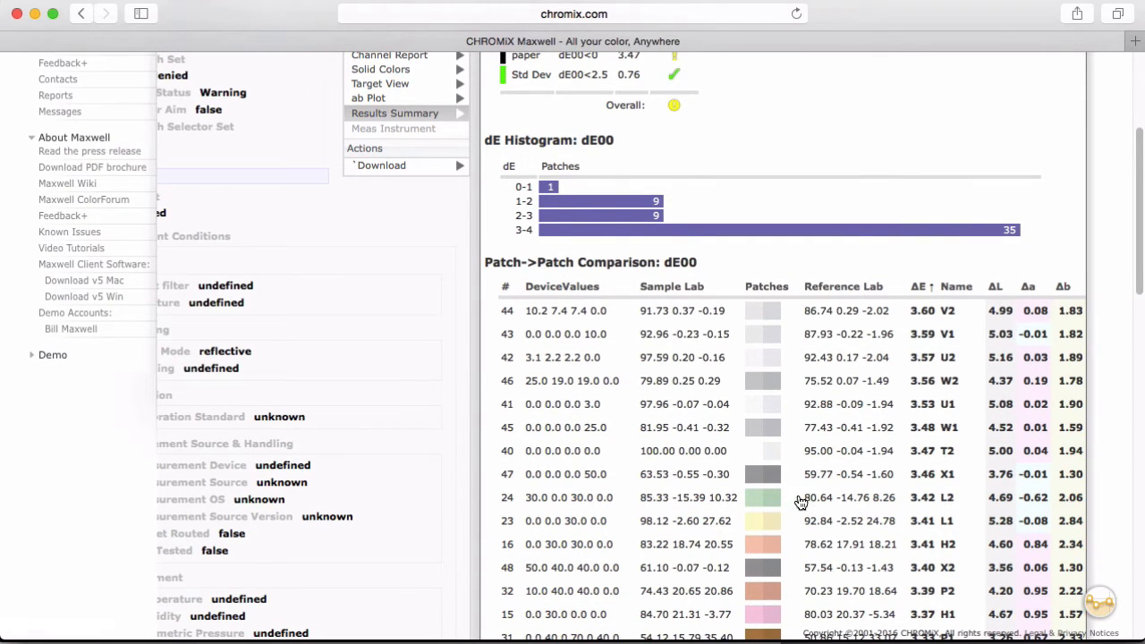
mouse_move(762, 497)
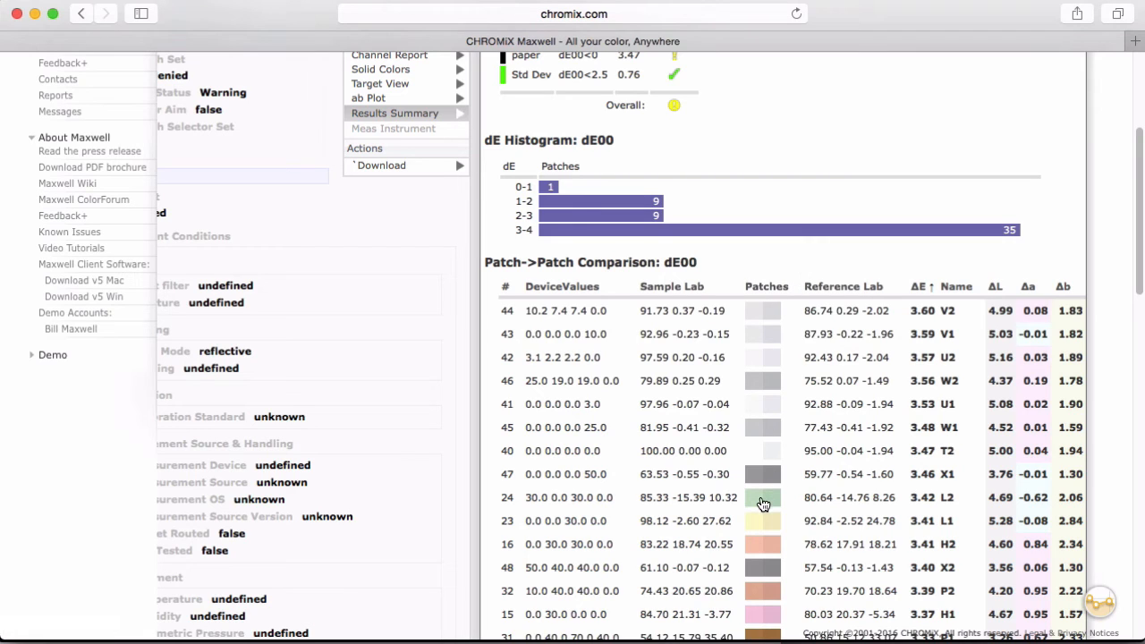
mouse_move(766, 496)
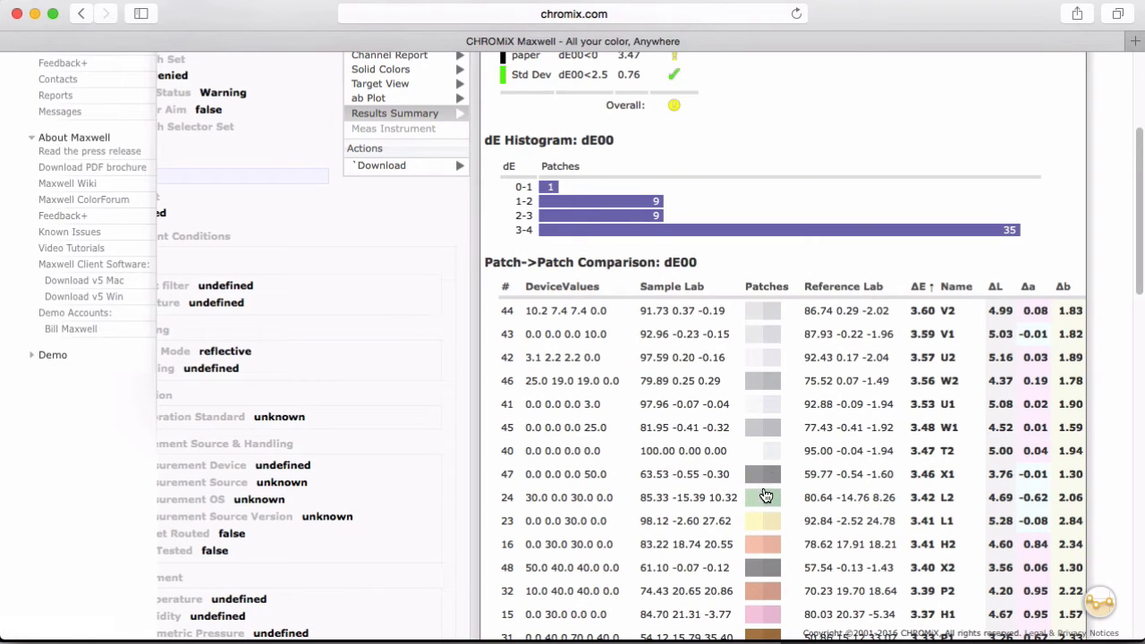
mouse_move(849, 450)
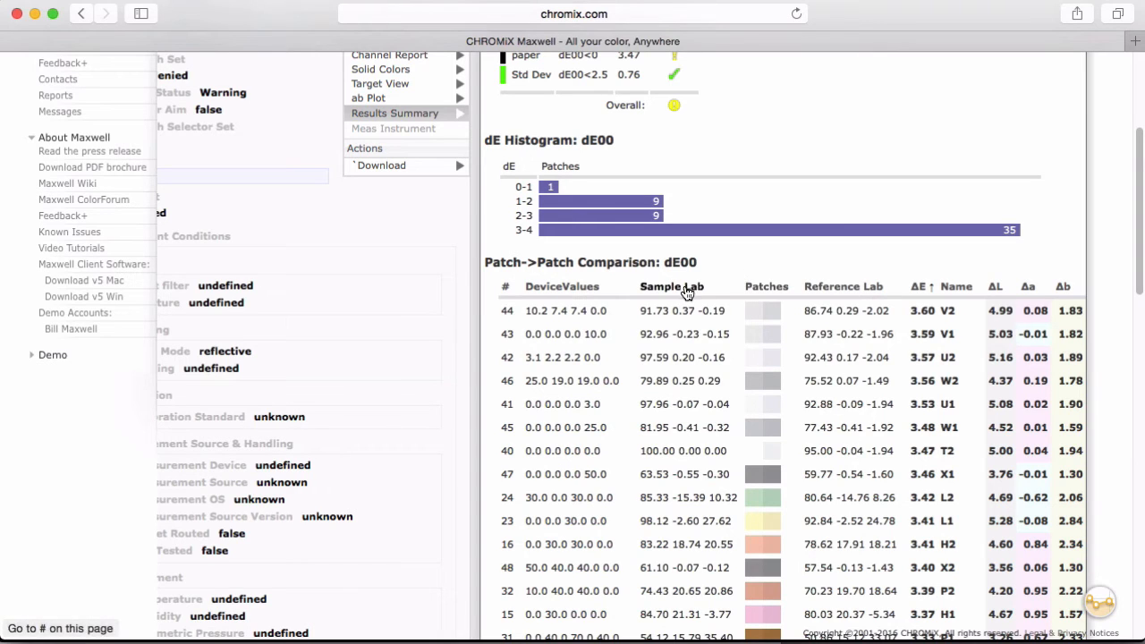
mouse_move(683, 480)
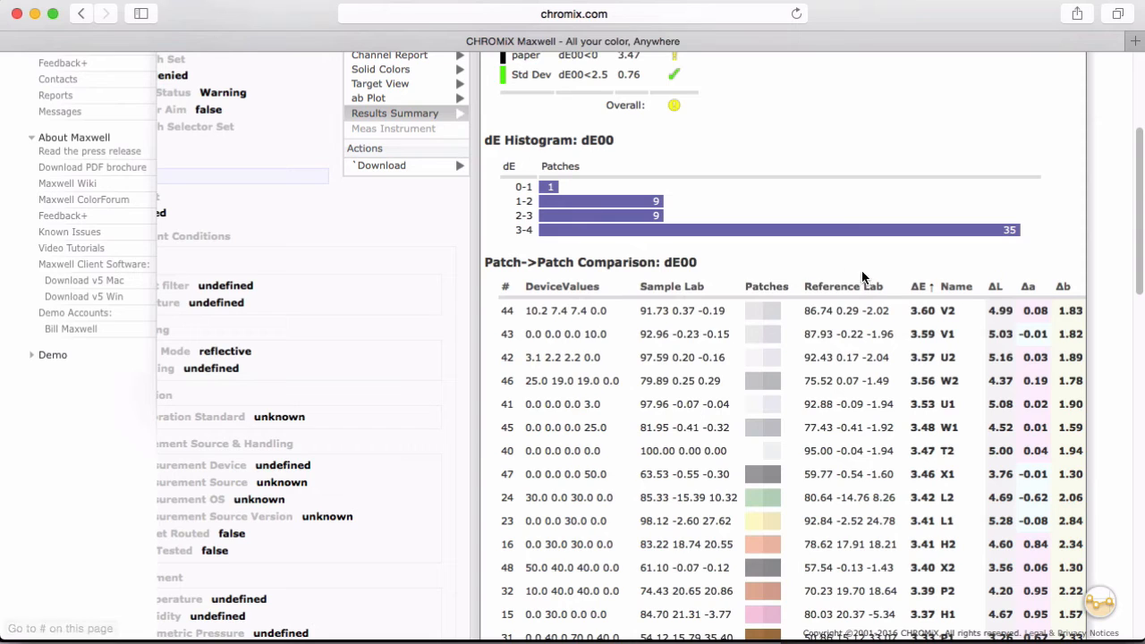
mouse_move(921, 293)
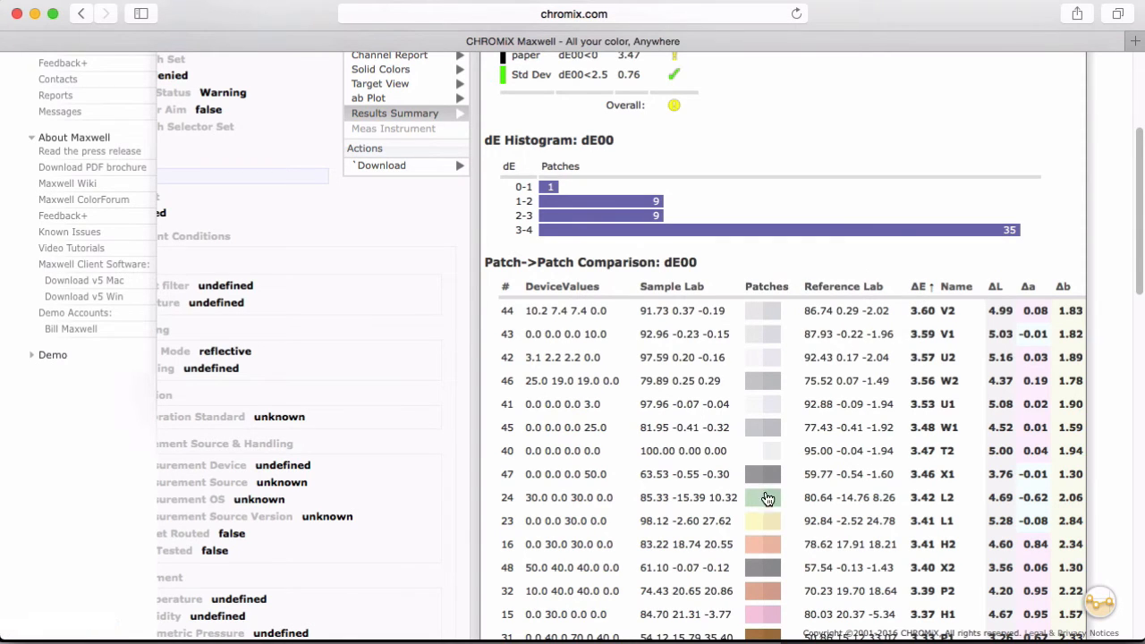
mouse_move(786, 313)
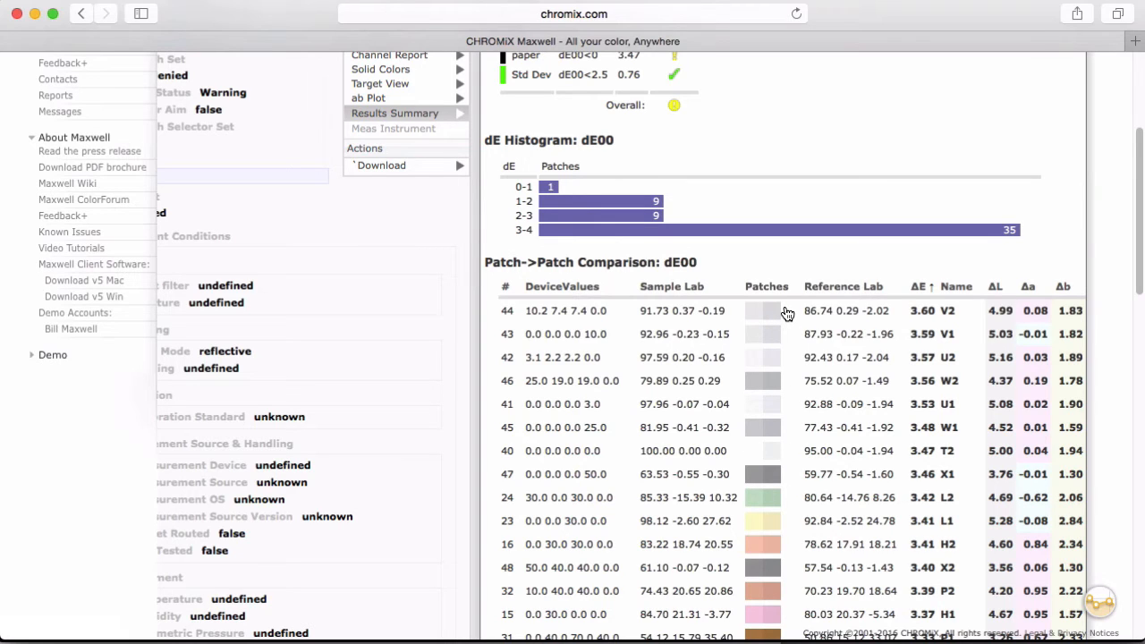
mouse_move(1005, 308)
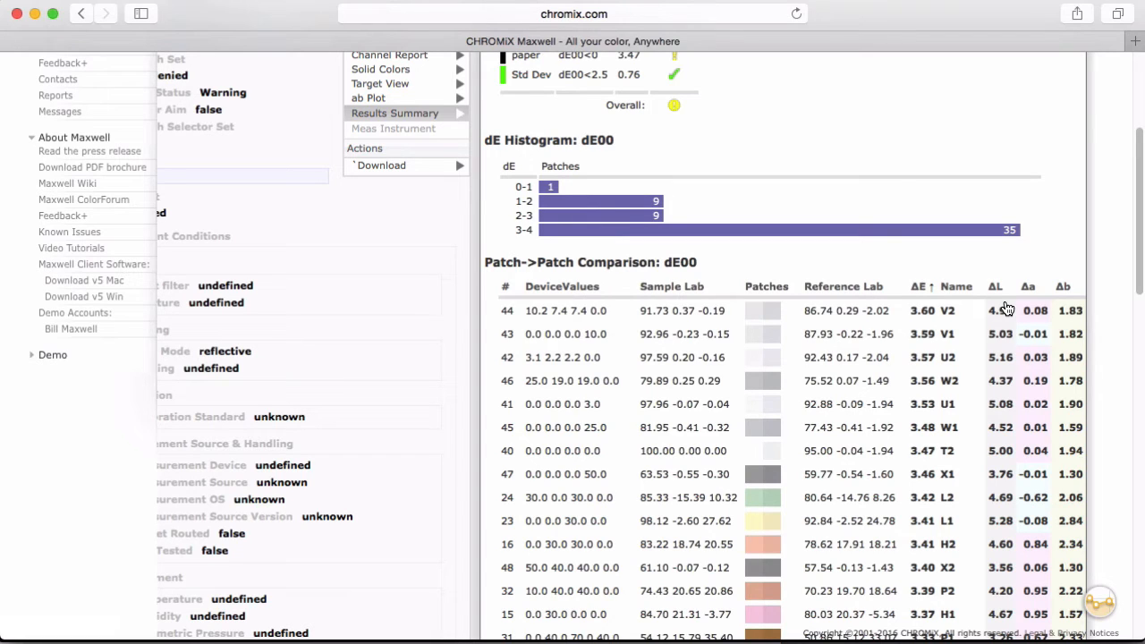
mouse_move(1005, 418)
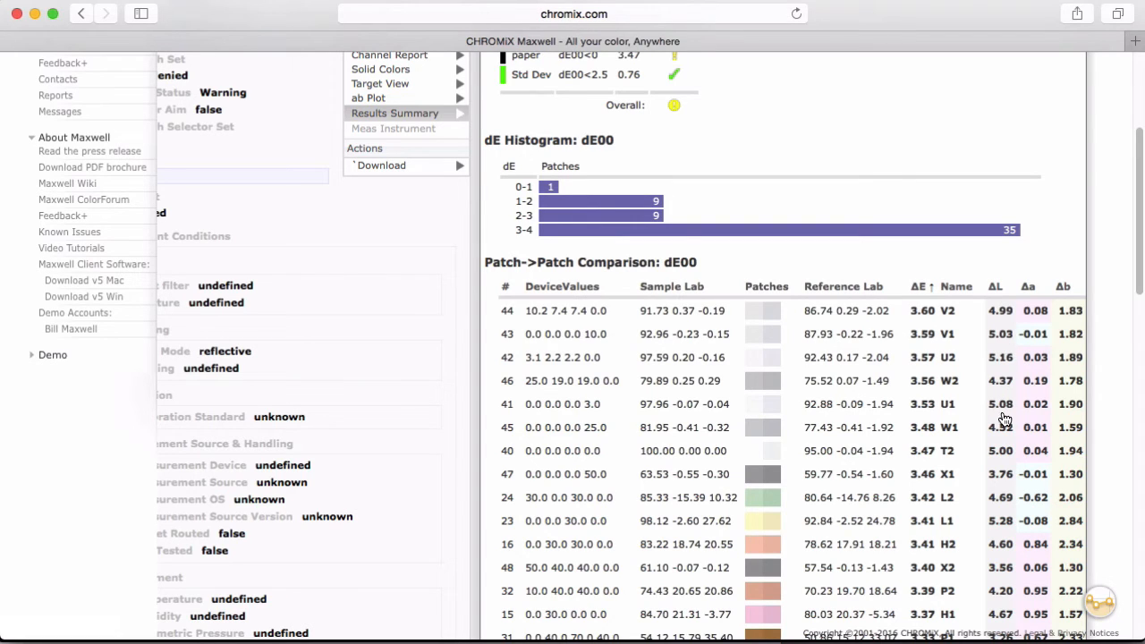
mouse_move(1071, 429)
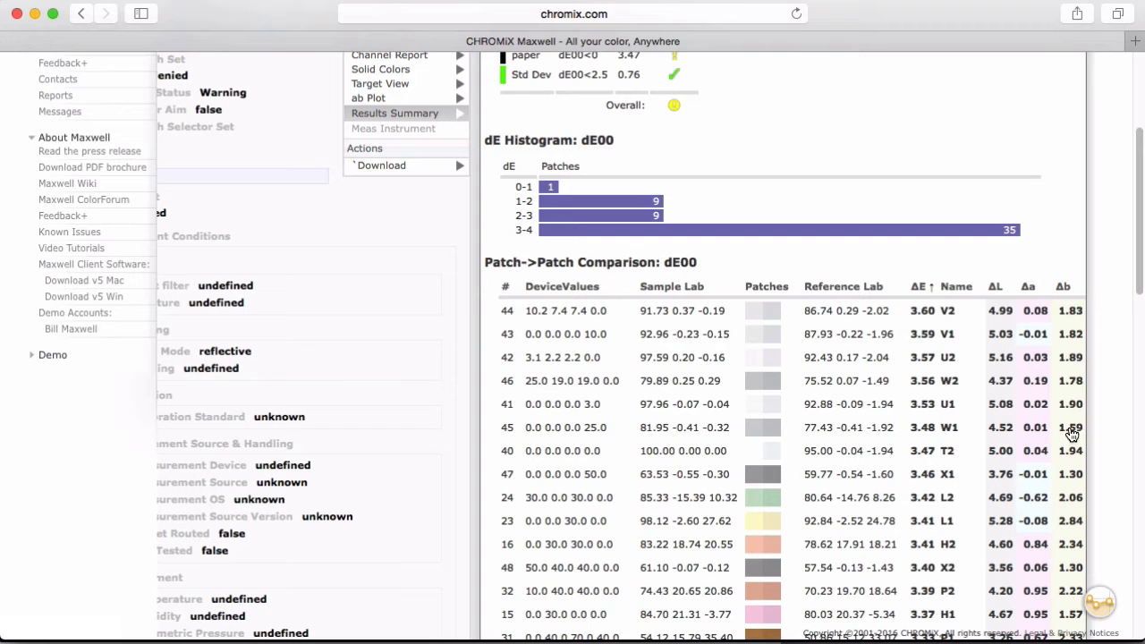
mouse_move(895, 297)
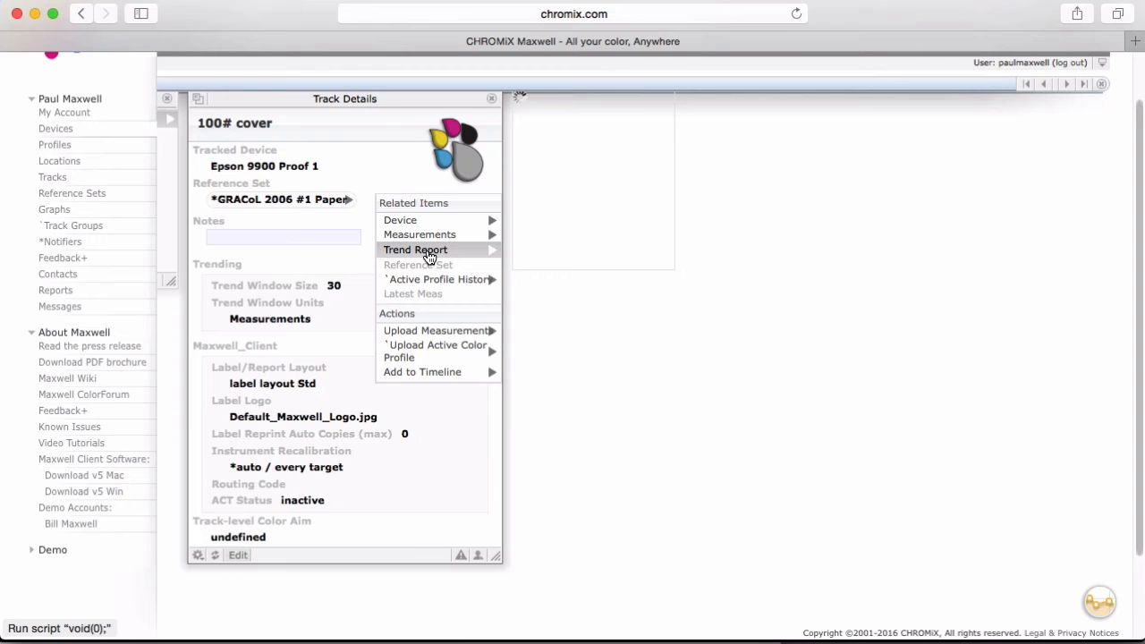
- View the 100# cover trend report, then the results summary of the failing Indigo 02 coated measurement
click(415, 250)
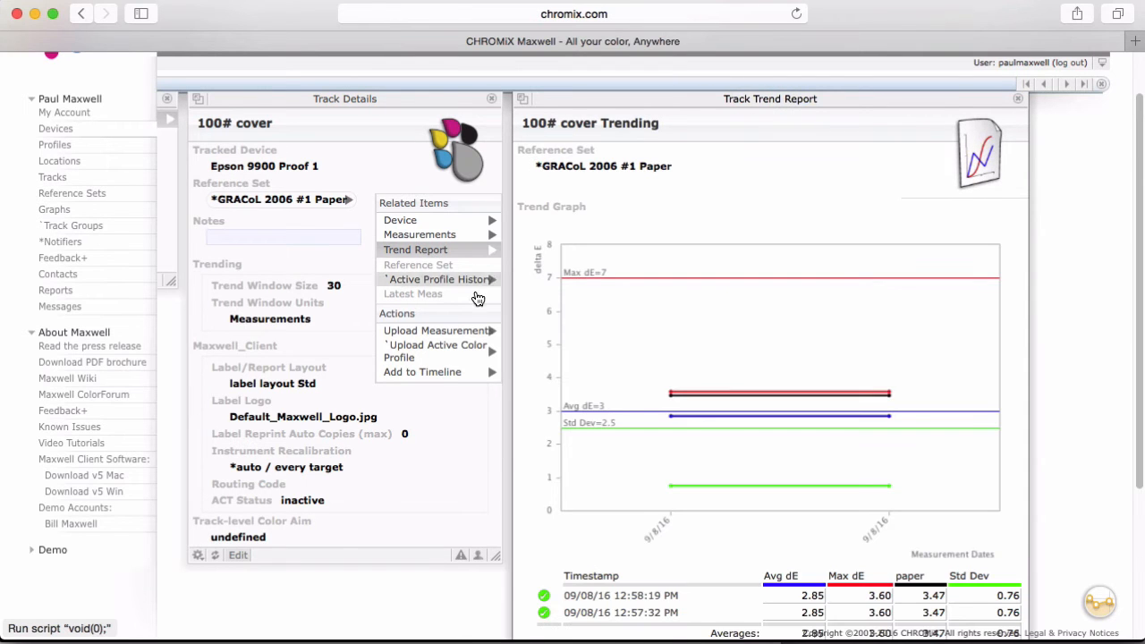
scroll(down, 3)
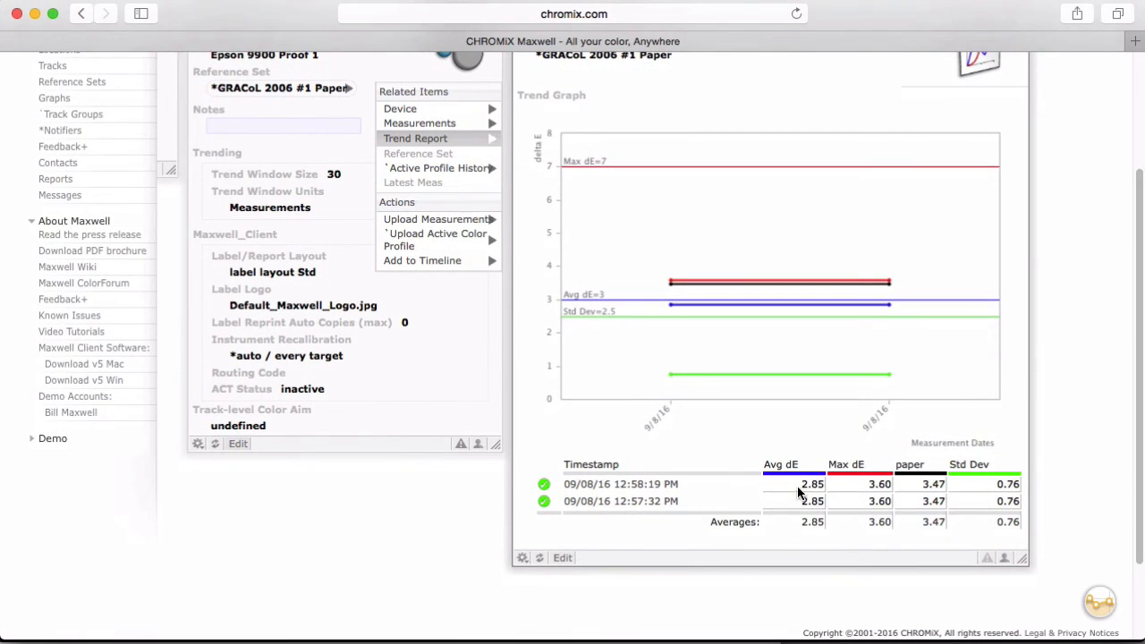
mouse_move(701, 293)
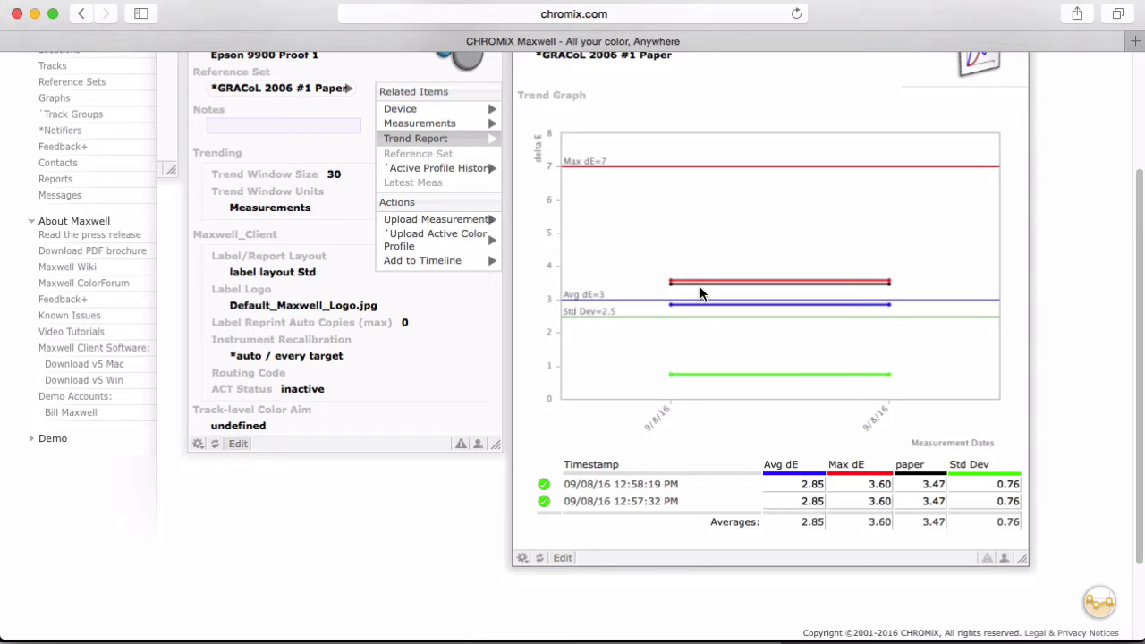
mouse_move(963, 312)
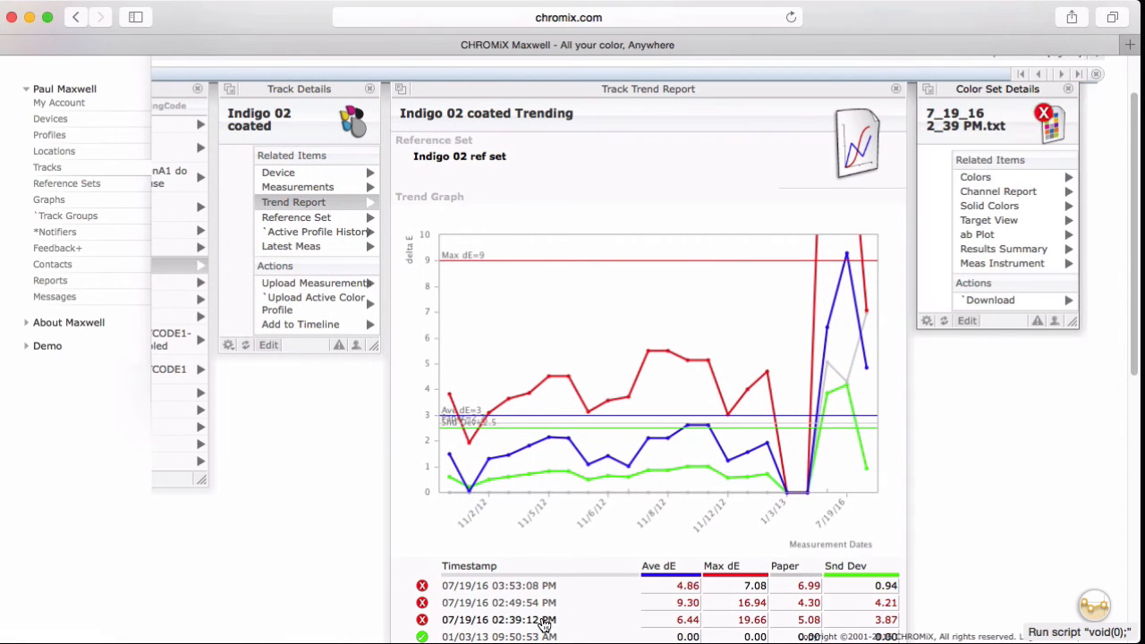
mouse_move(808, 393)
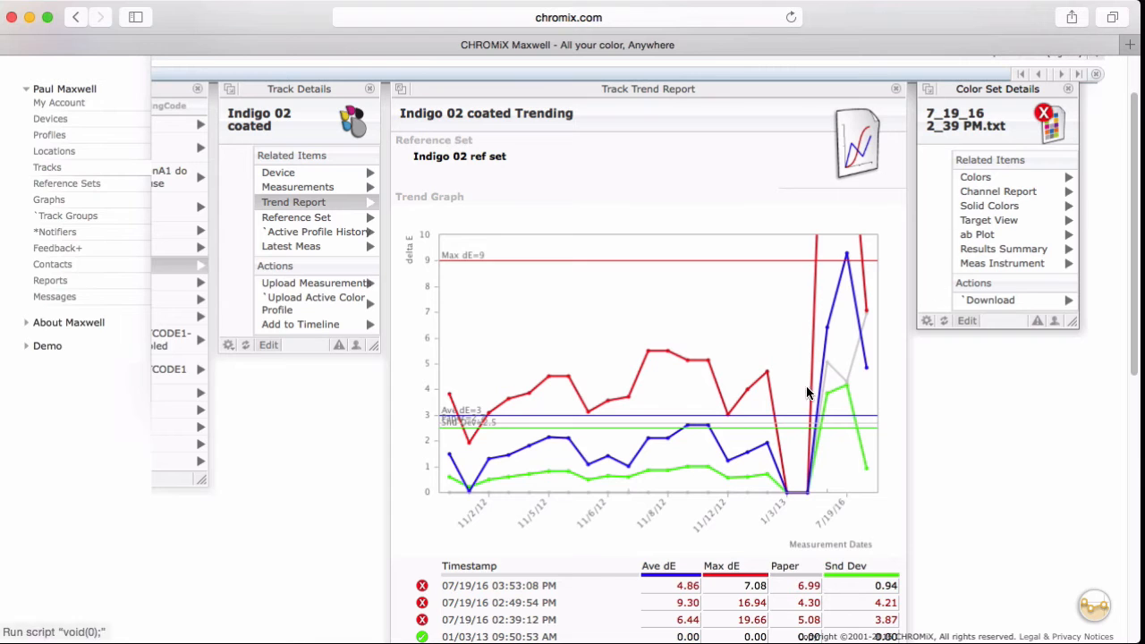
mouse_move(1008, 272)
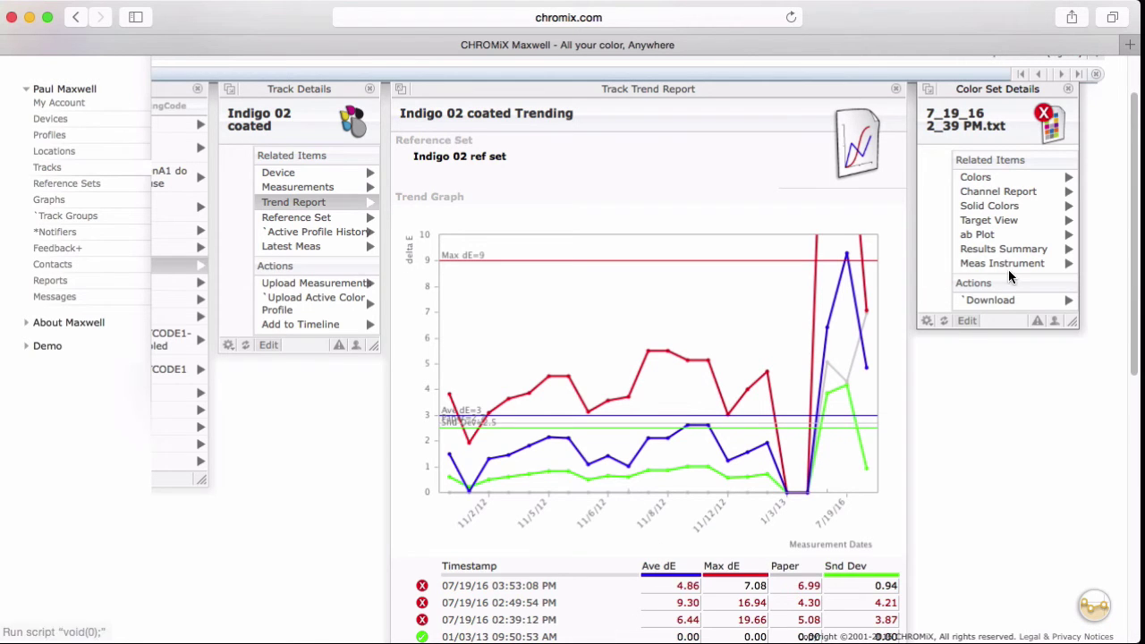
click(1003, 249)
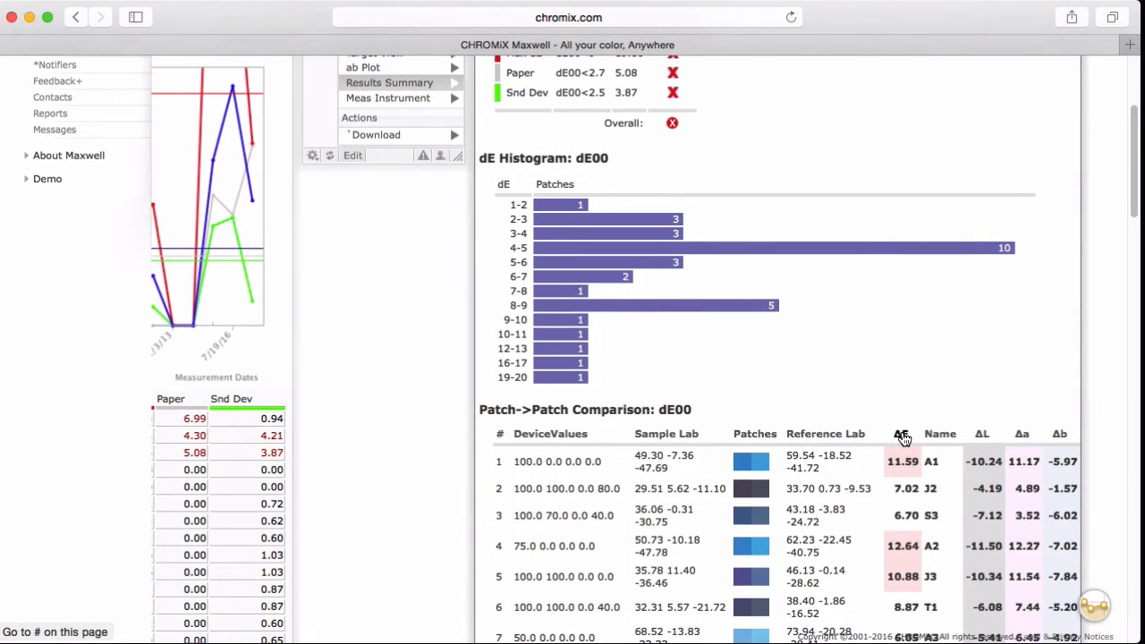
click(901, 435)
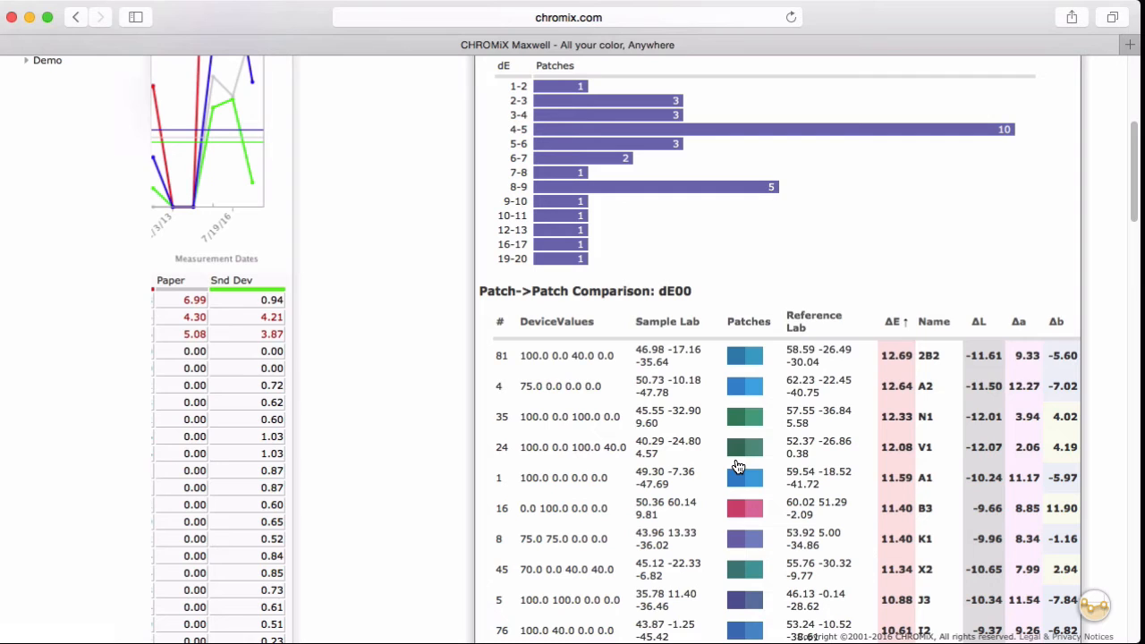
mouse_move(741, 530)
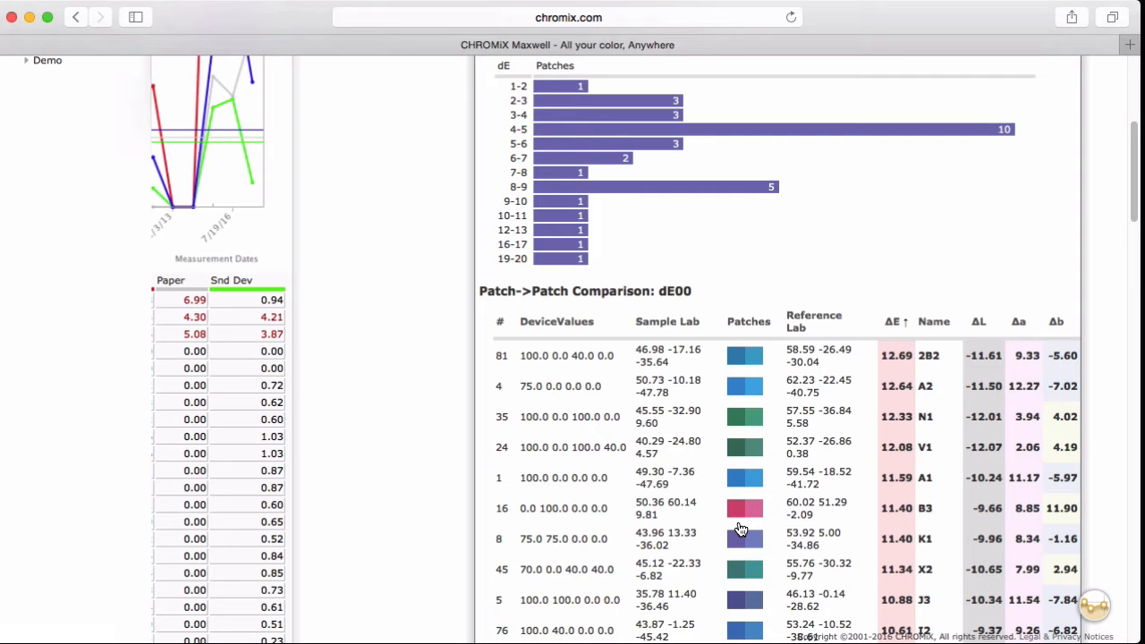
mouse_move(435, 415)
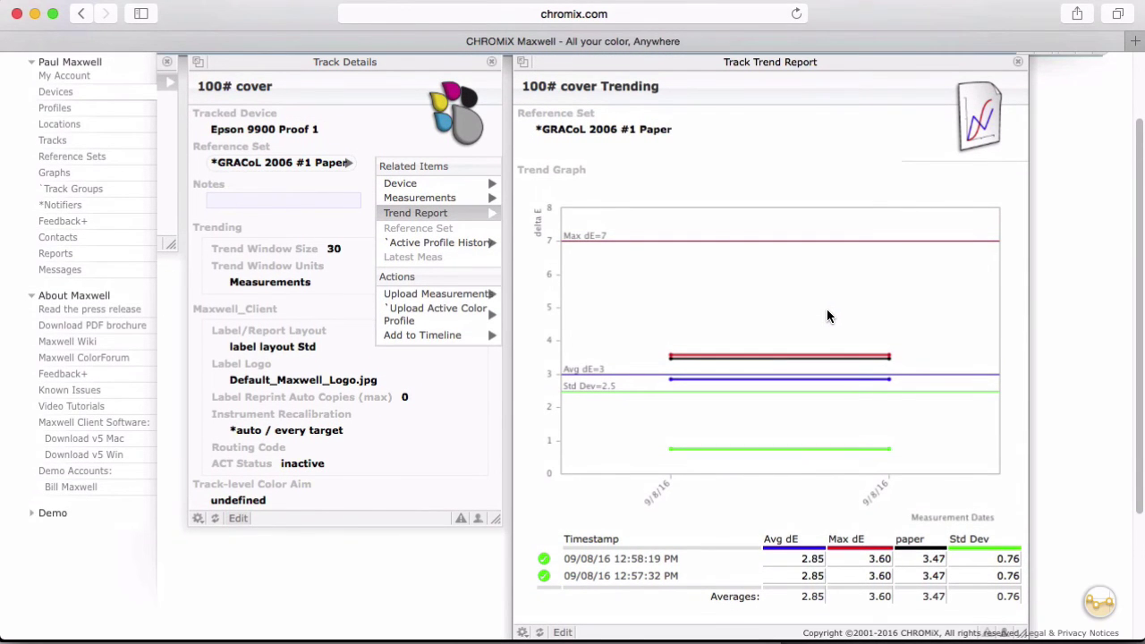
mouse_move(314, 162)
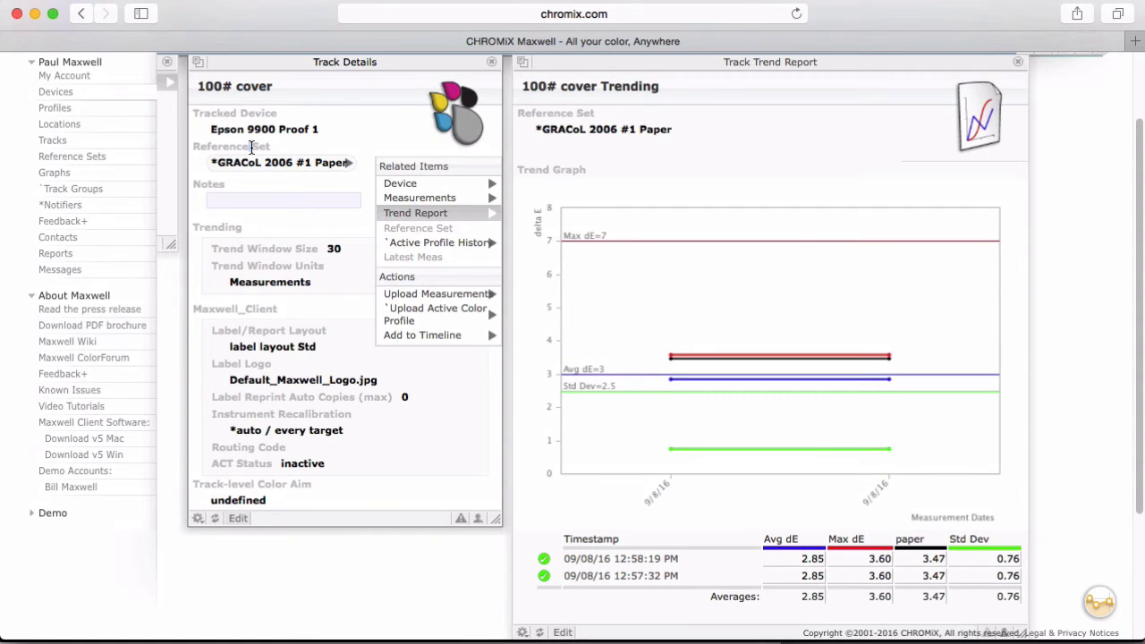
mouse_move(250, 488)
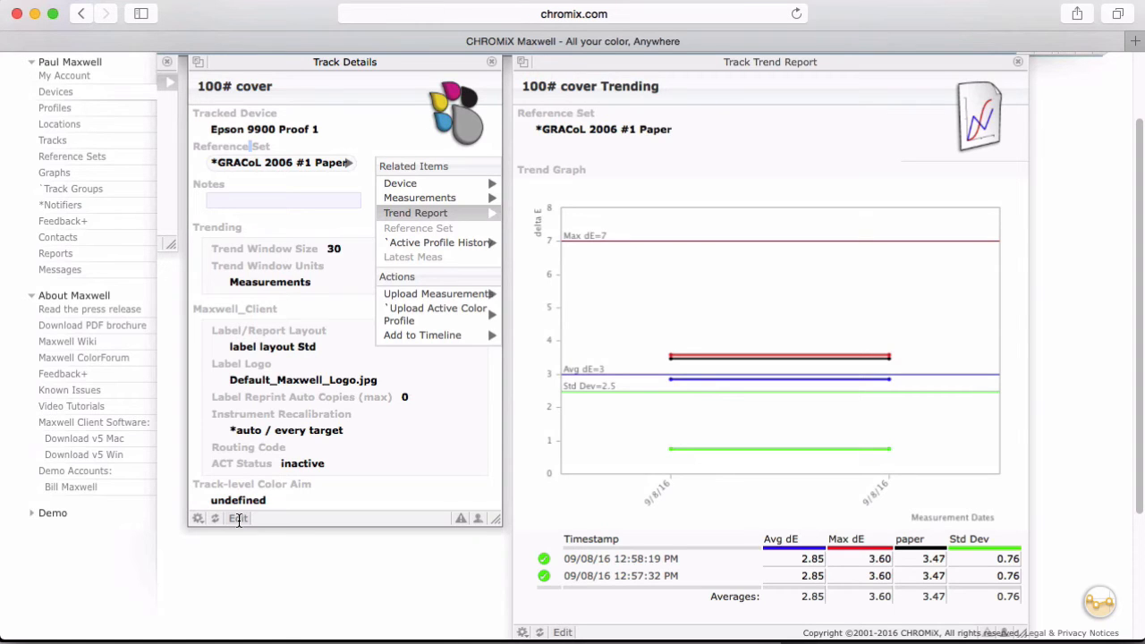
- Edit the 100# cover track and create a brand-new reference set for it
click(236, 519)
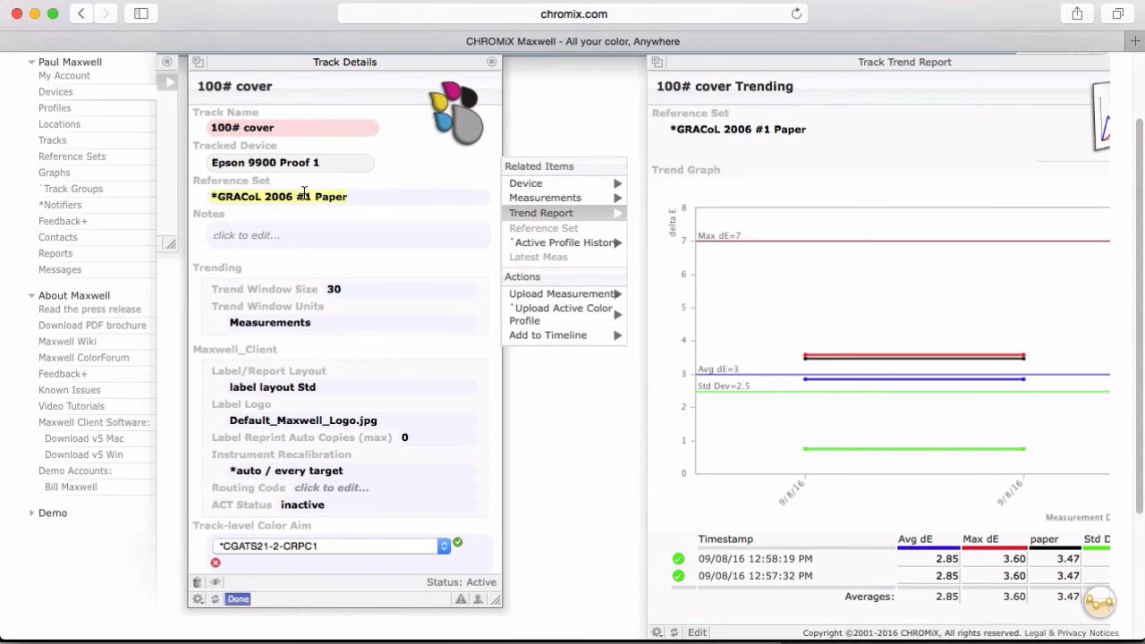
click(304, 195)
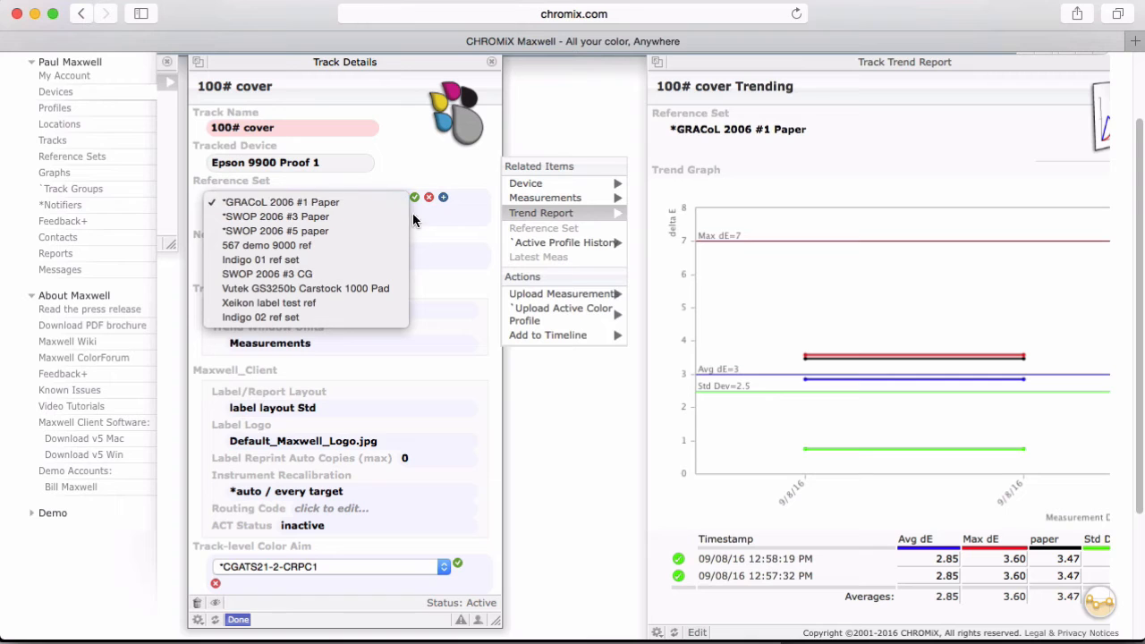
click(281, 201)
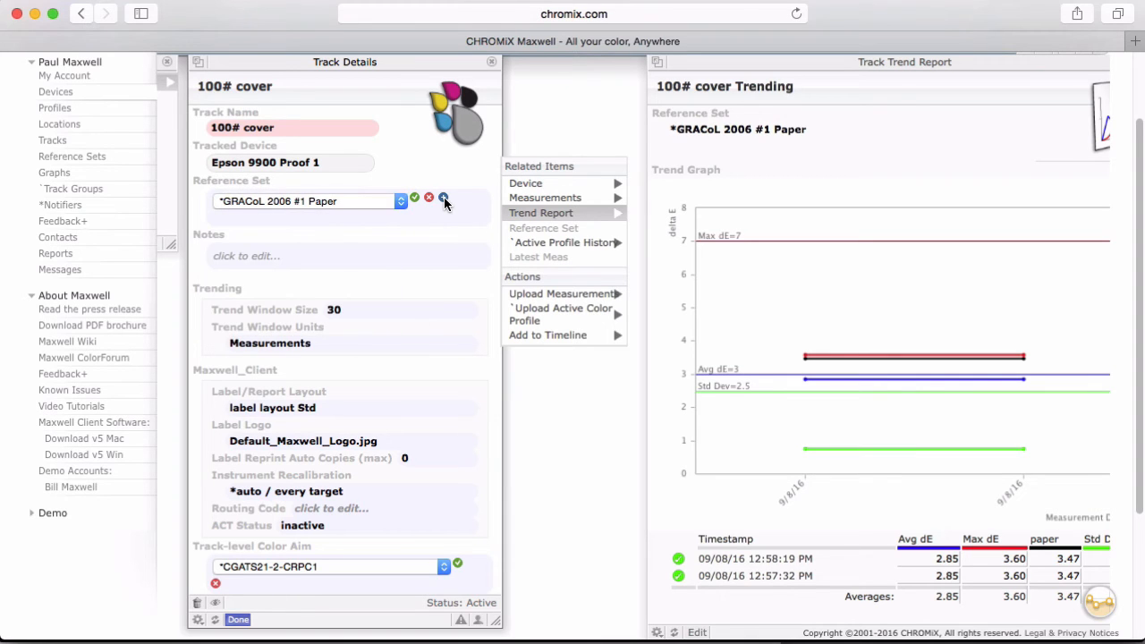
click(443, 201)
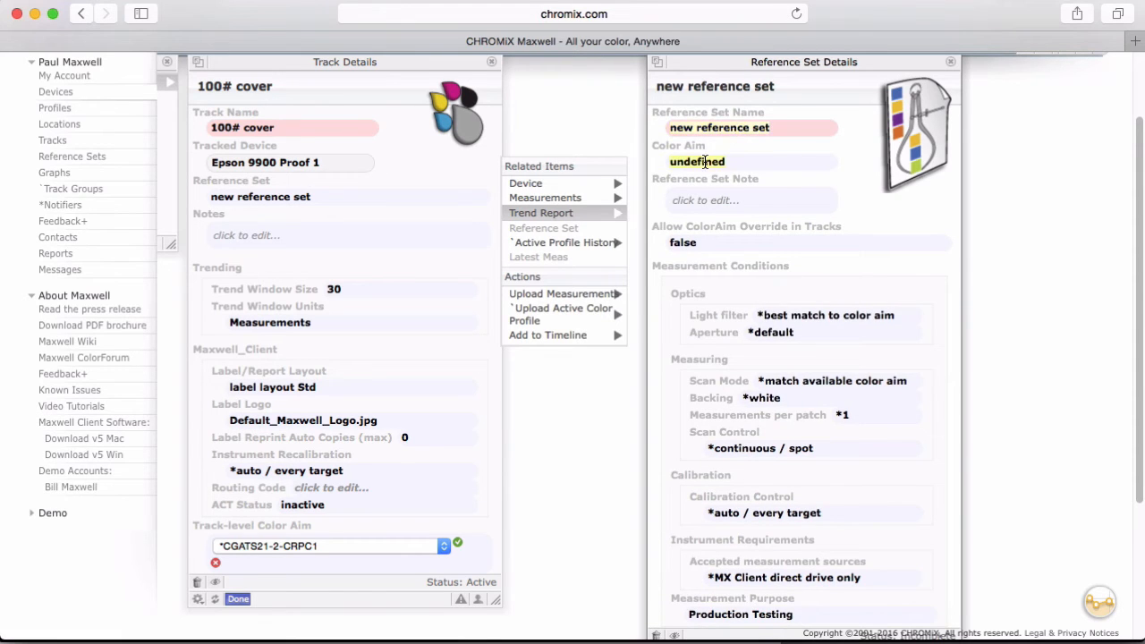
- Aim the set at CGATS21-2-CRPC6 (GRACoL 2013) and name it 'GRACoL 2013 ref set'
click(697, 161)
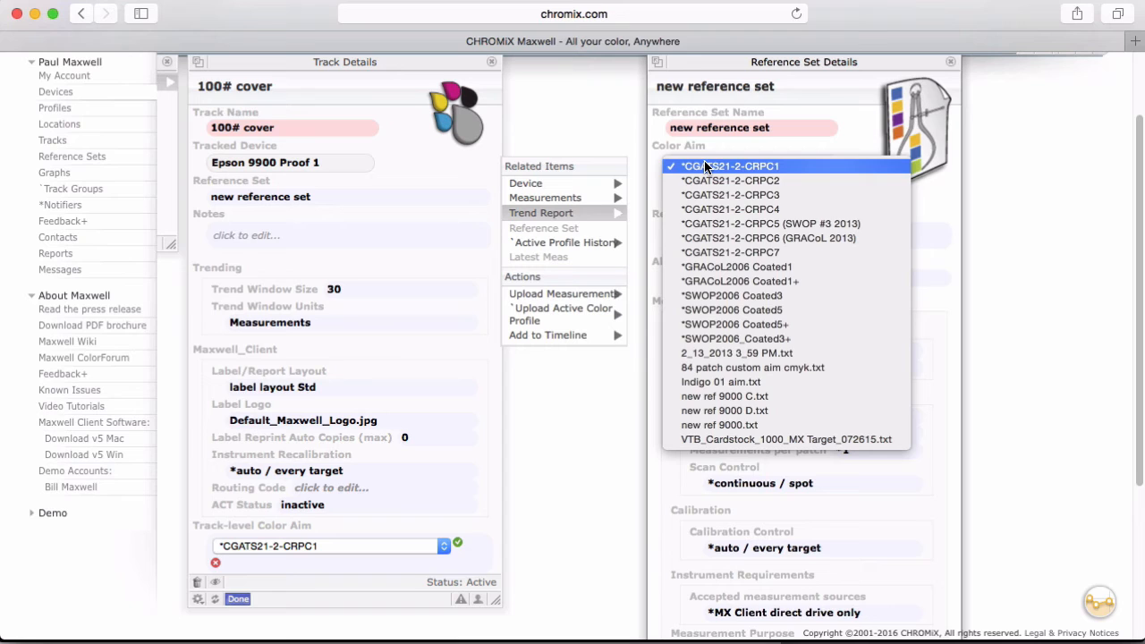
mouse_move(809, 258)
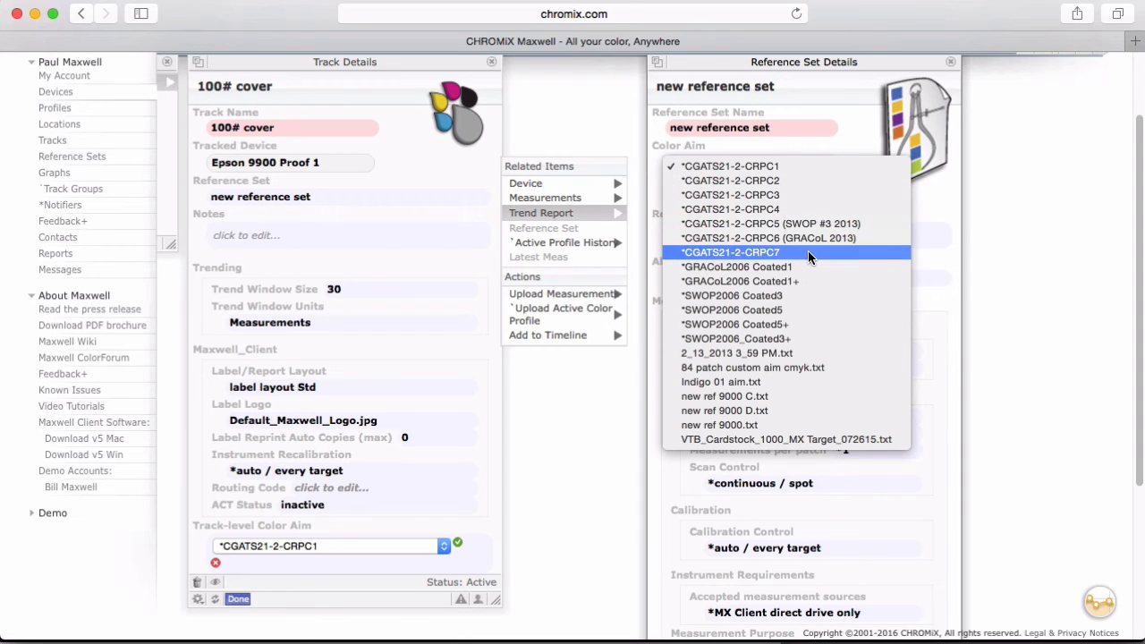
mouse_move(841, 261)
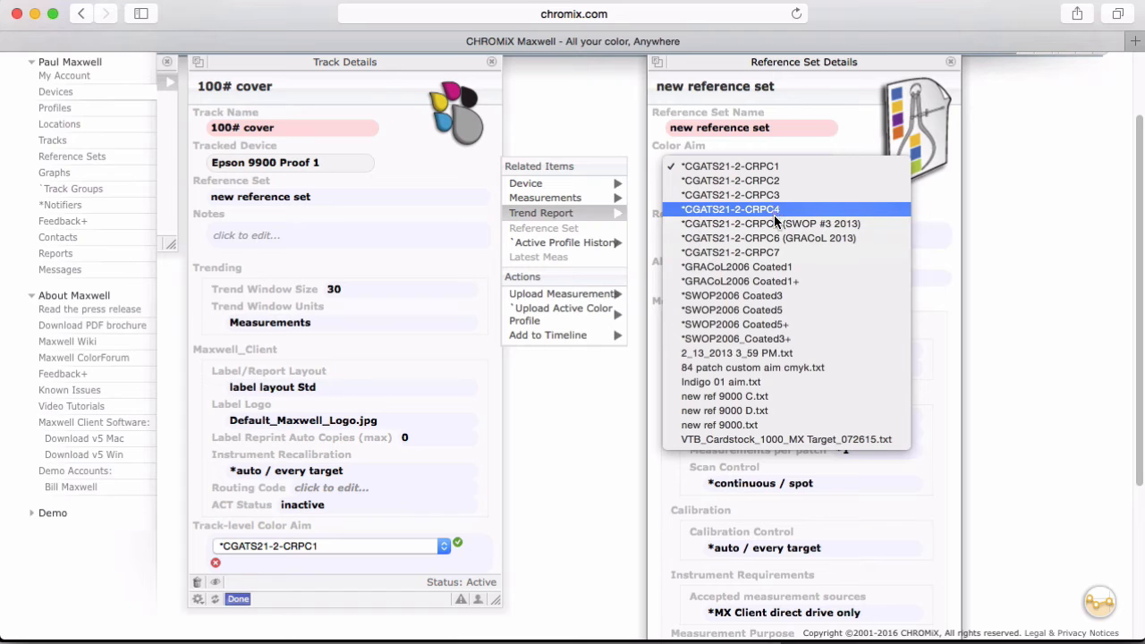
click(768, 236)
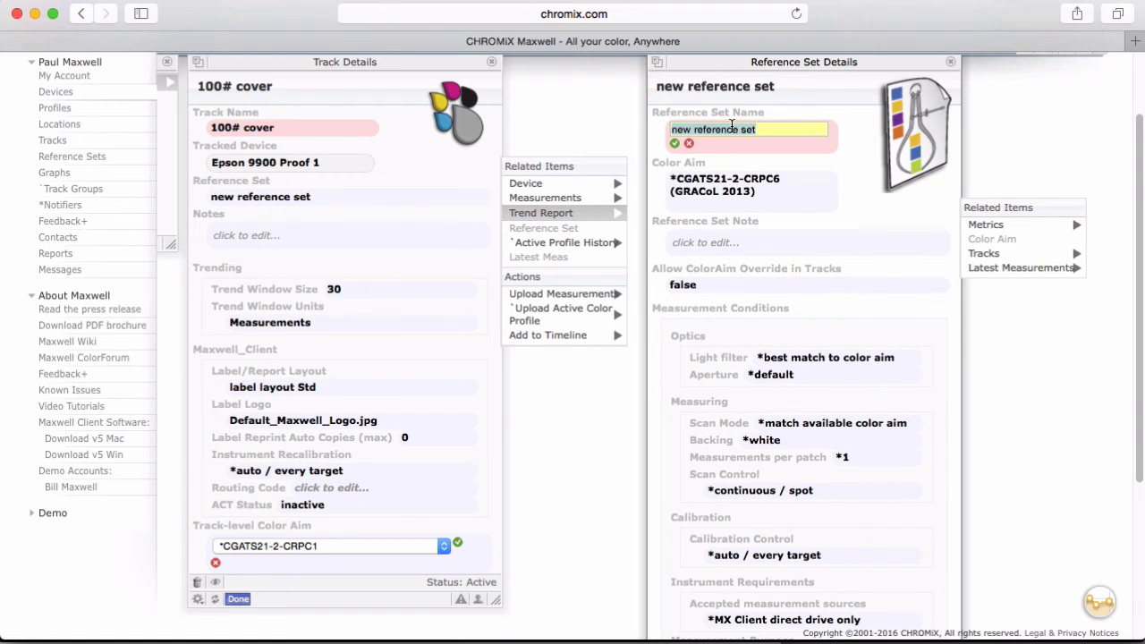
text(GRACoL 201)
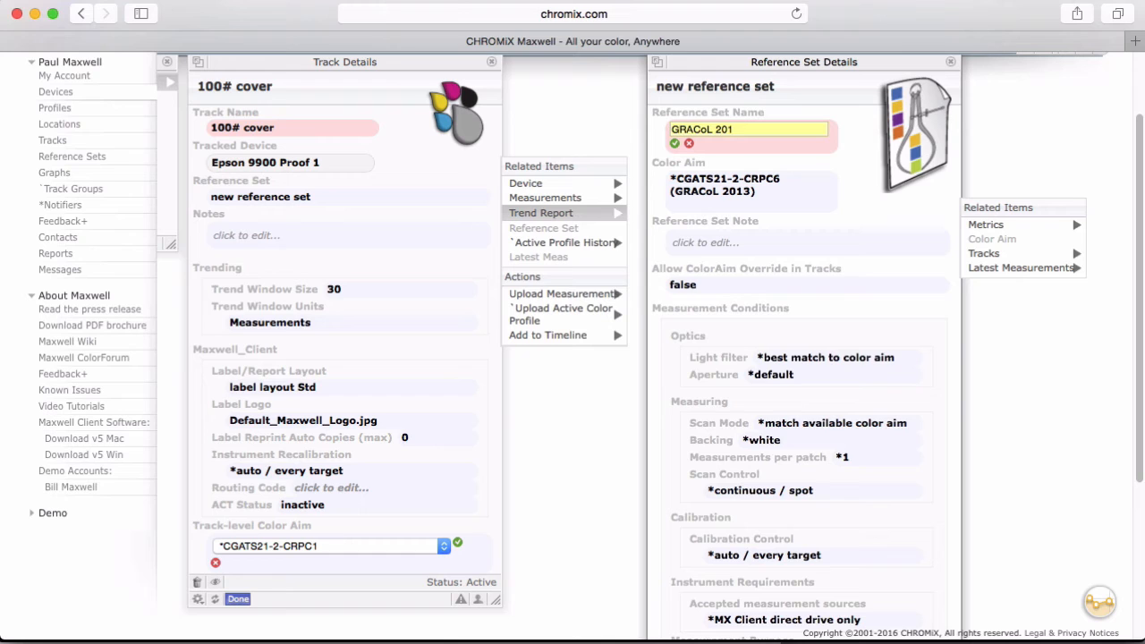
text(GRACoL 2013 ref set)
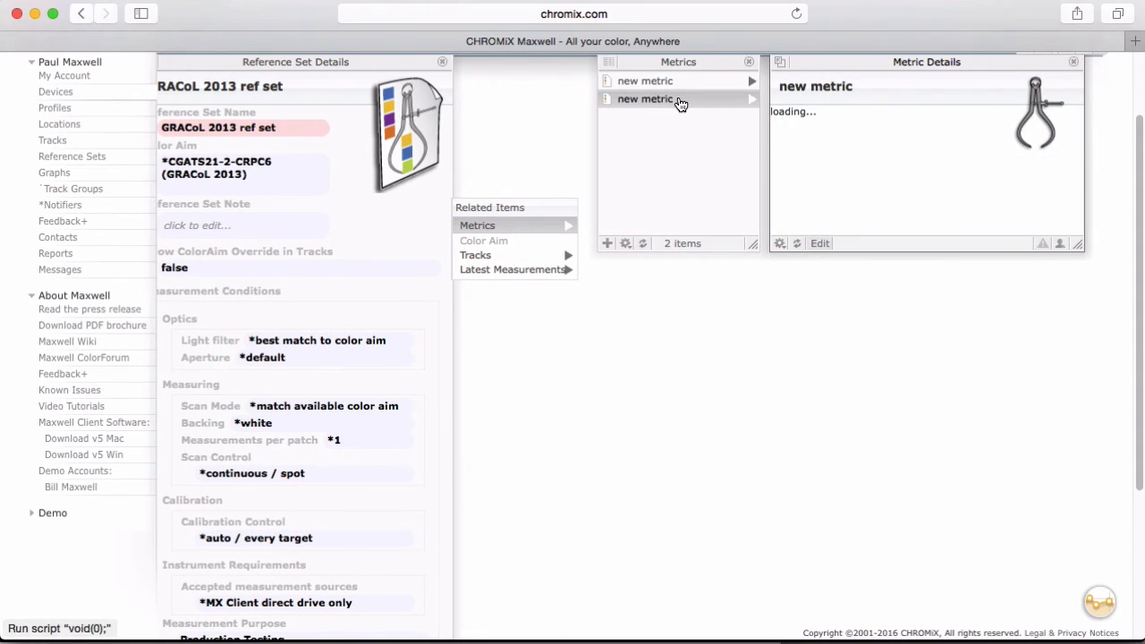
- Define the first metric as Ave dE: Average Delta-E, dE2000, upper failure level 3, and save it
click(644, 82)
text(Ave dE)
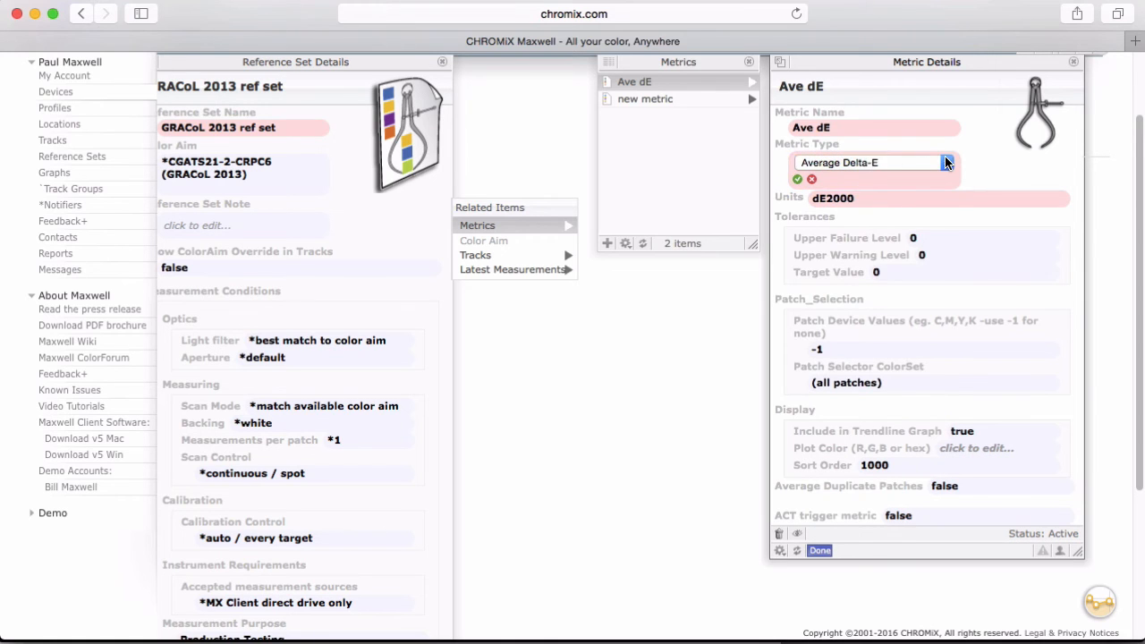
click(946, 163)
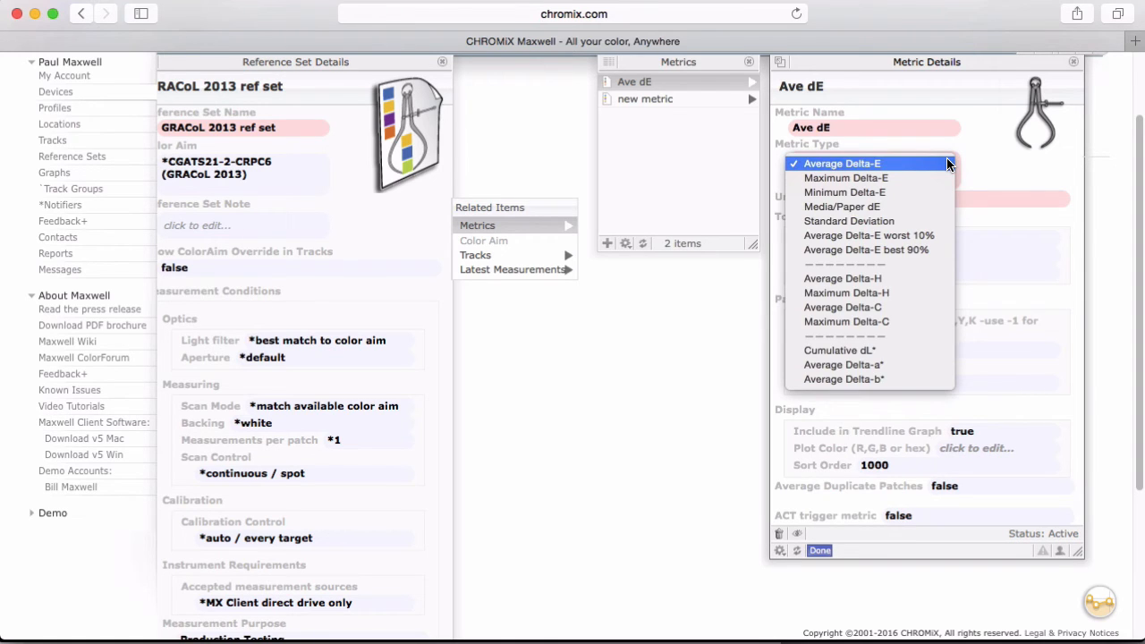
mouse_move(903, 179)
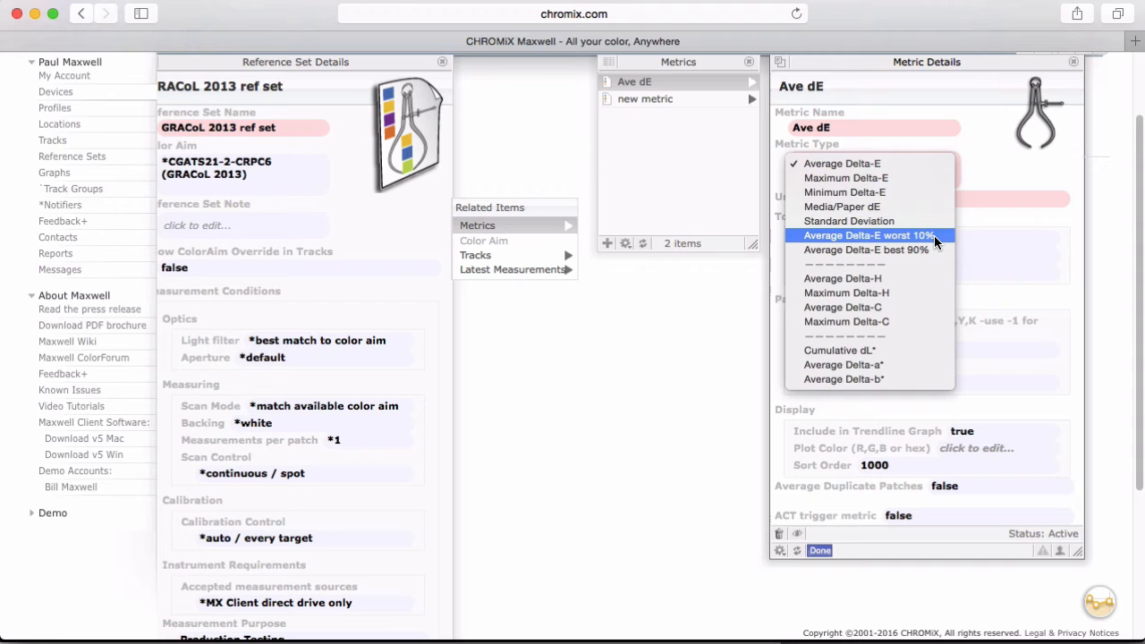
mouse_move(908, 294)
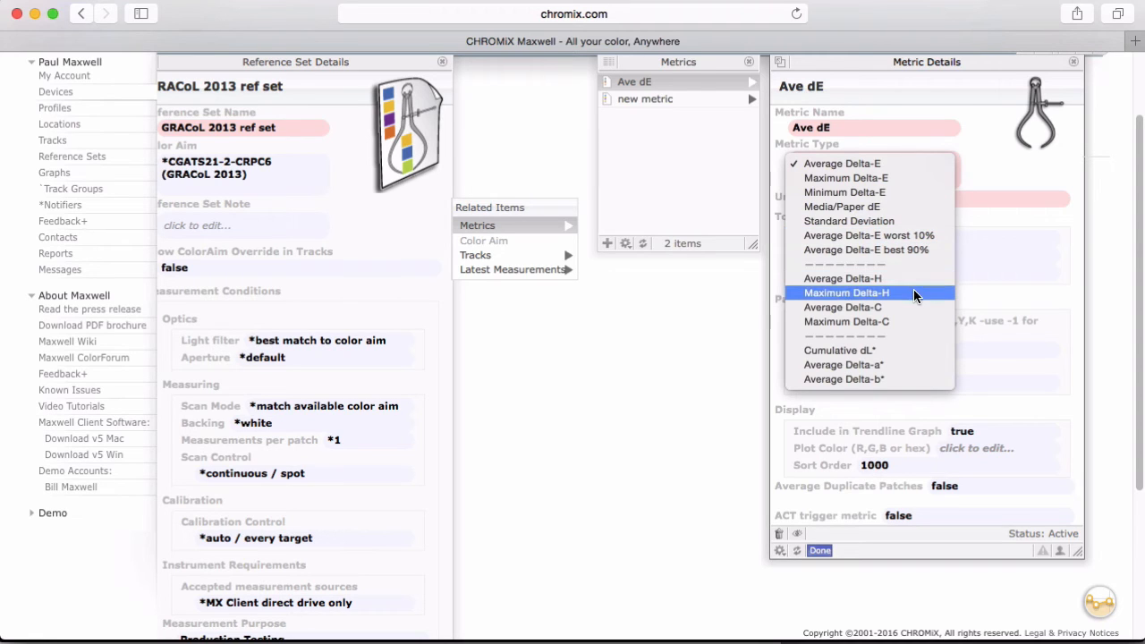
mouse_move(921, 308)
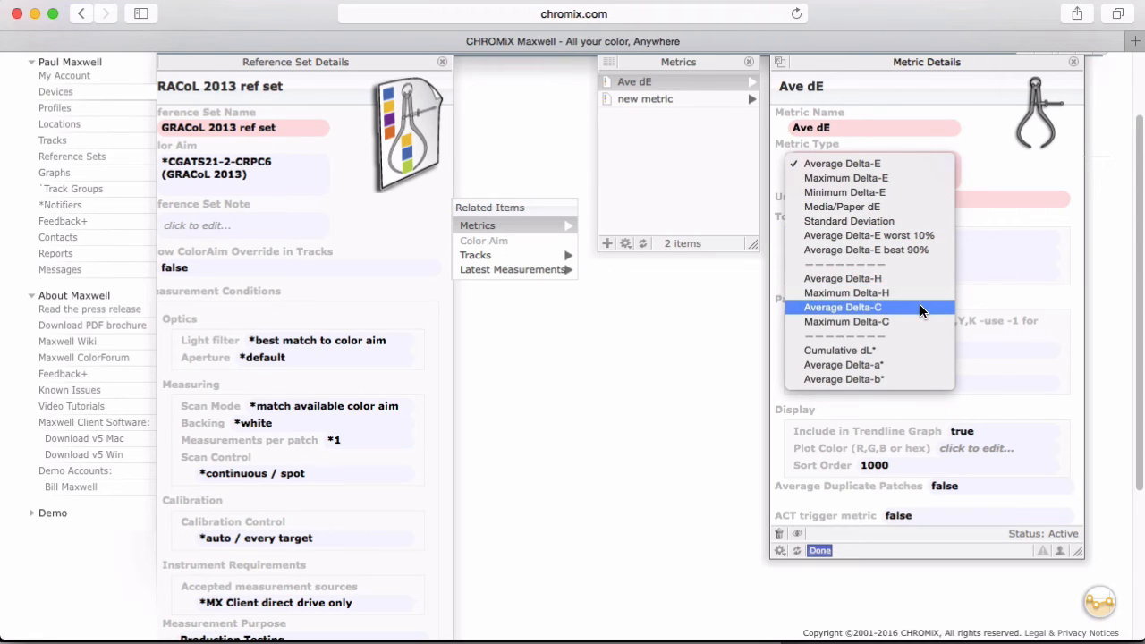
mouse_move(923, 322)
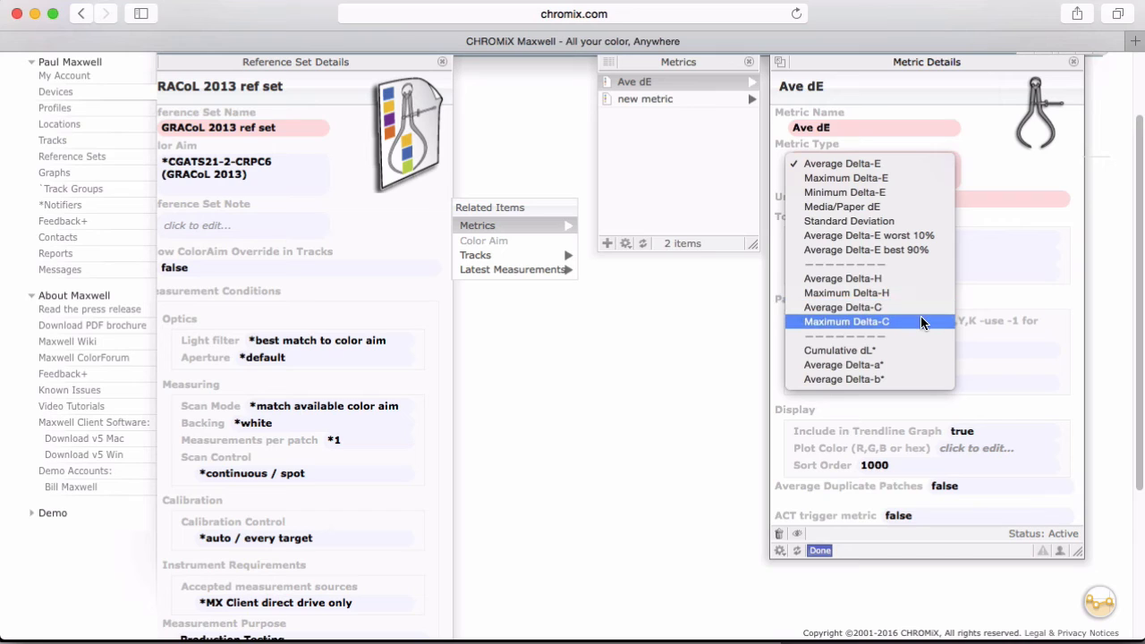
mouse_move(917, 347)
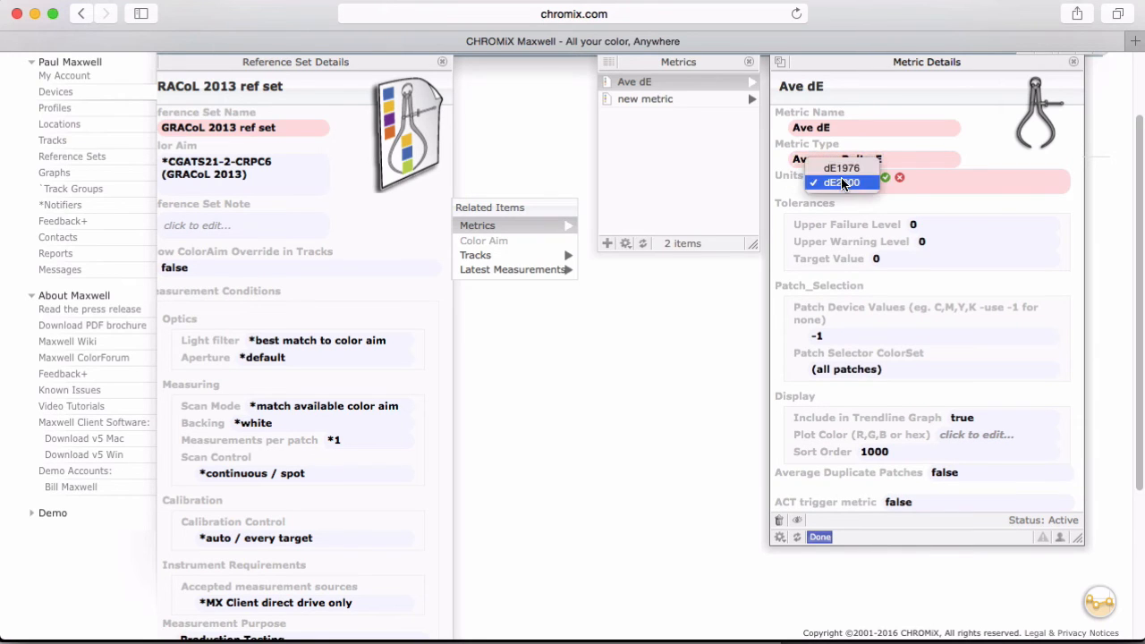
mouse_move(867, 168)
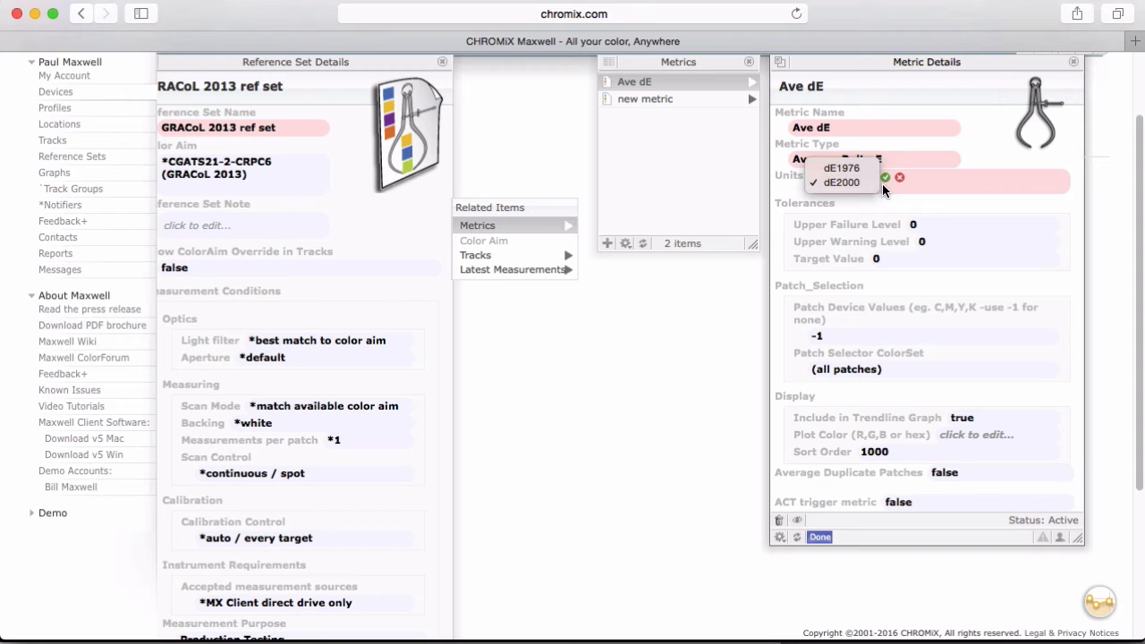
click(840, 183)
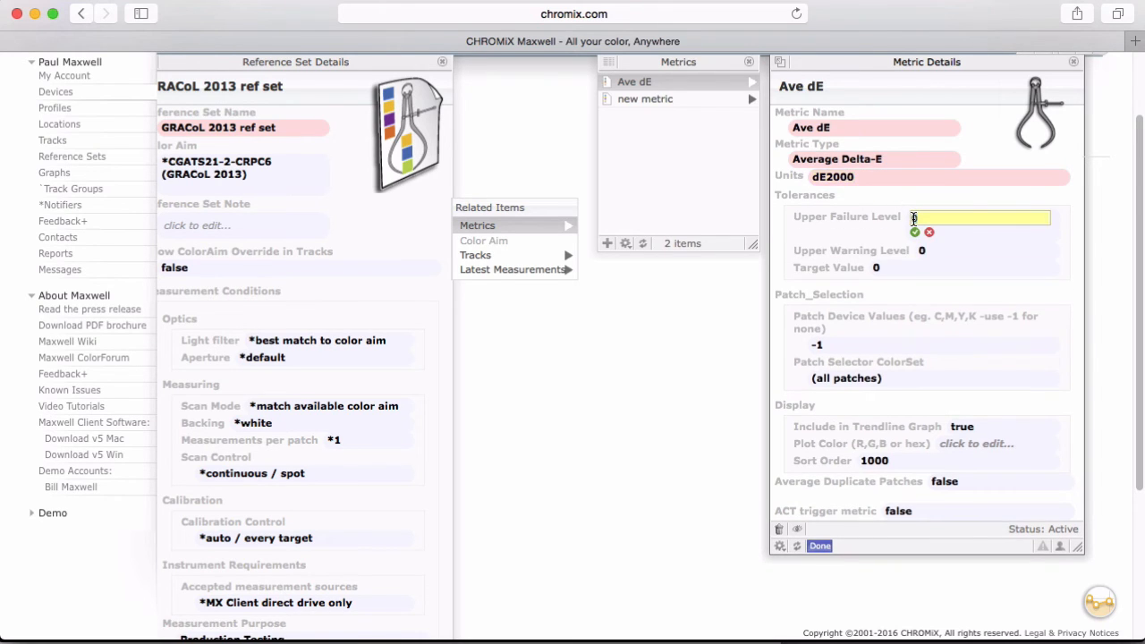
text(3)
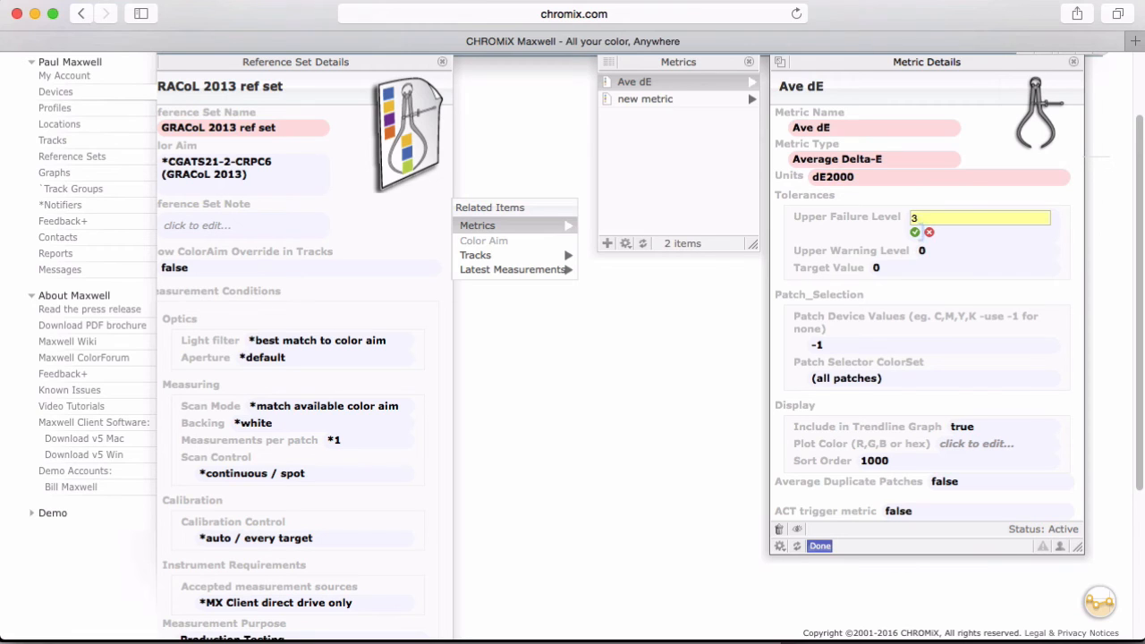
click(913, 231)
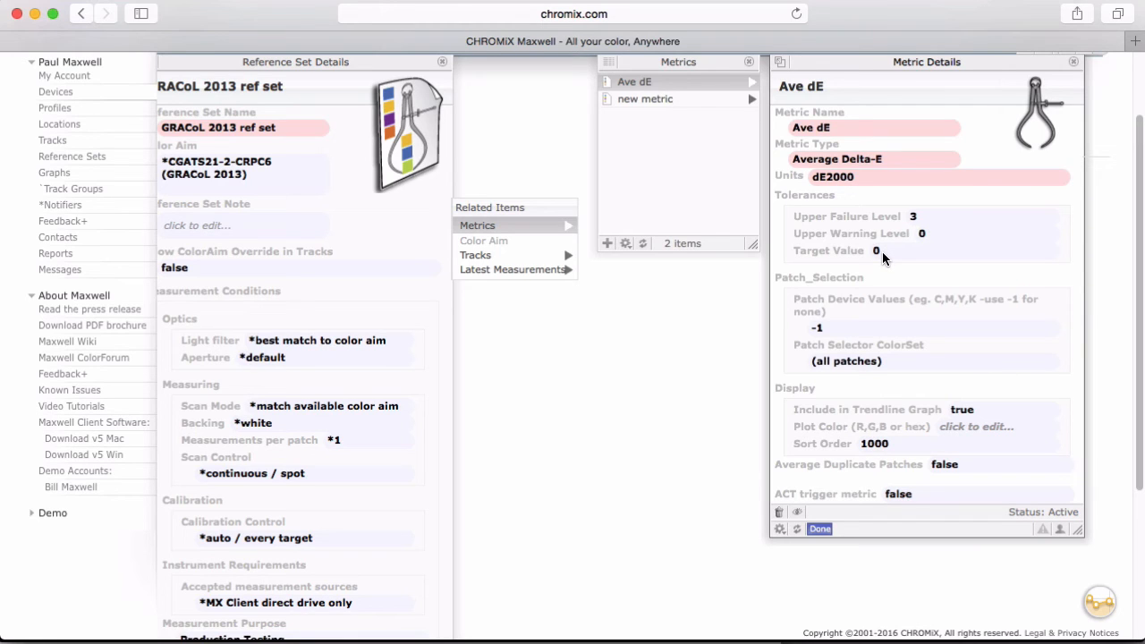
mouse_move(837, 322)
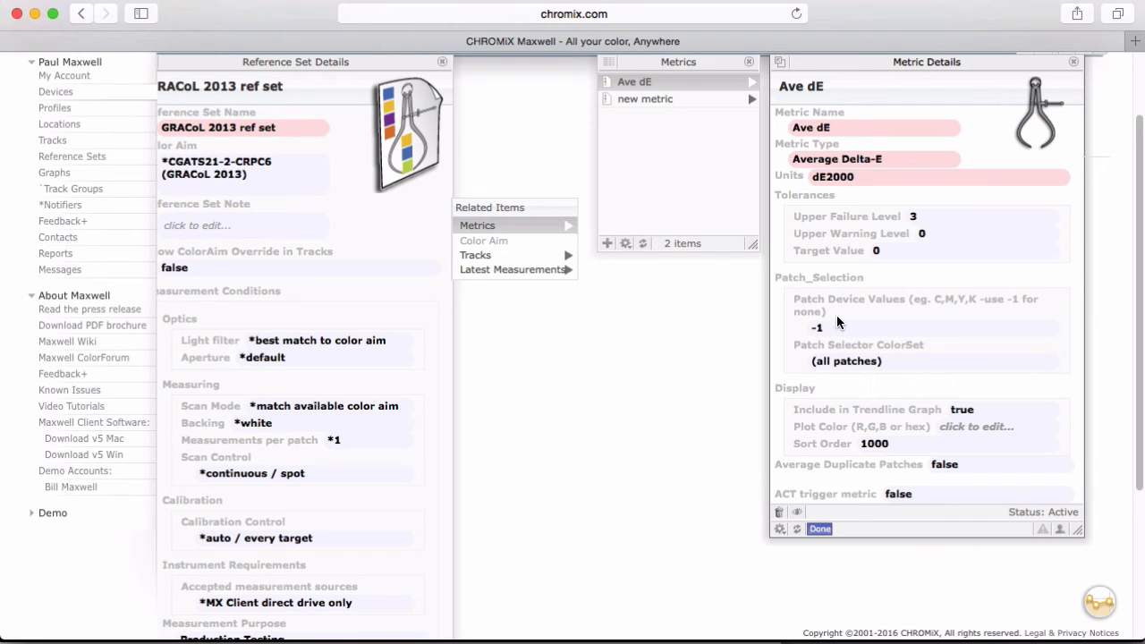
mouse_move(962, 336)
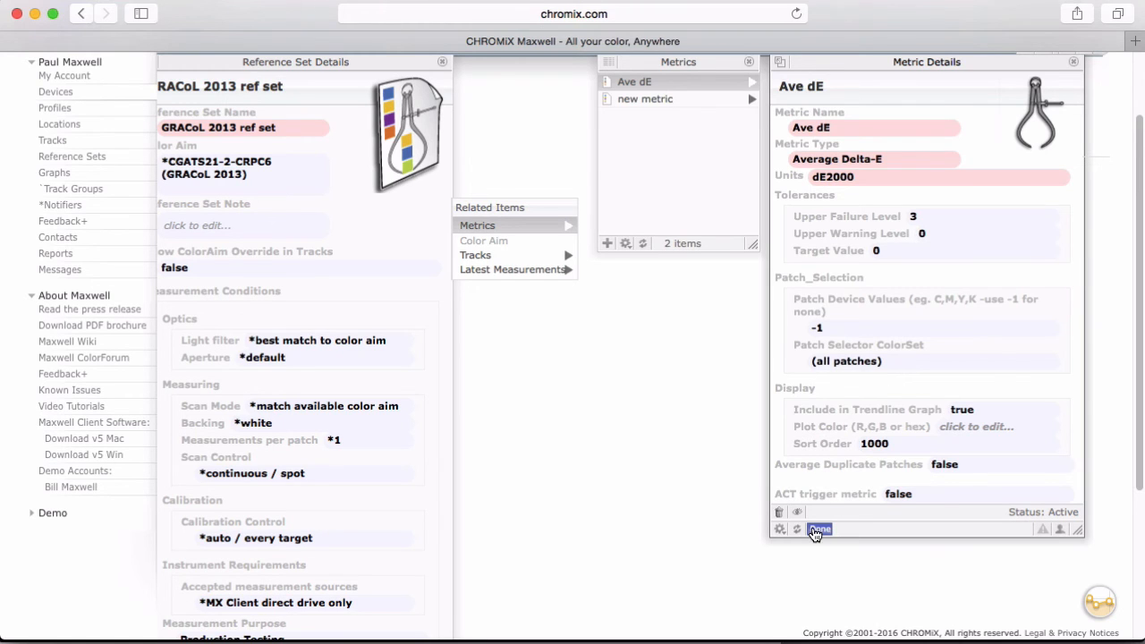
click(643, 98)
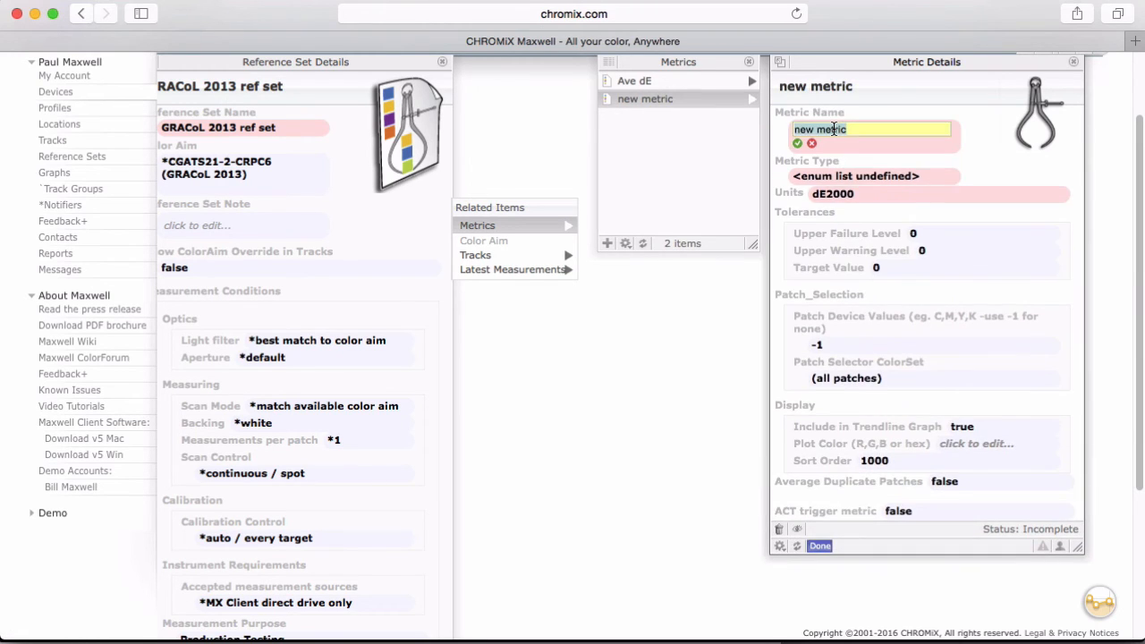
- Name the second metric 'Max dE' and add another metric to the reference set
text(Max dE)
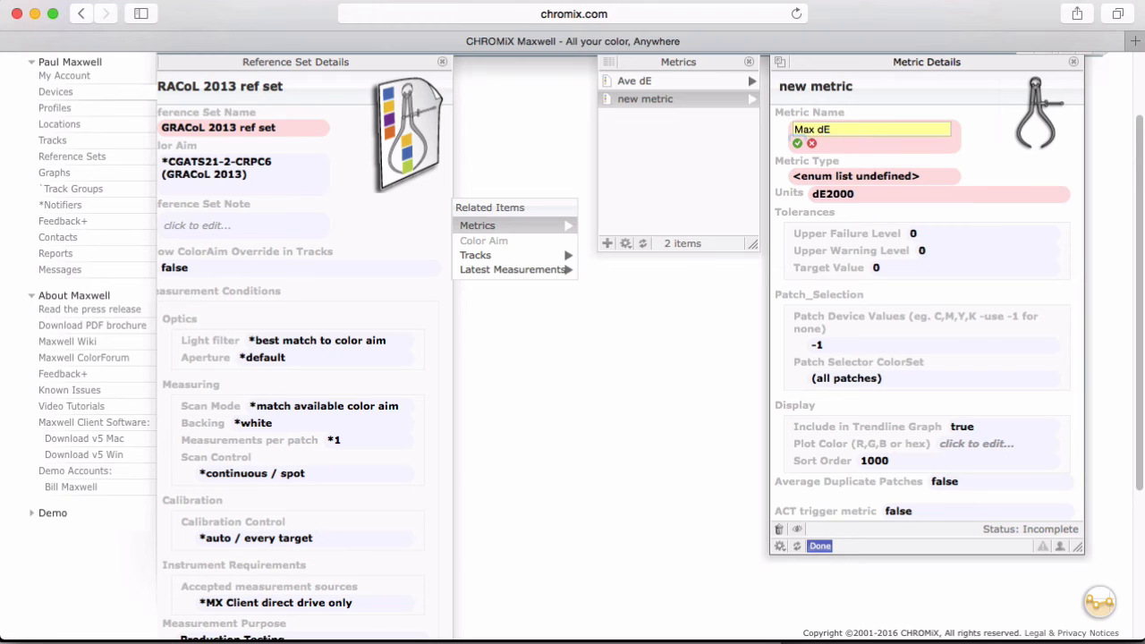
click(819, 546)
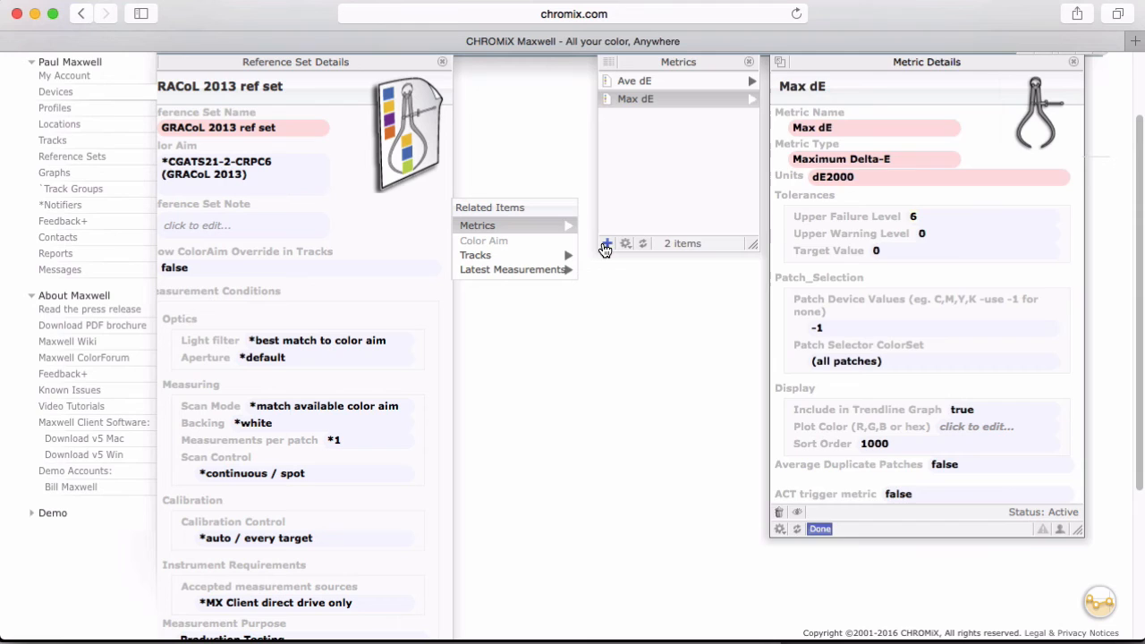
click(606, 243)
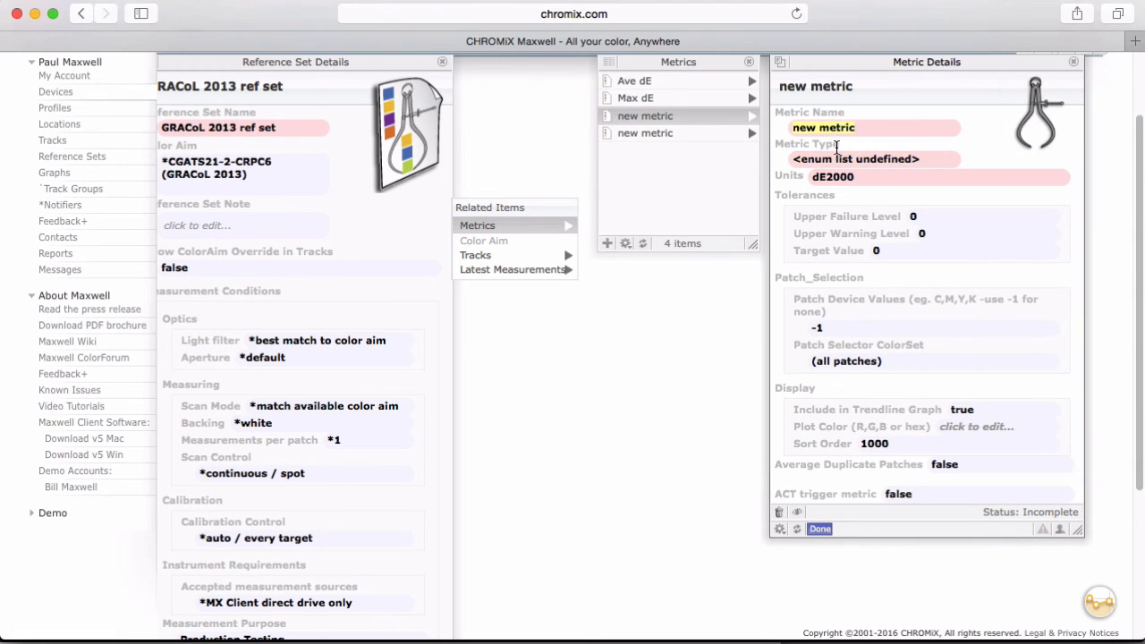
- Make the metric Media/Paper dE with an upper failure level of 2
click(867, 157)
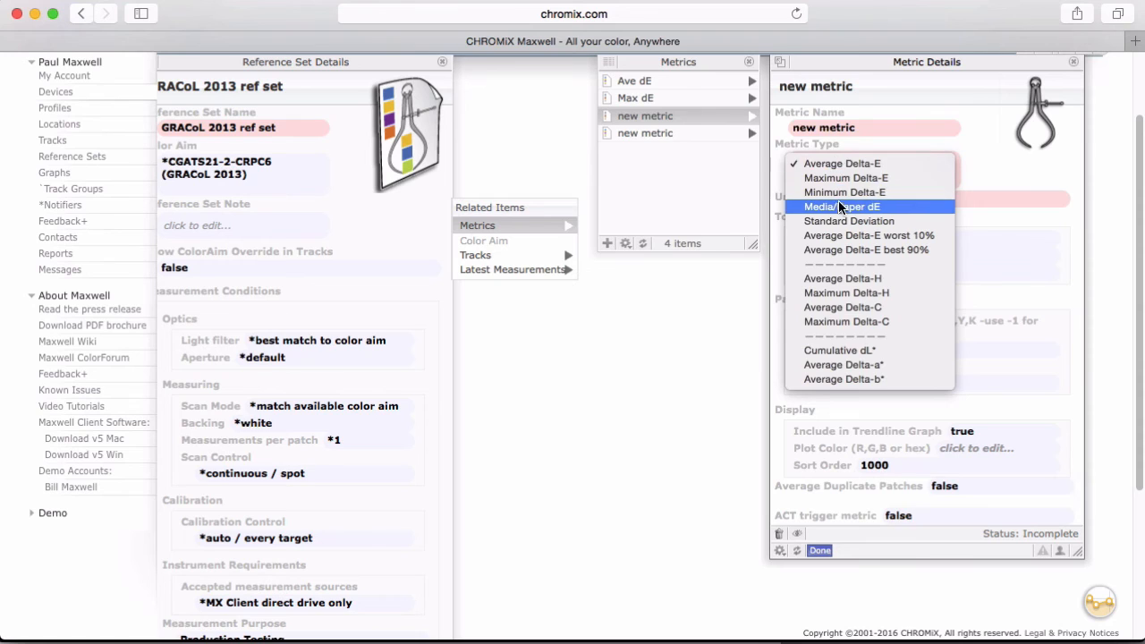
click(841, 208)
text(2)
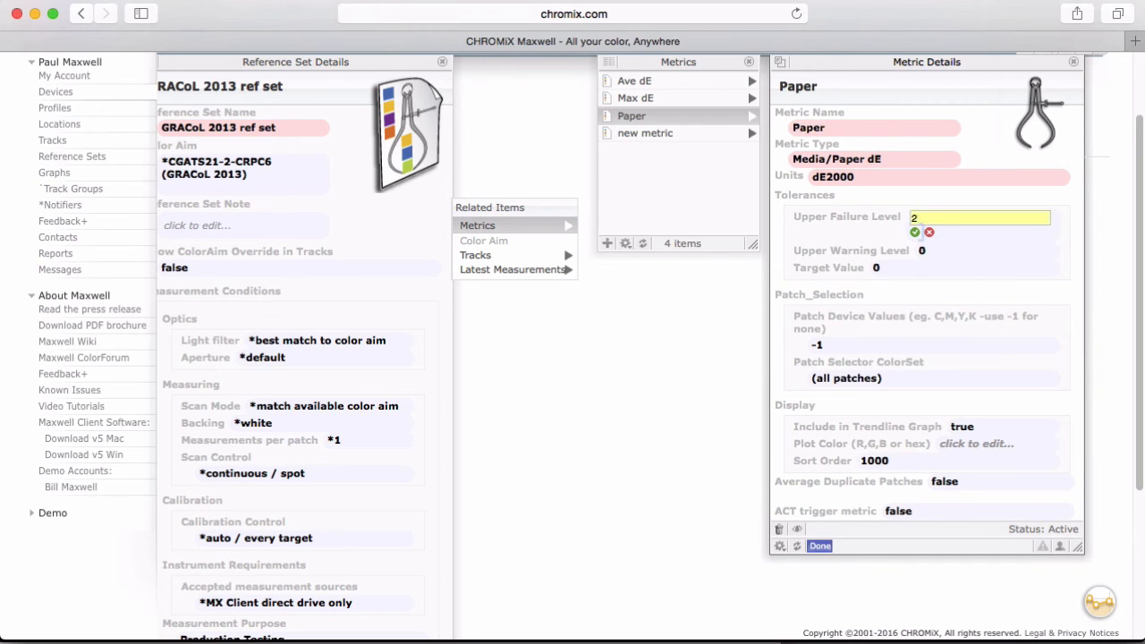
click(913, 233)
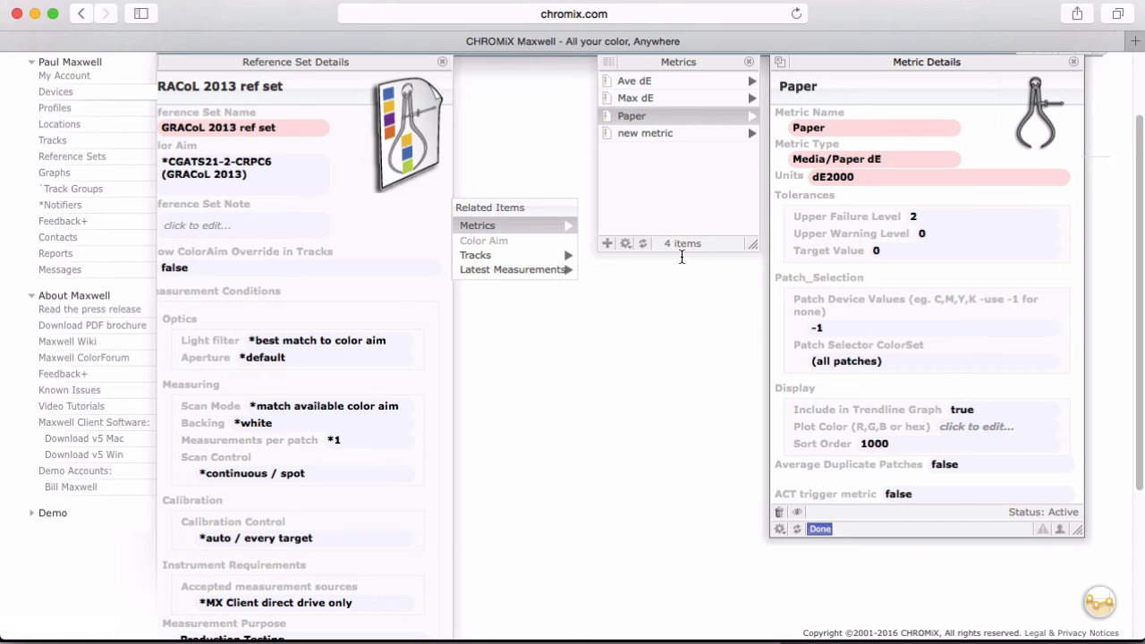
mouse_move(898, 431)
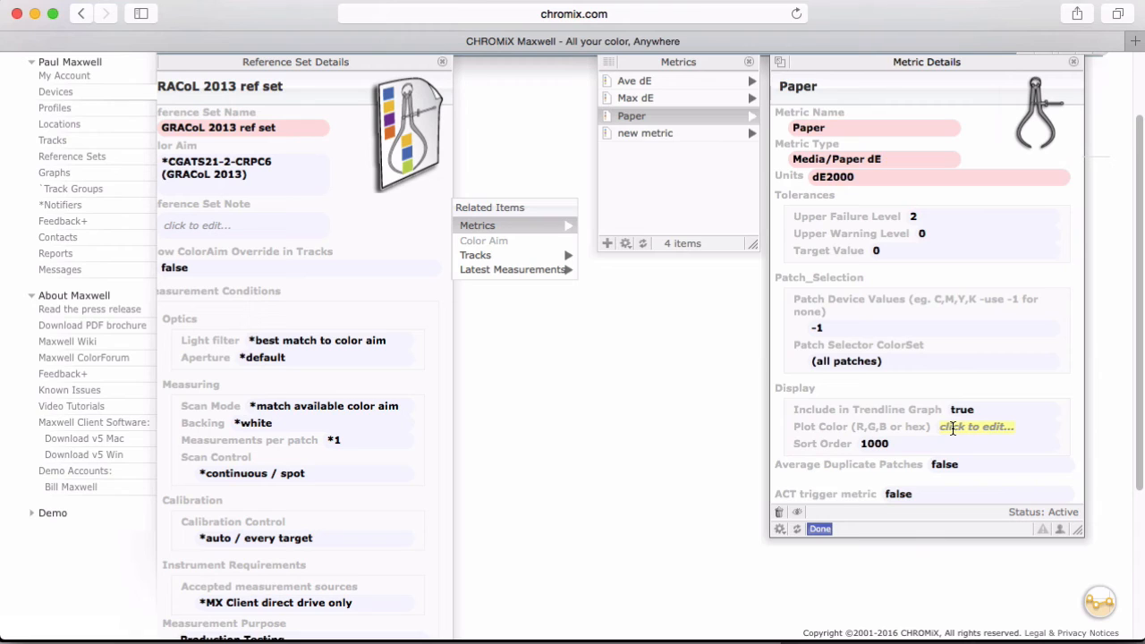
- Set the Paper metric's plot colour to 200,200,200
click(980, 425)
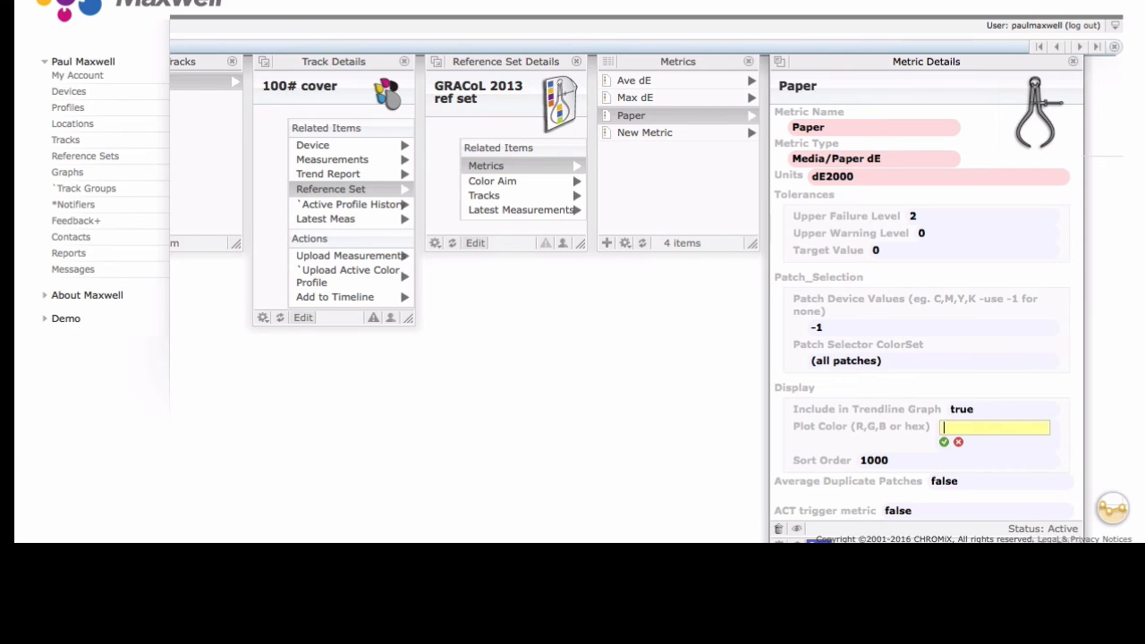
text(0 - 255)
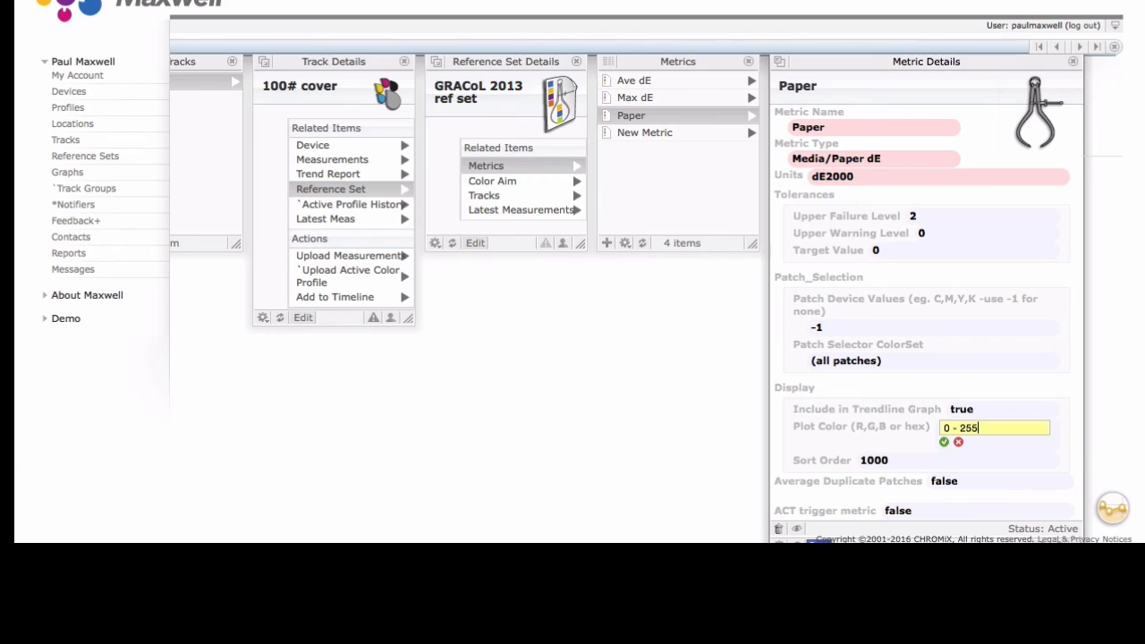
key(Backspace)
text(2)
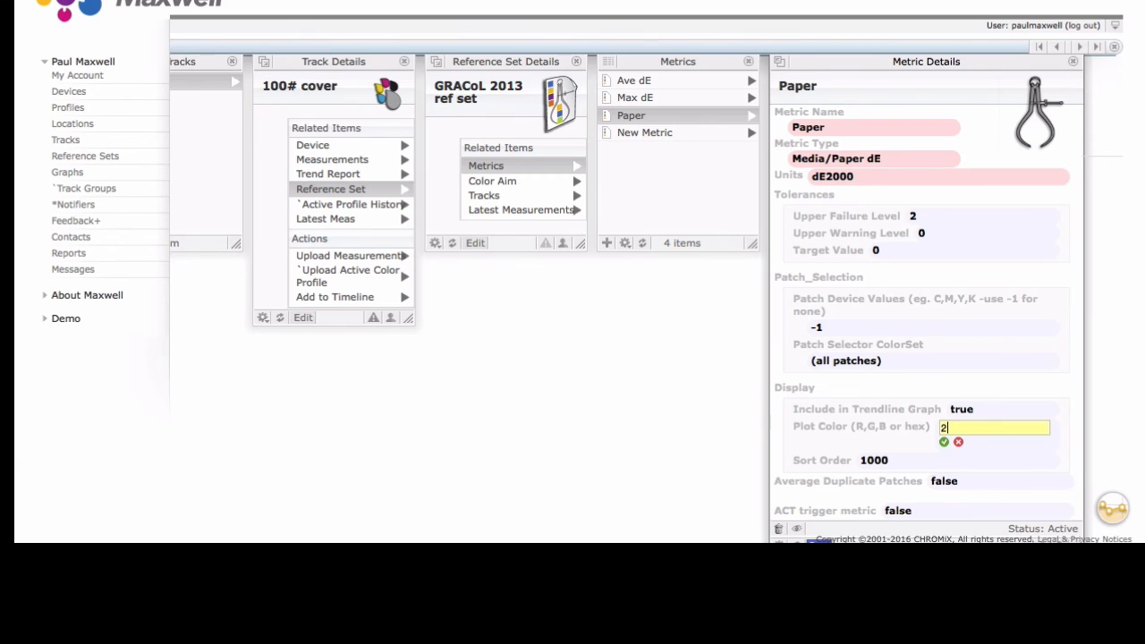
text(00,200)
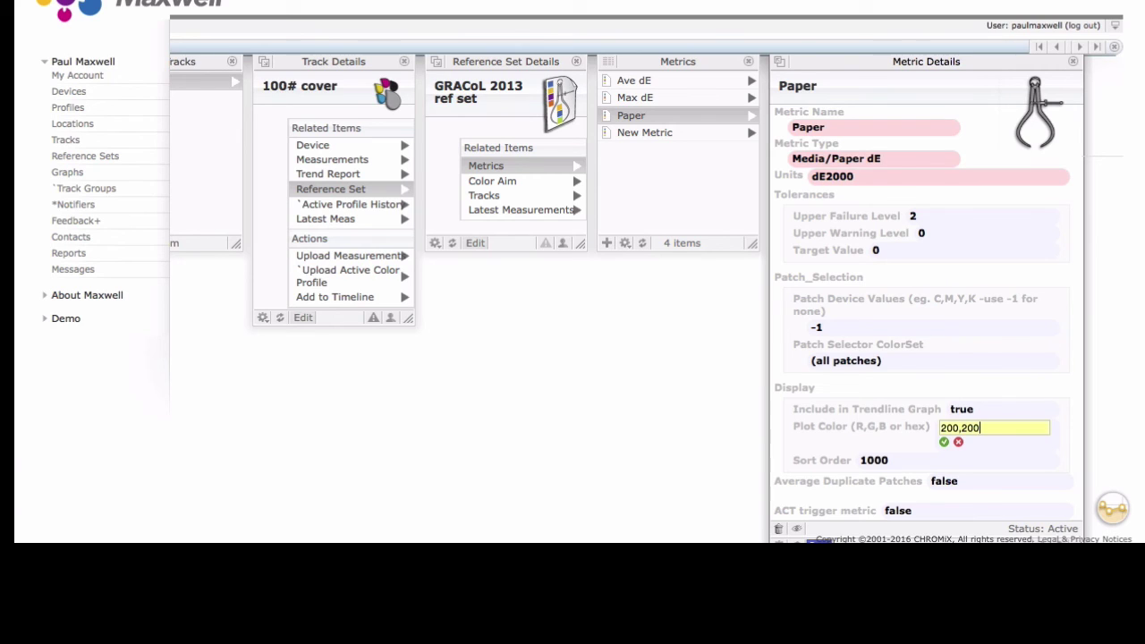
text(,200)
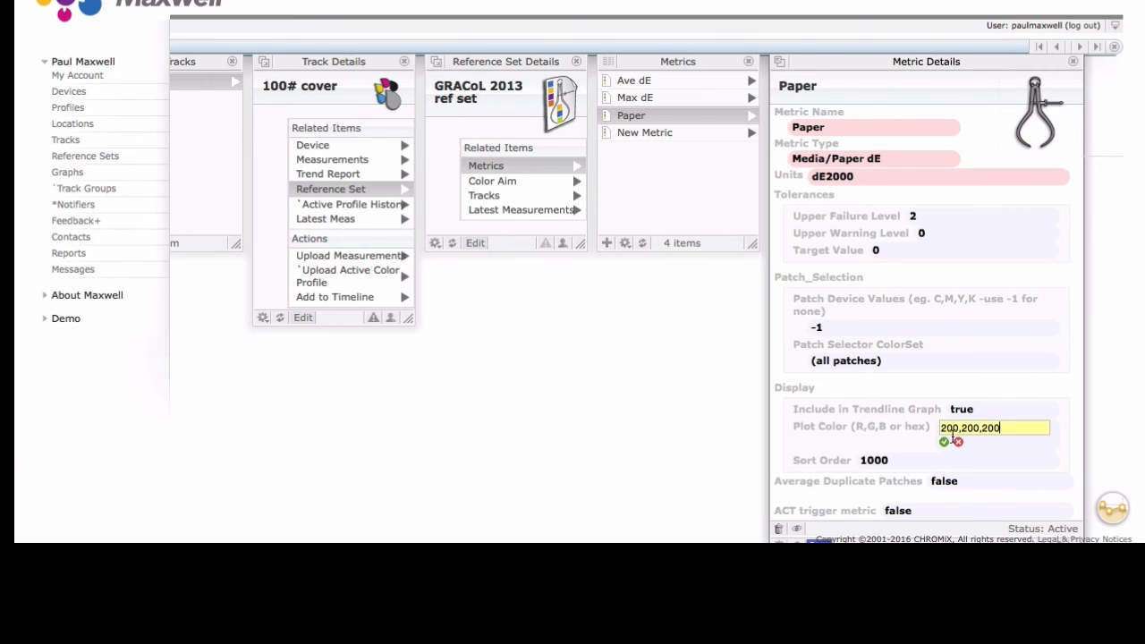
click(944, 443)
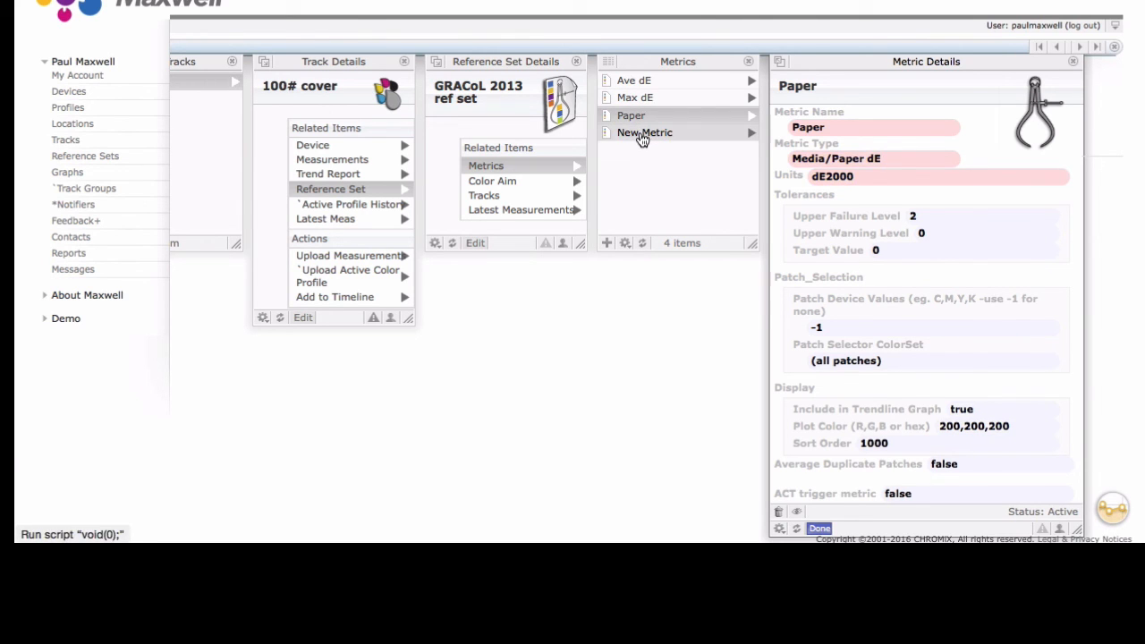
- Make the remaining new metric C a Maximum Delta-E metric
click(644, 133)
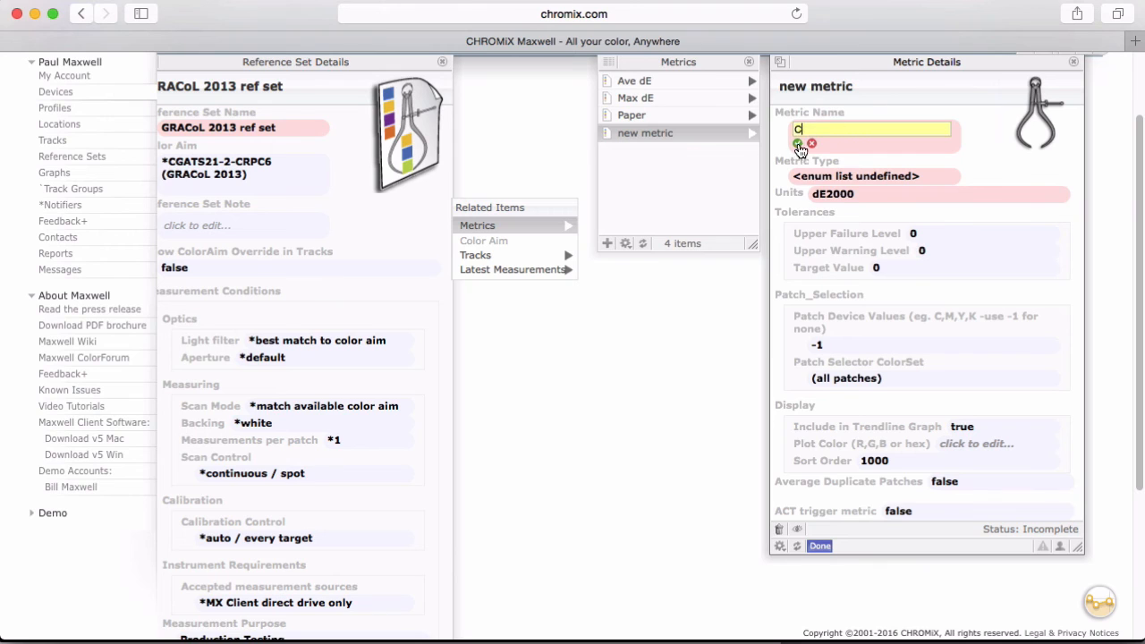
click(873, 177)
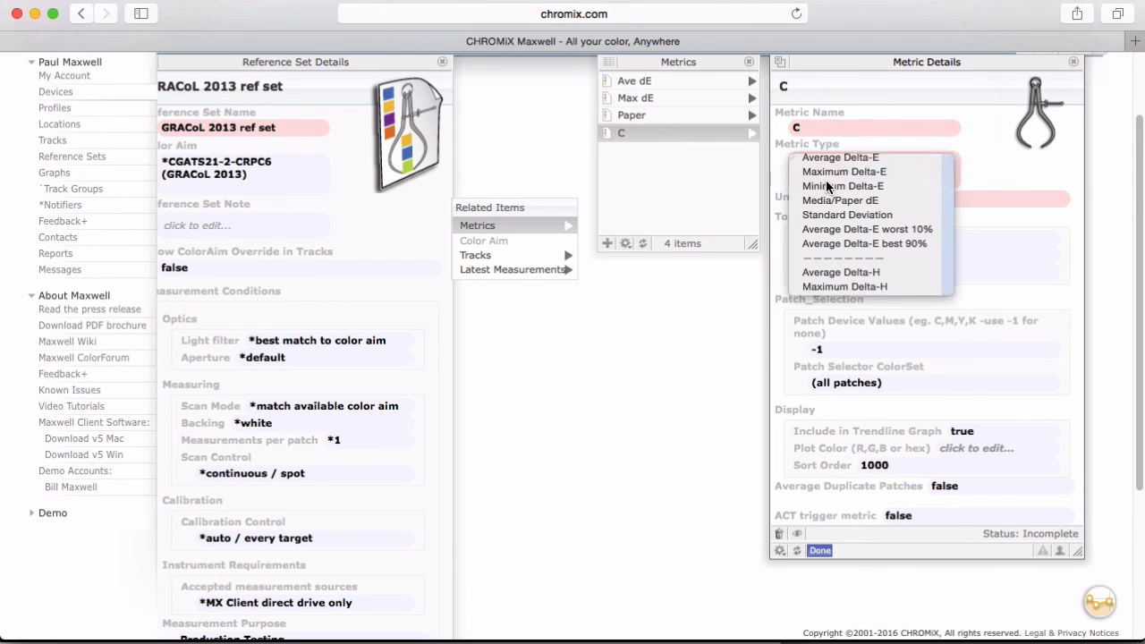
click(844, 172)
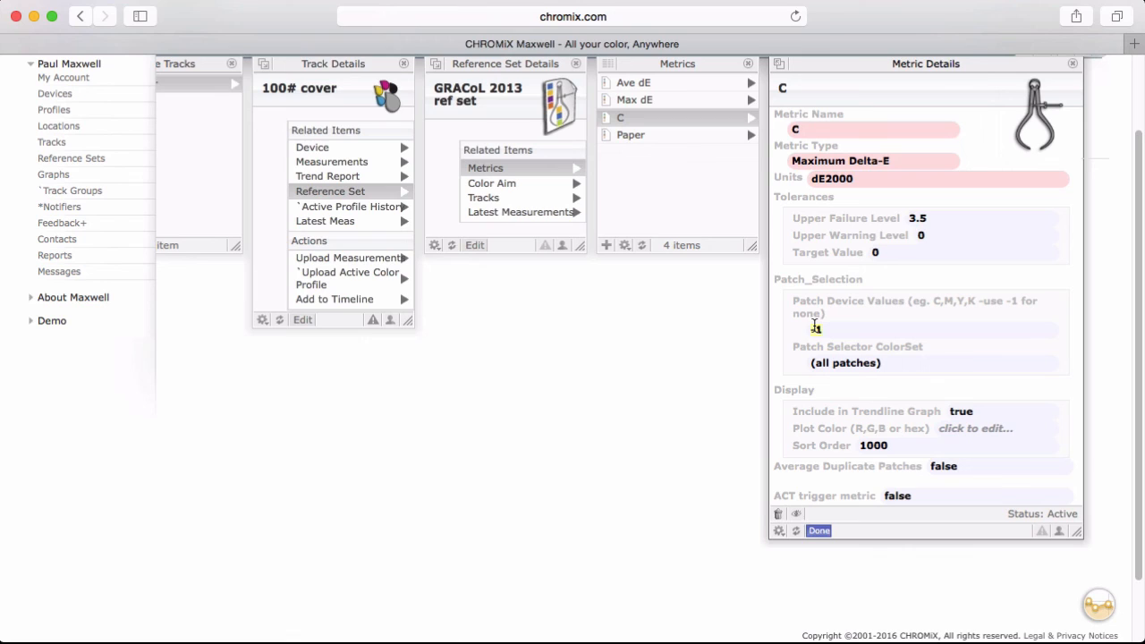
- Set patch device values 100,0,0,0 and begin entering the plot colour
click(927, 326)
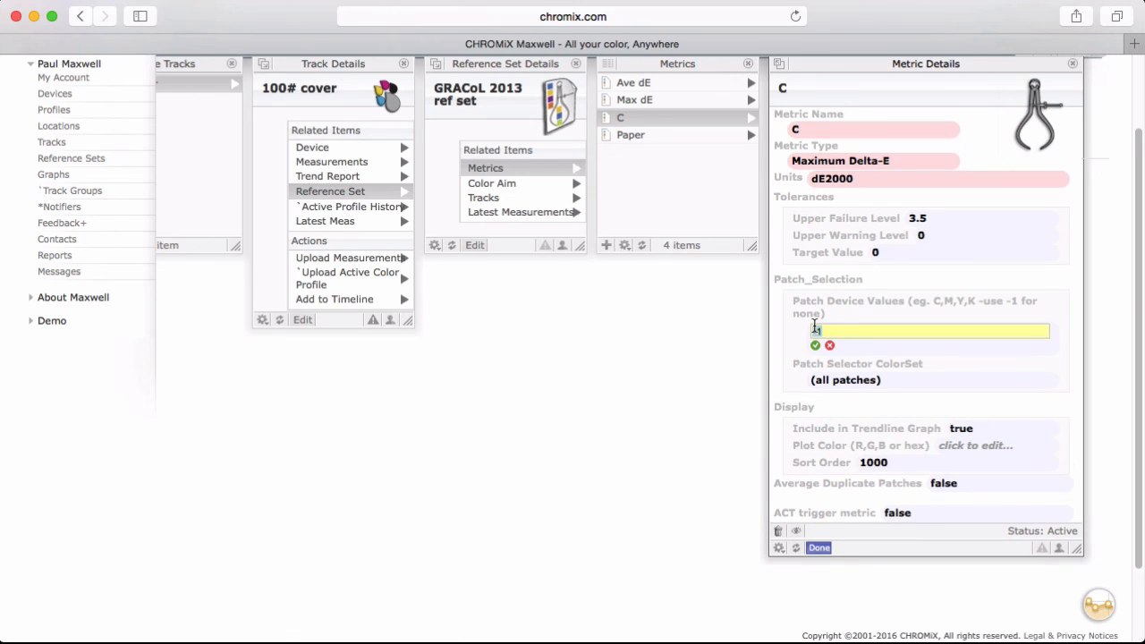
text(100,)
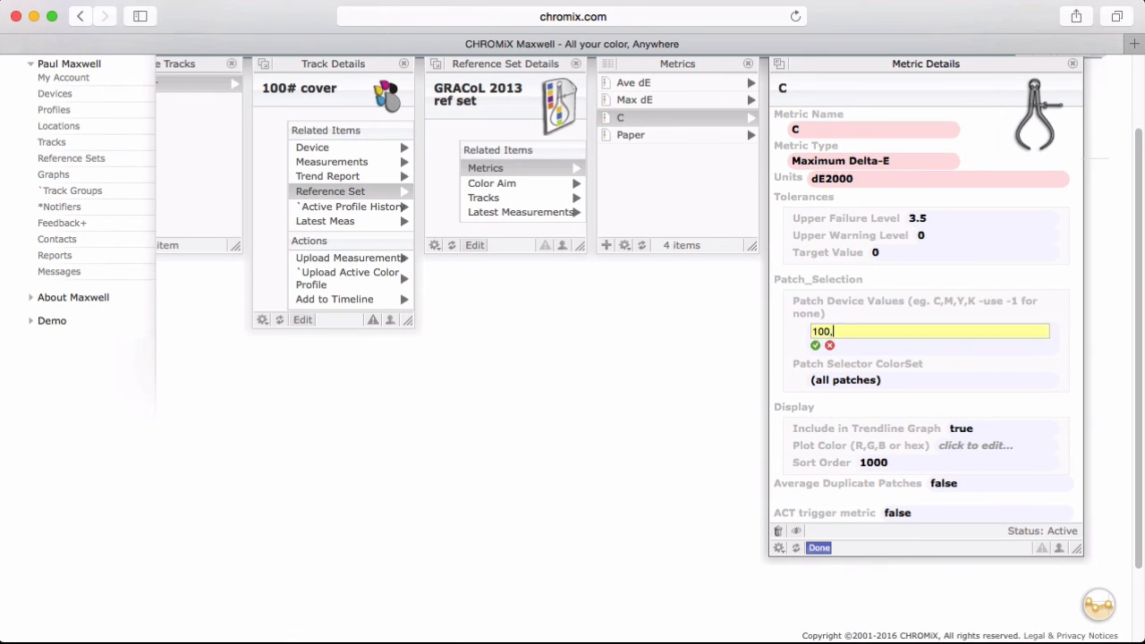
text(0,0,0)
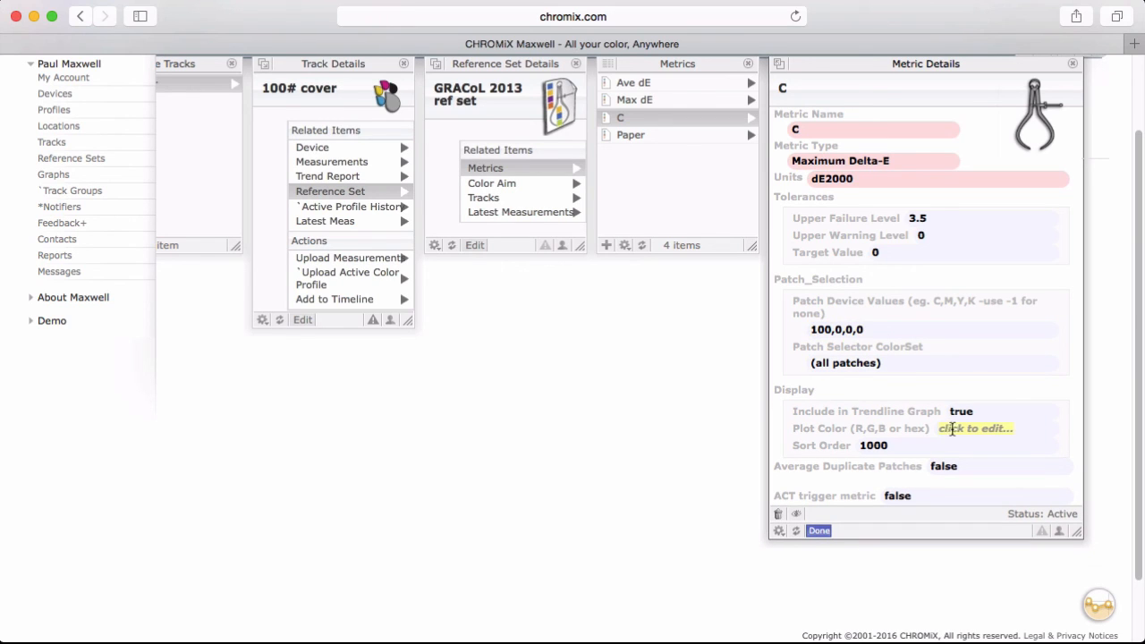
text(50)
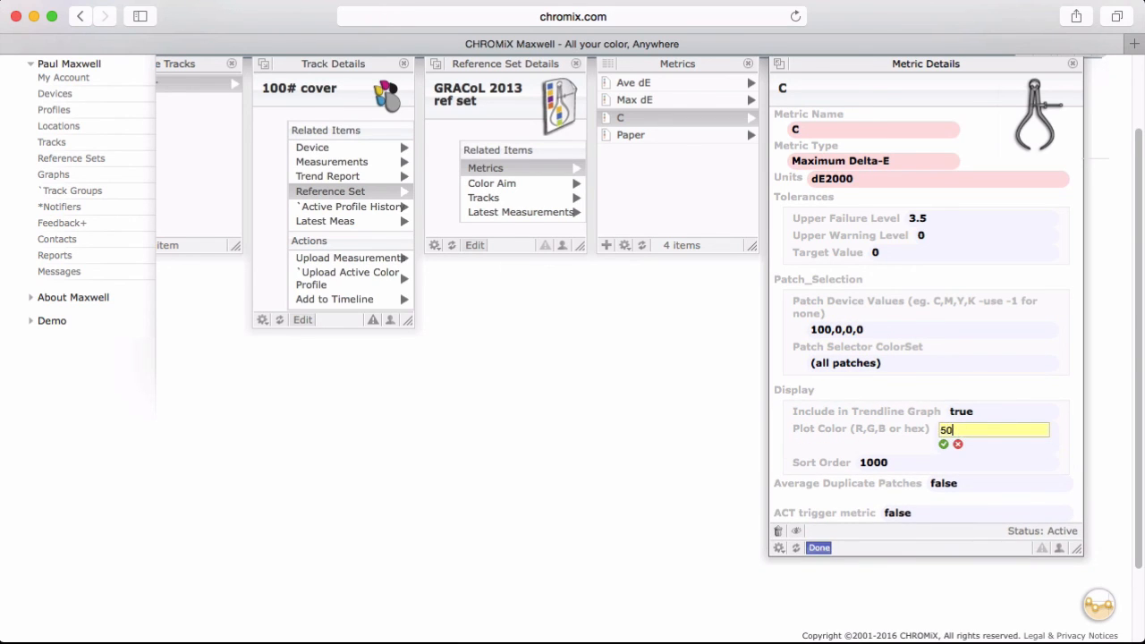
text(,200,2)
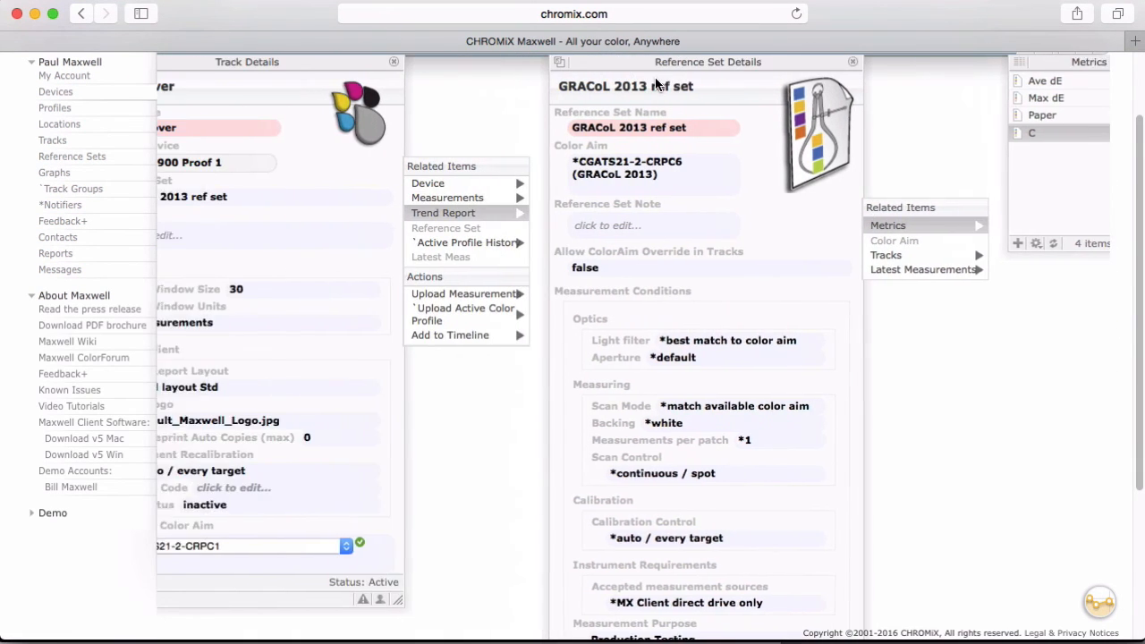
- Upload the chosen measurement file to 100# cover and list its three measurements
click(462, 294)
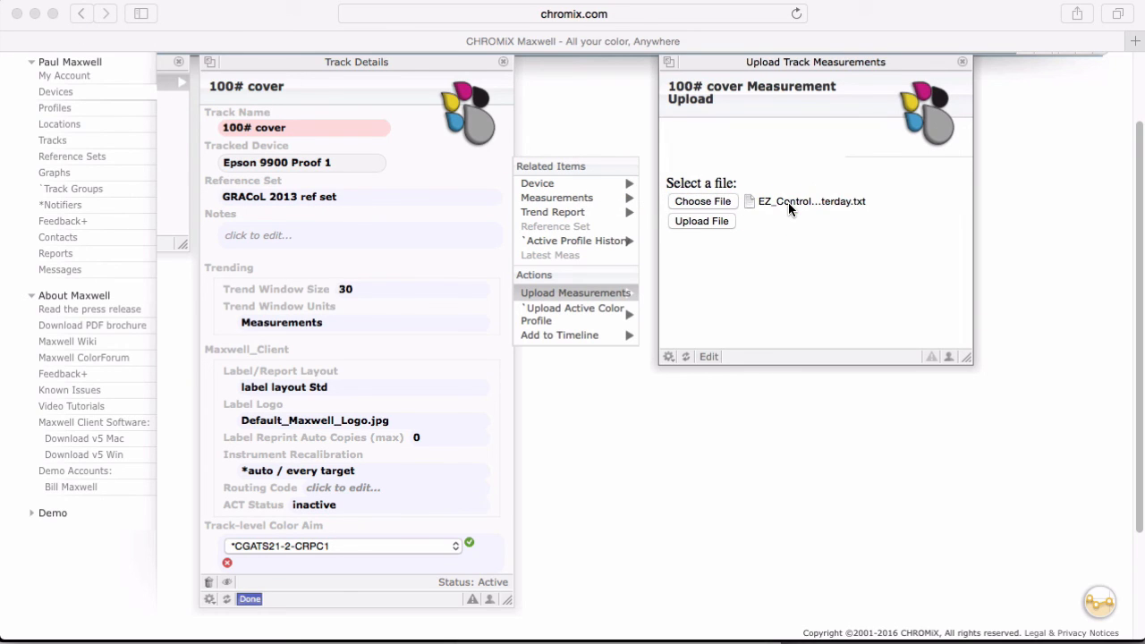
click(701, 222)
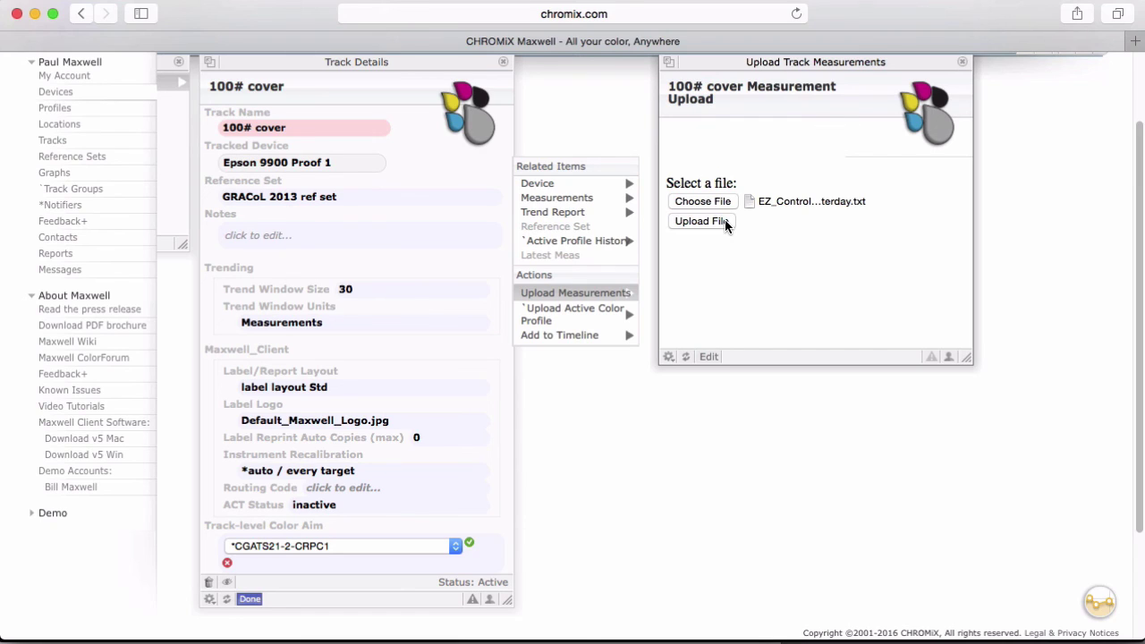
click(697, 222)
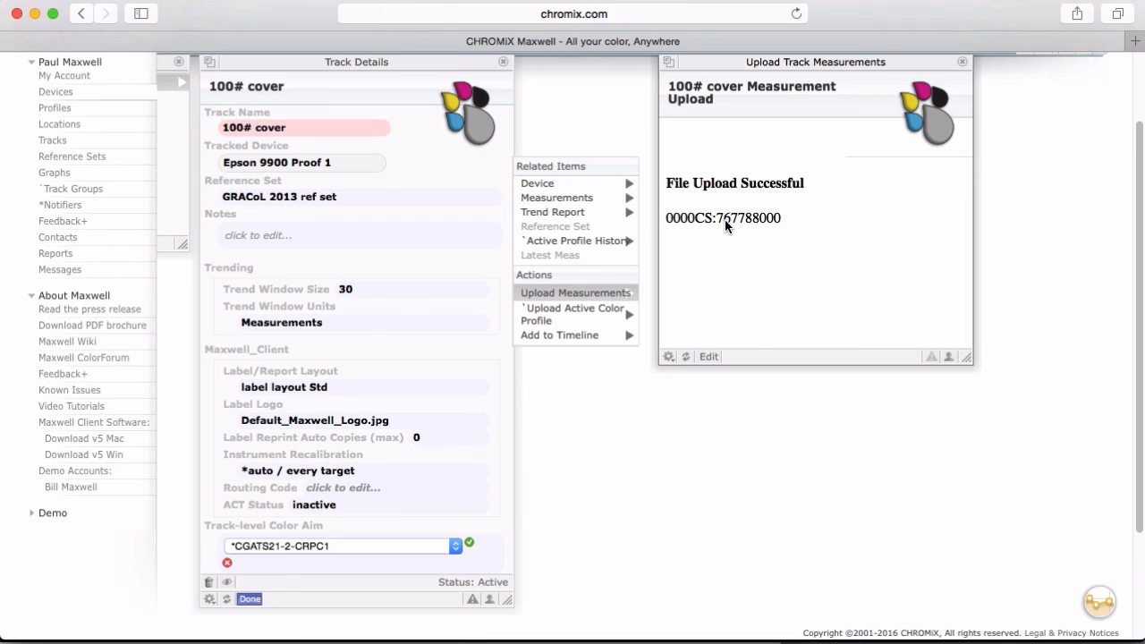
mouse_move(647, 242)
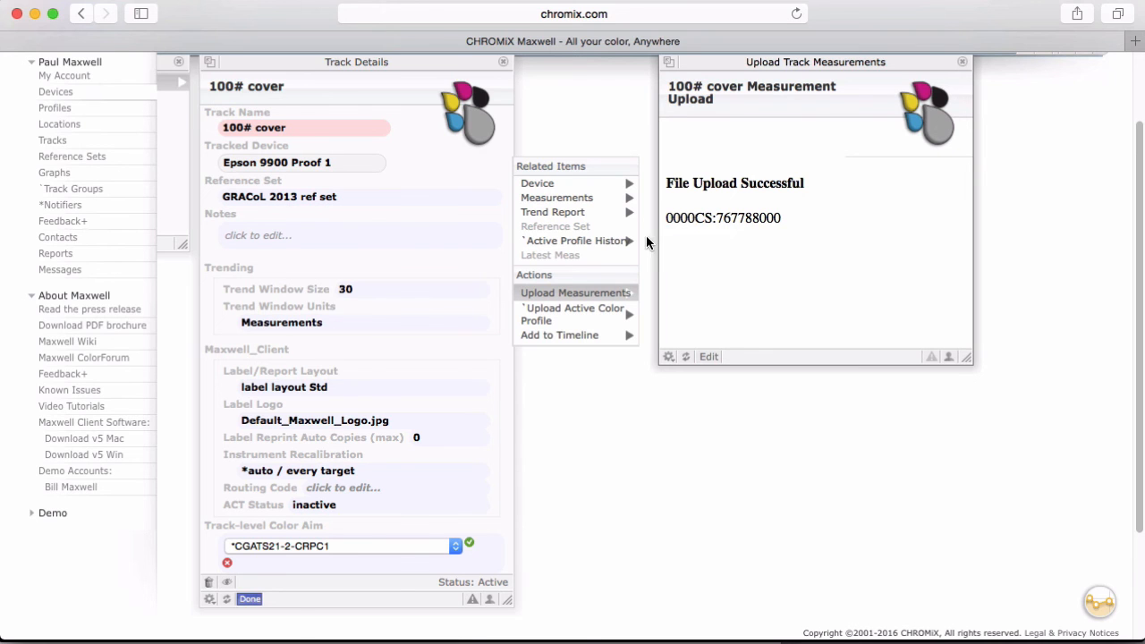
click(574, 293)
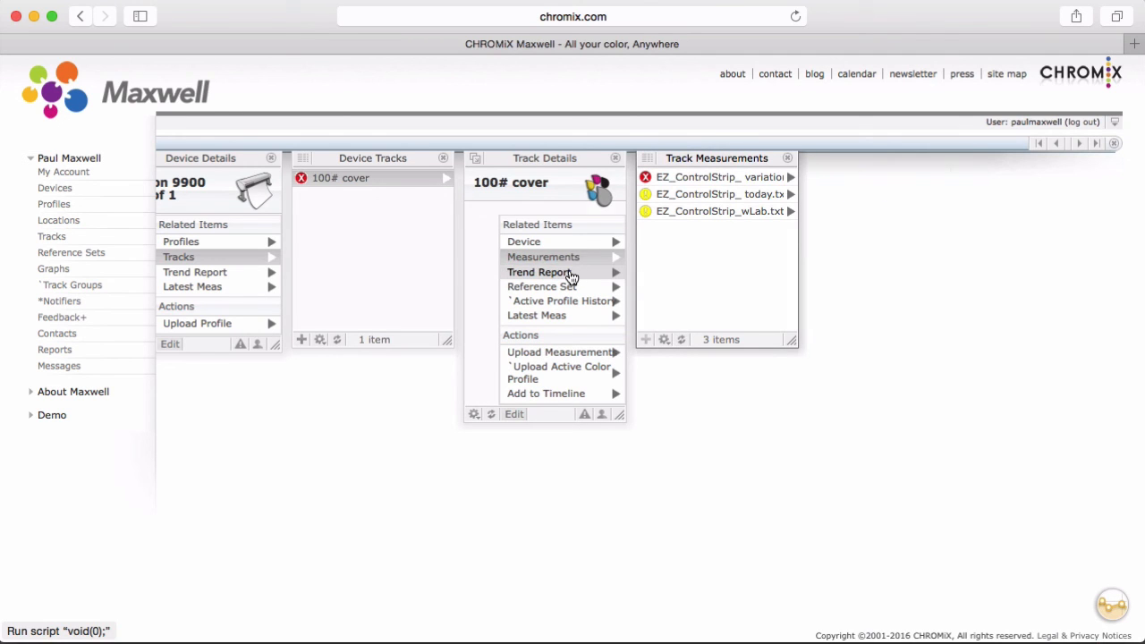
- Show the 100# cover trend report graphing Ave dE, Max dE, C and Paper
click(540, 271)
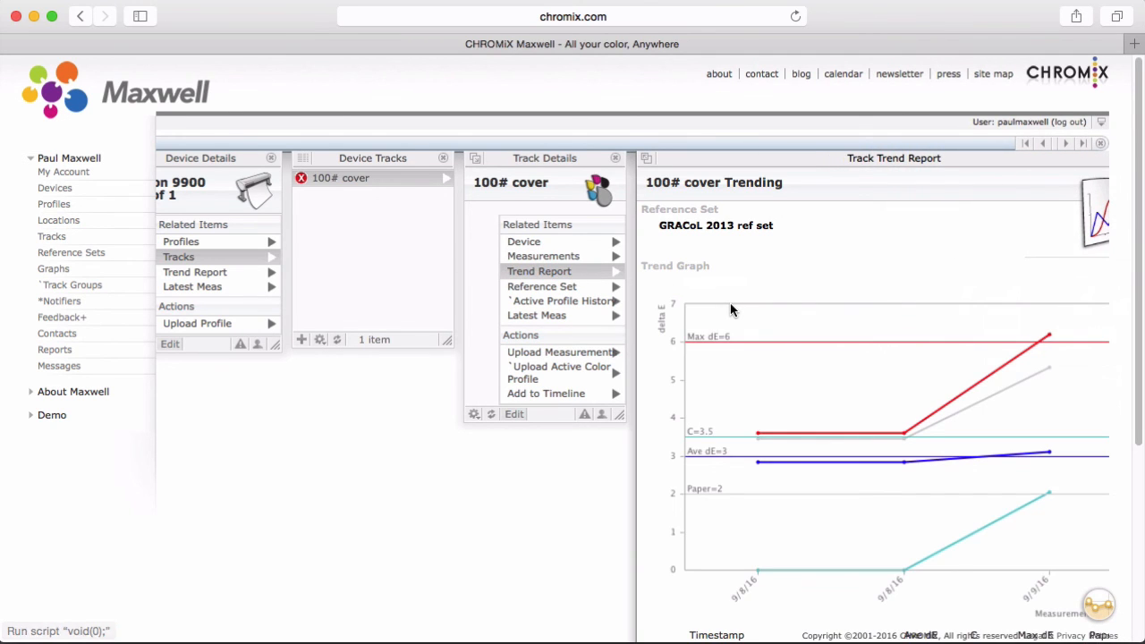
scroll(down, 3)
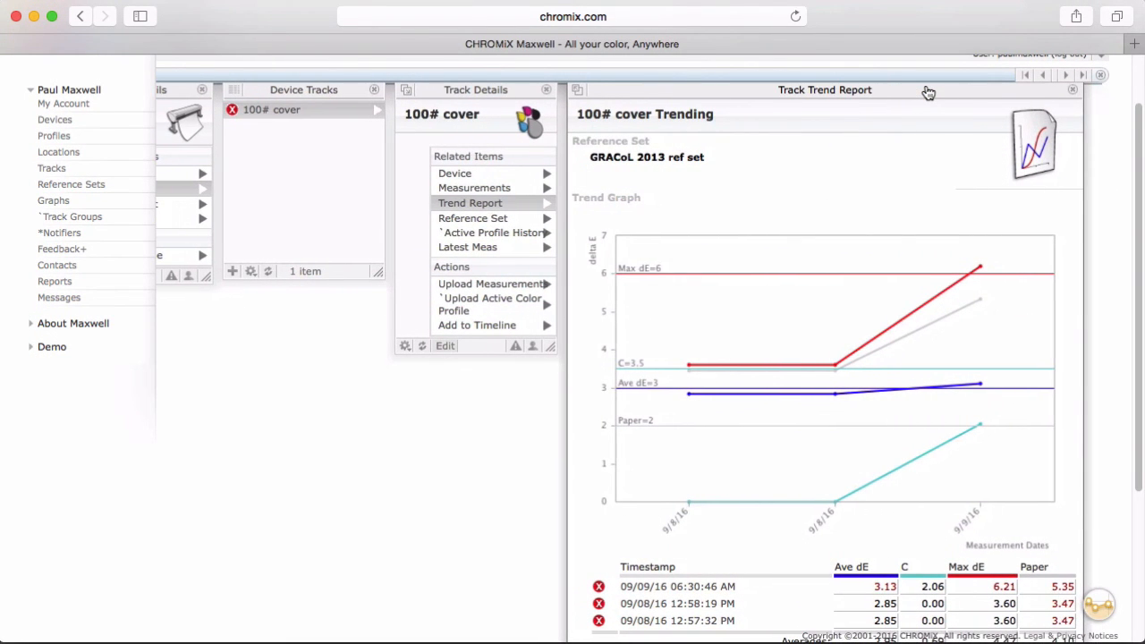
scroll(down, 3)
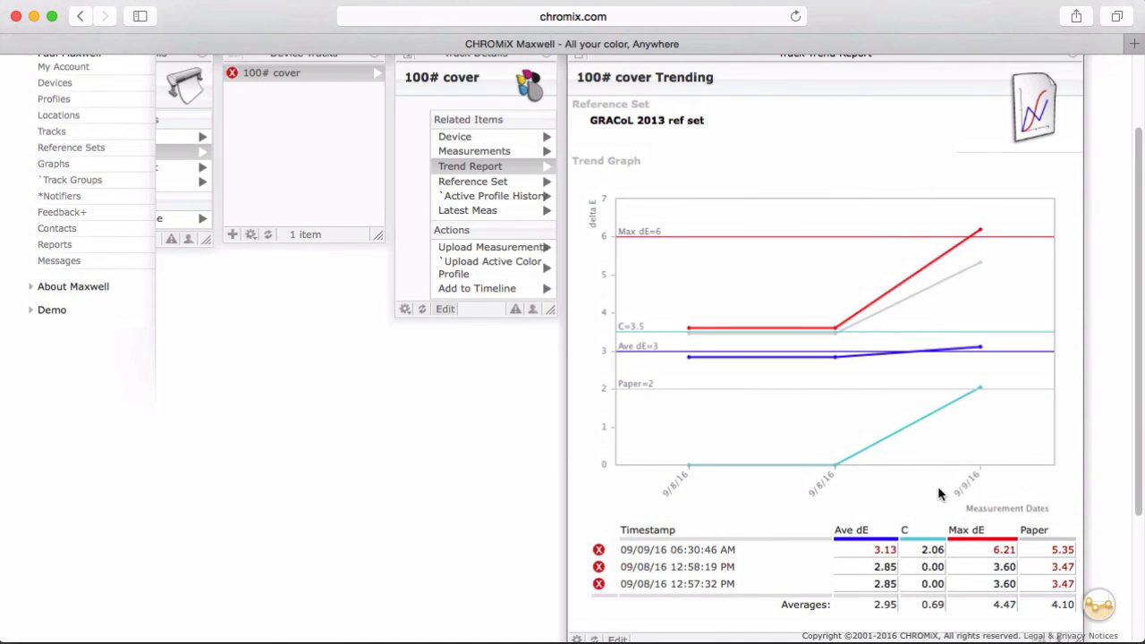
mouse_move(955, 554)
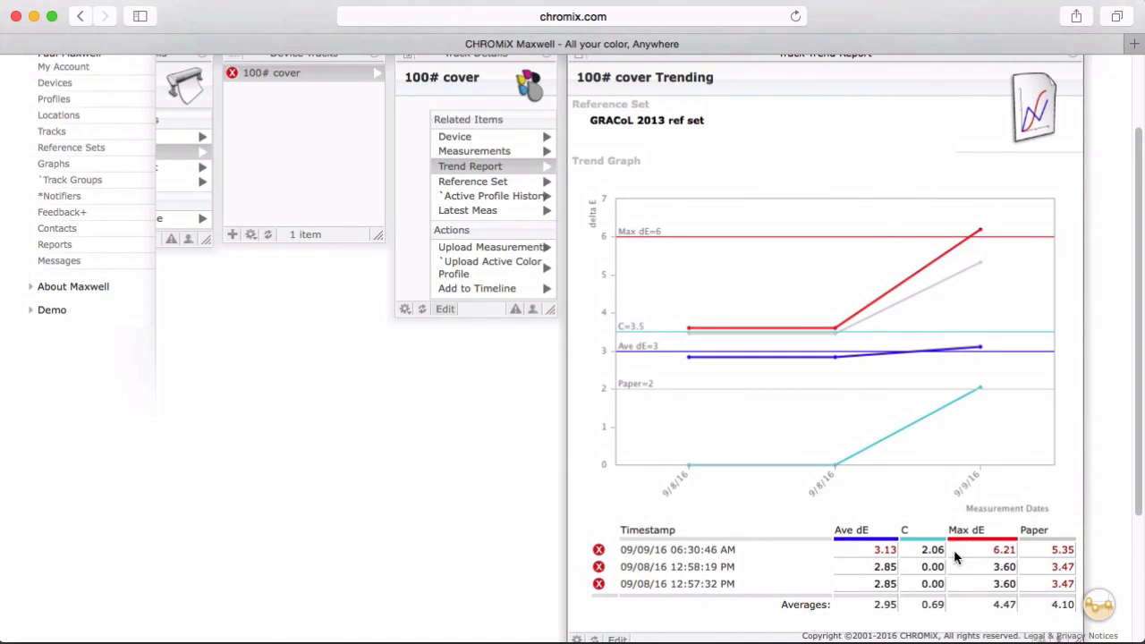
mouse_move(887, 544)
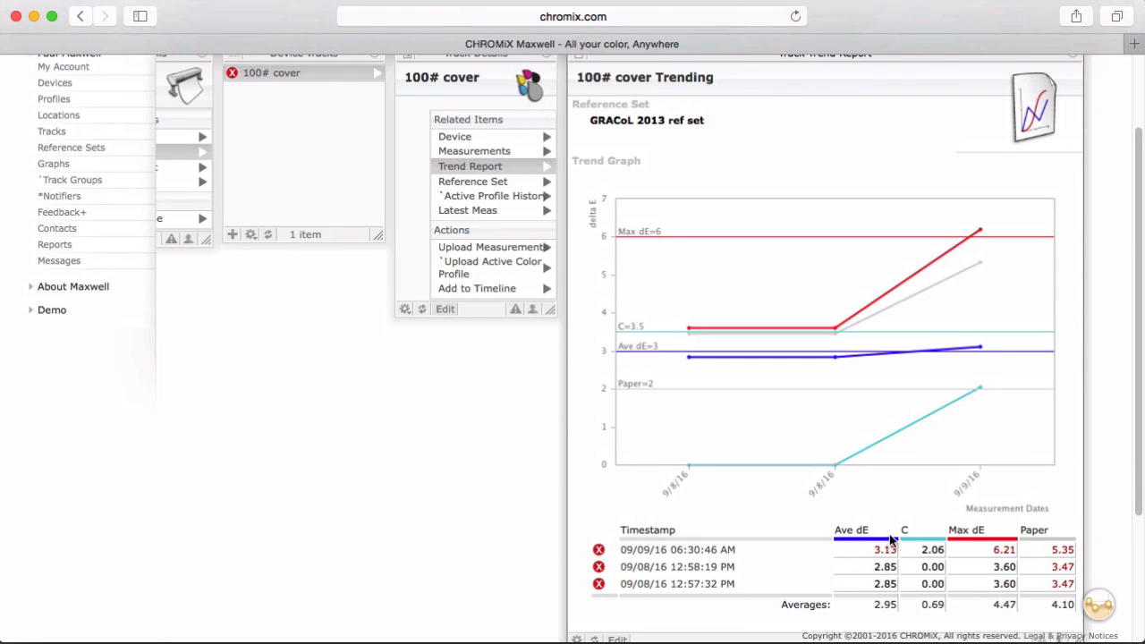
mouse_move(729, 540)
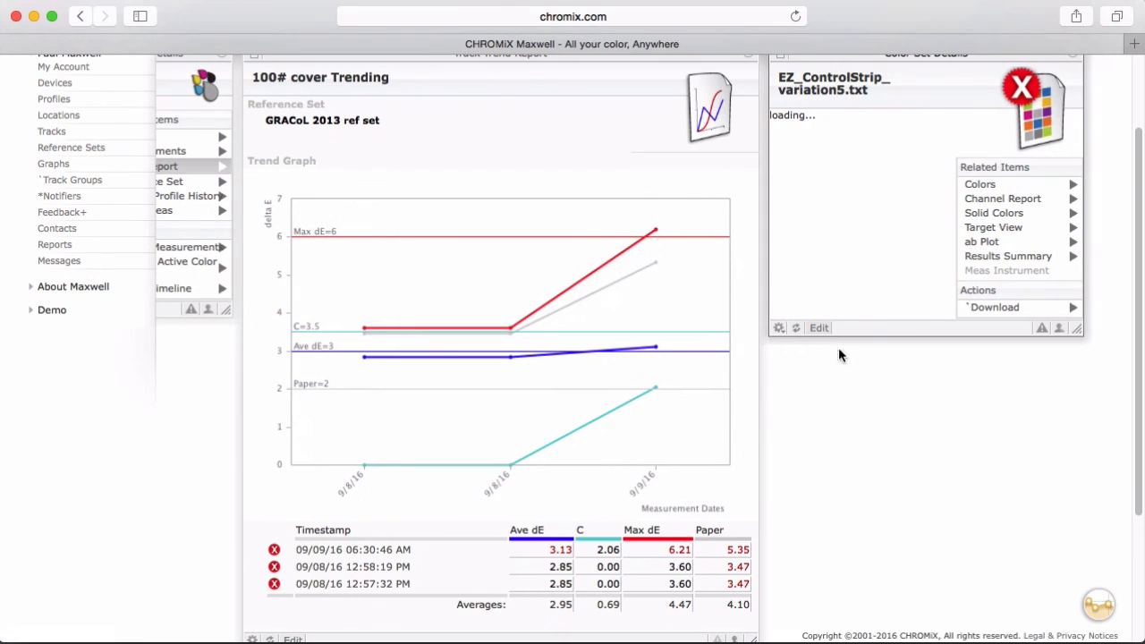
mouse_move(873, 309)
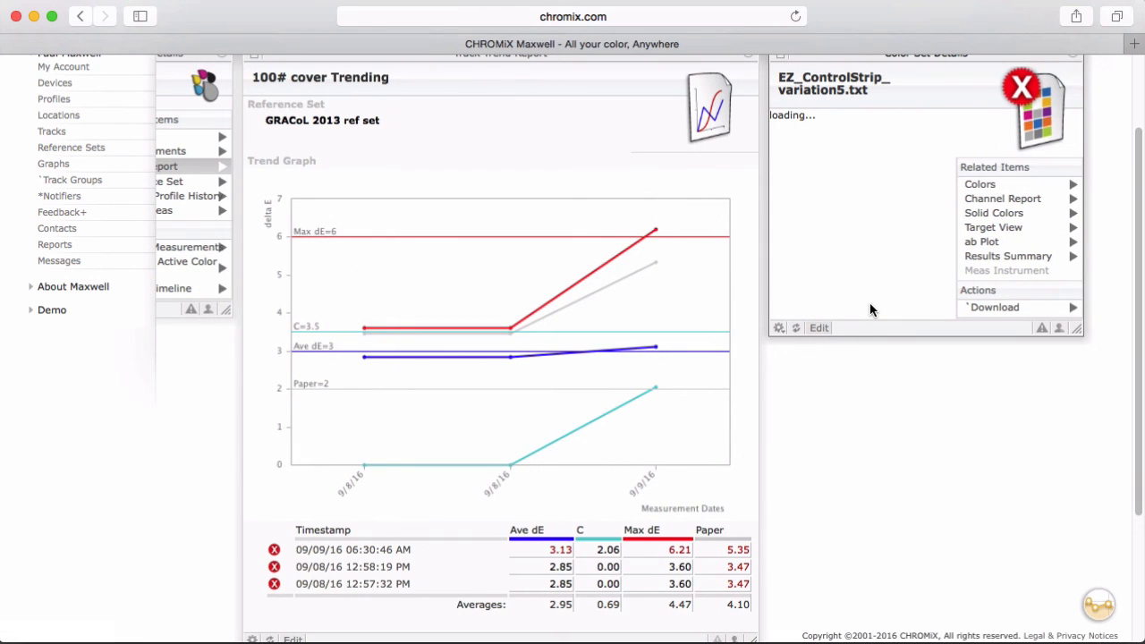